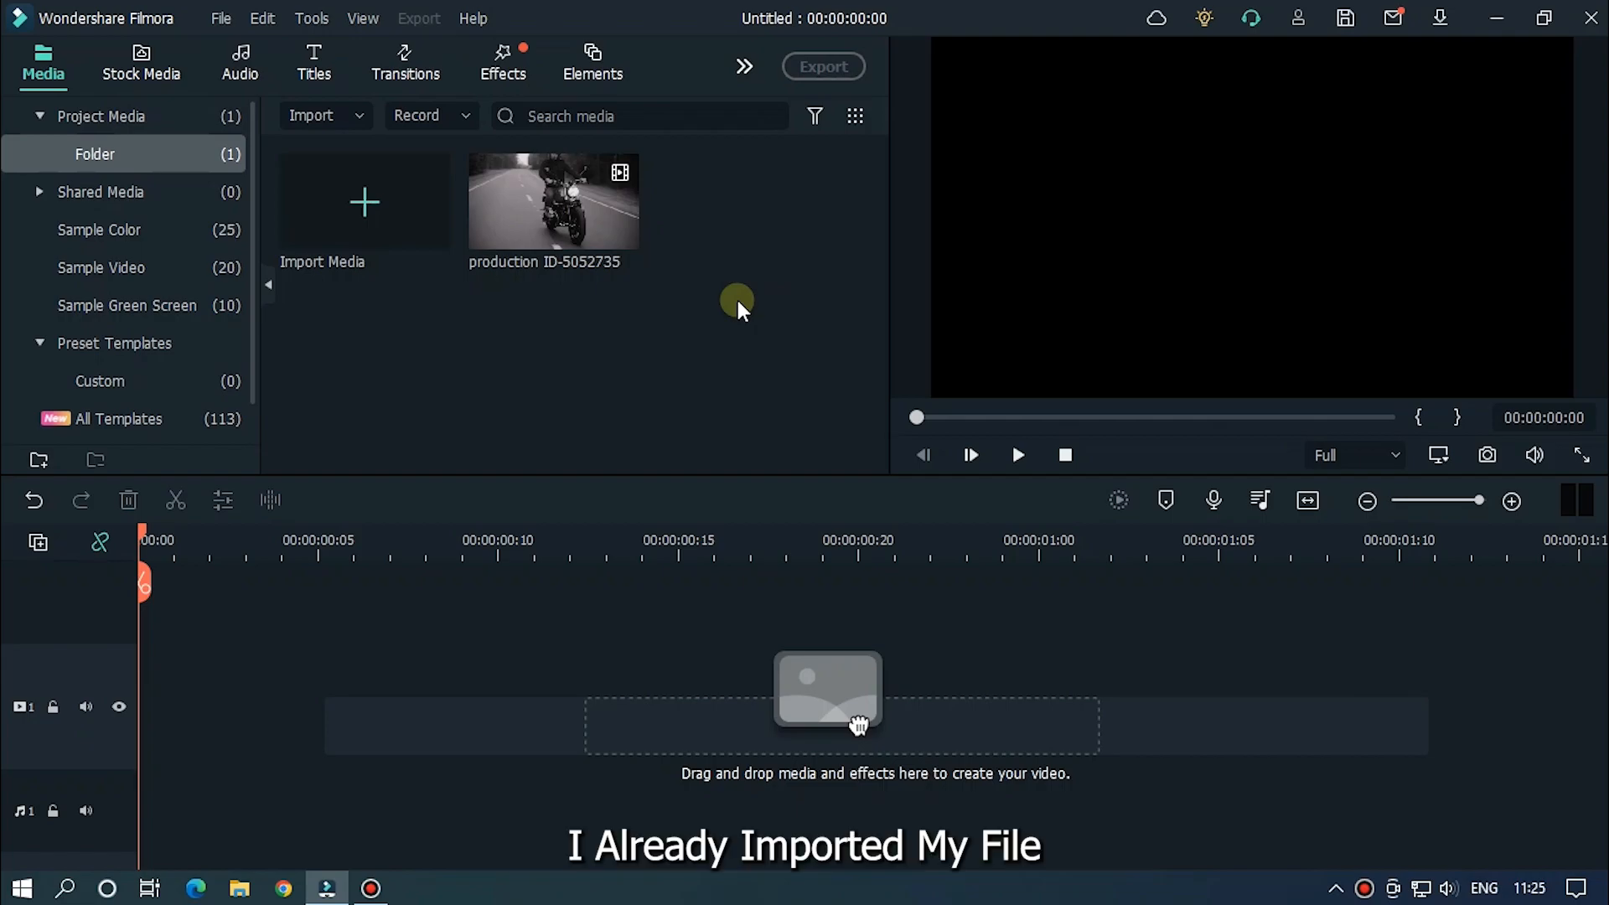
mouse_move(728, 194)
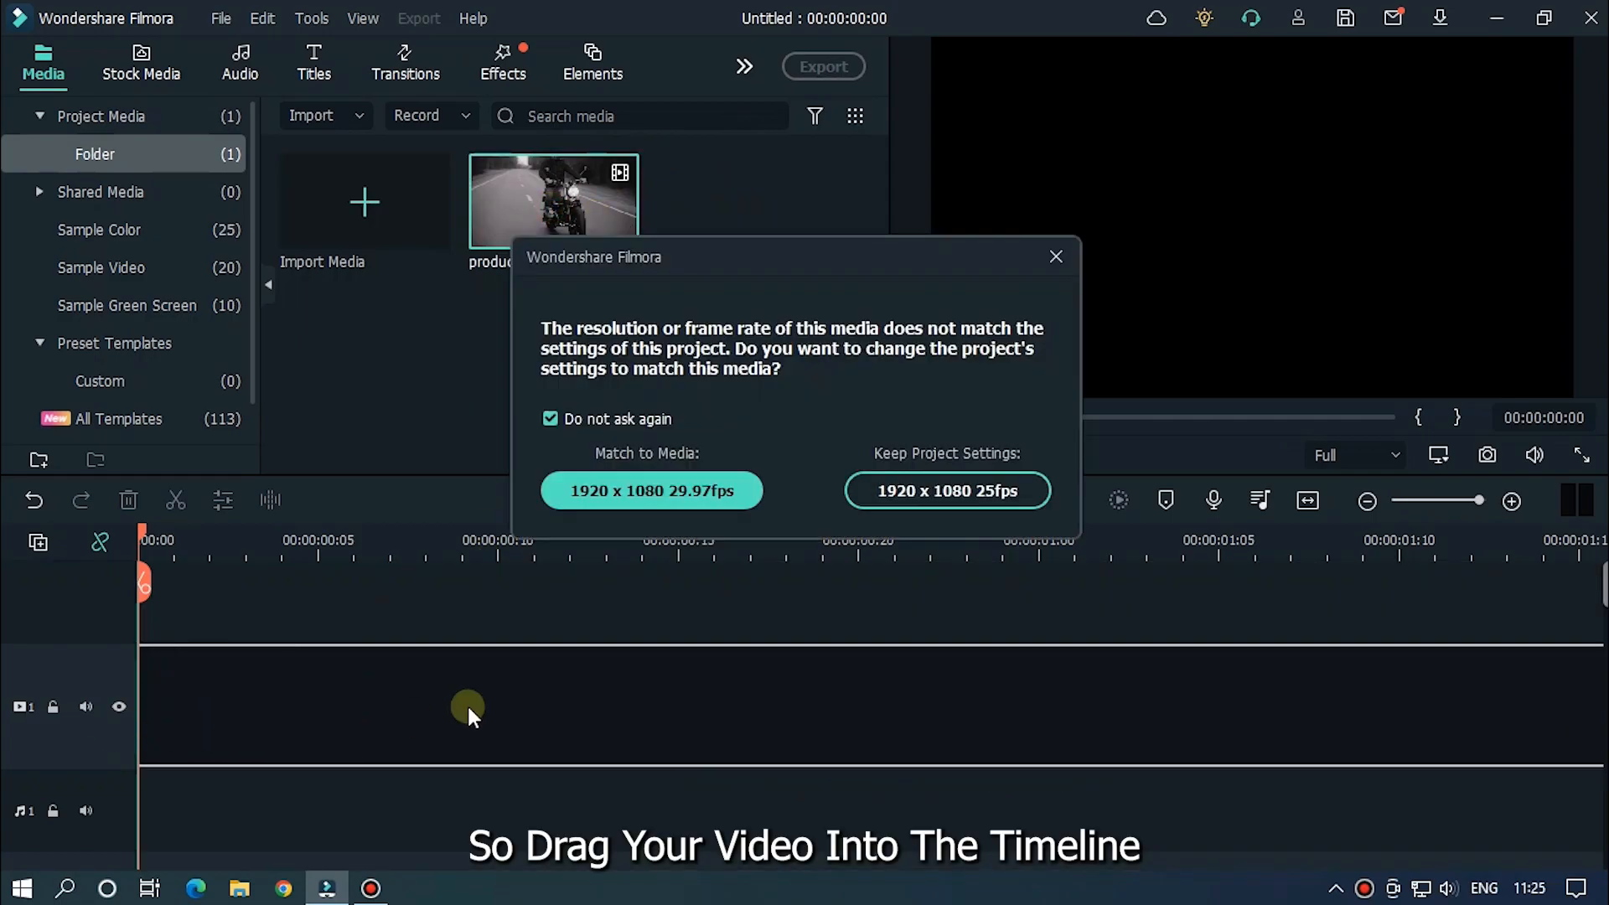
- Keep the project's existing 25 fps settings when placing the motorcycle clip on the timeline
click(945, 491)
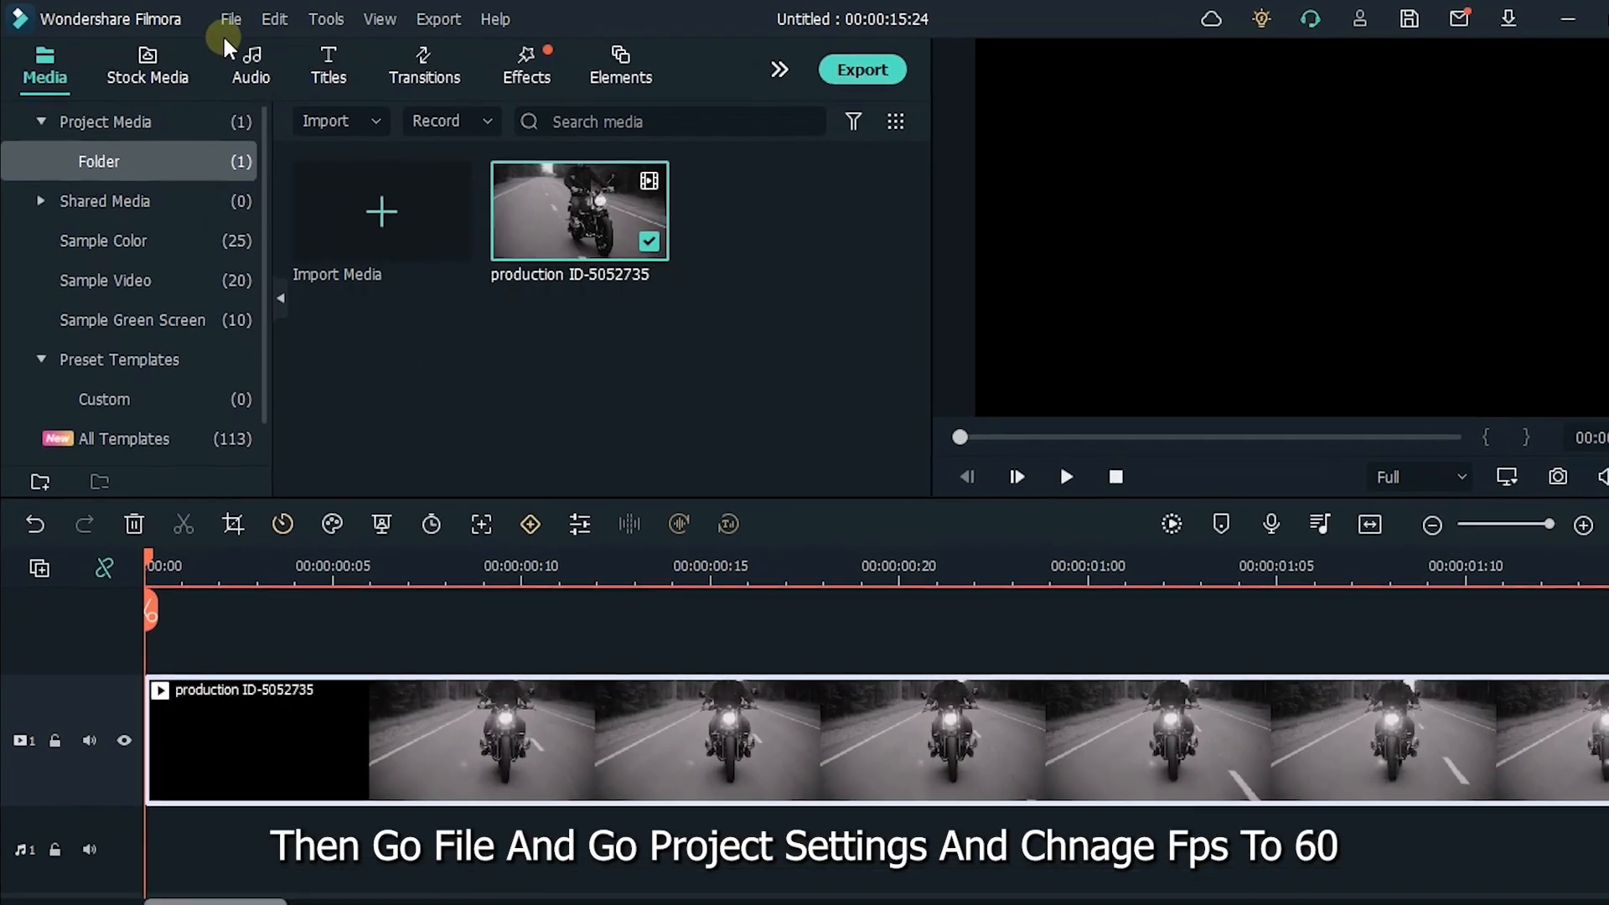
- Set the project frame rate to 60 fps in Project Settings and confirm
click(230, 18)
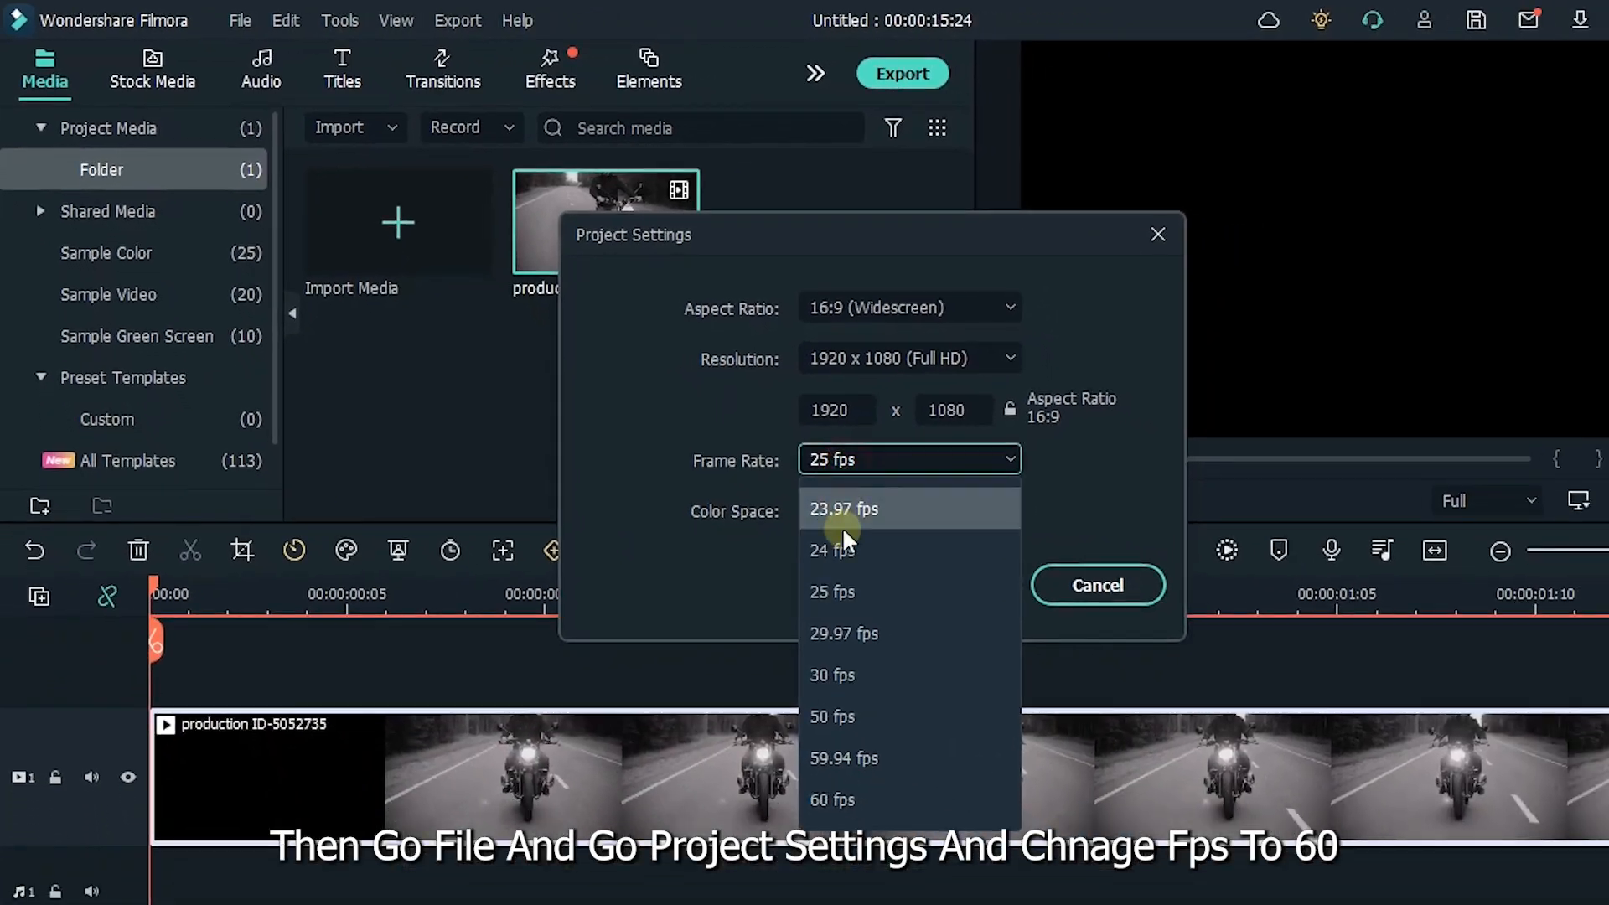
click(833, 799)
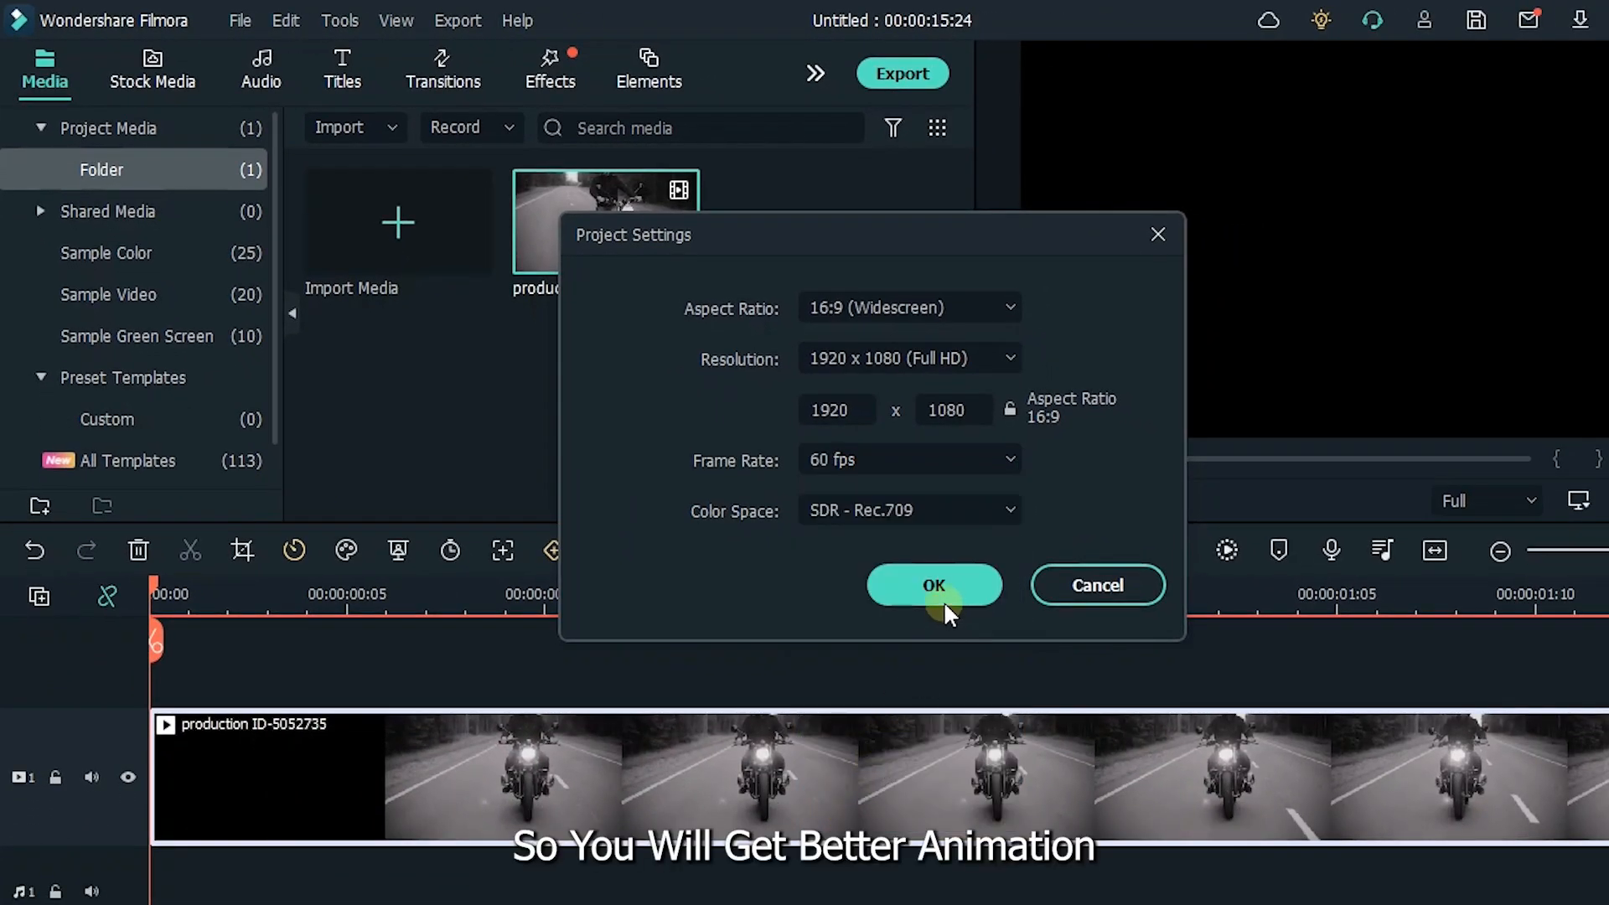
click(933, 585)
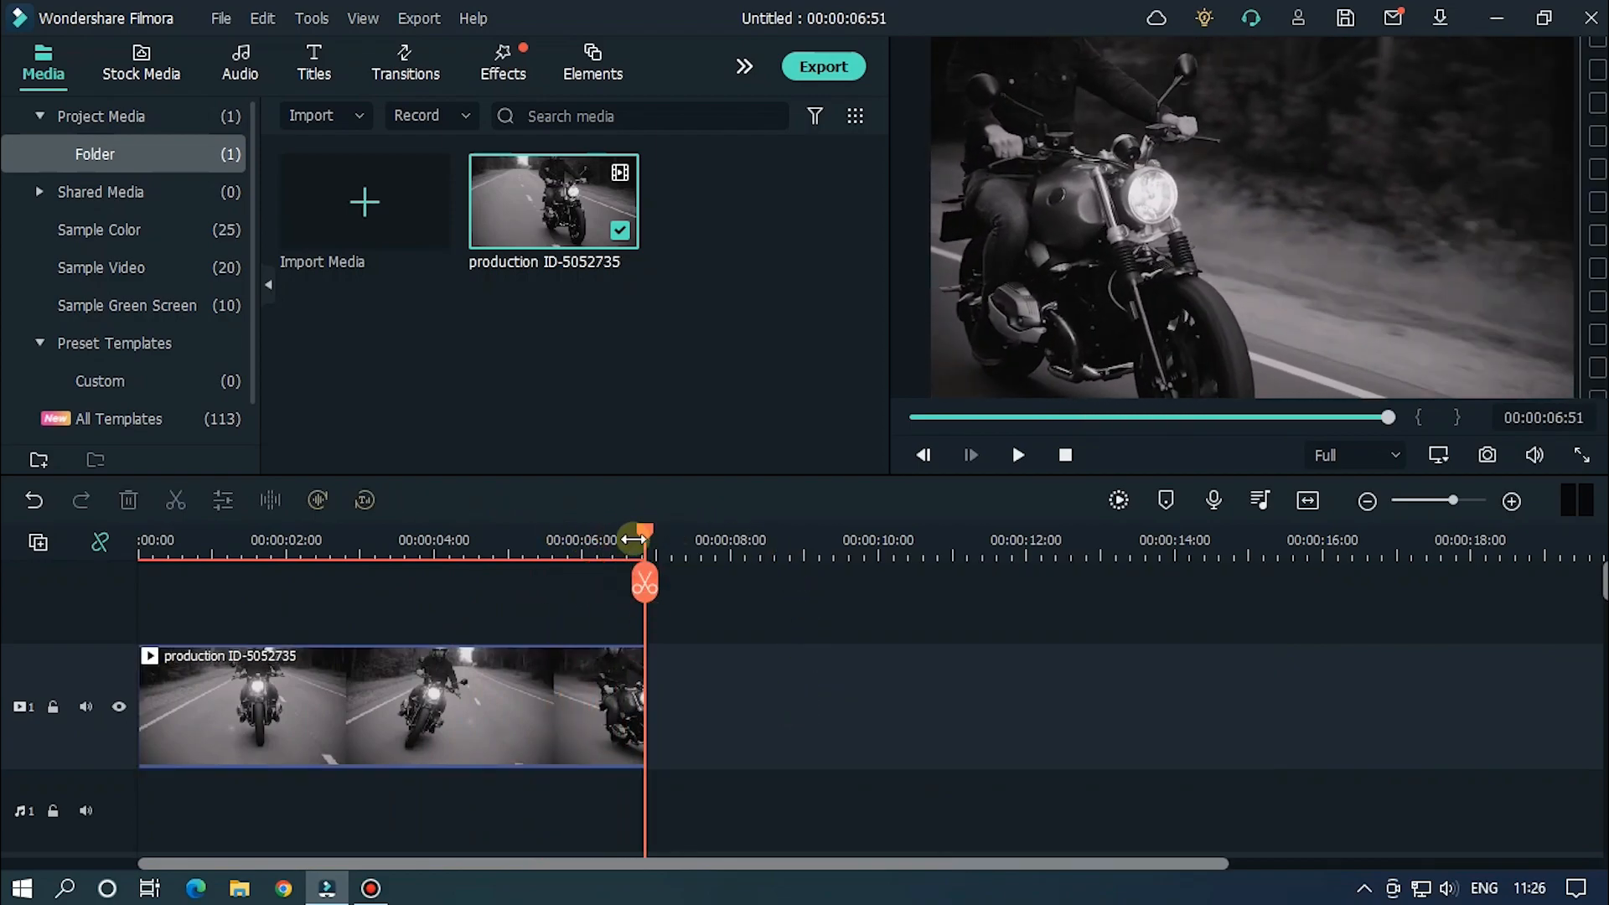
- Select the trimmed 6.5-second motorcycle clip on the timeline
click(1017, 454)
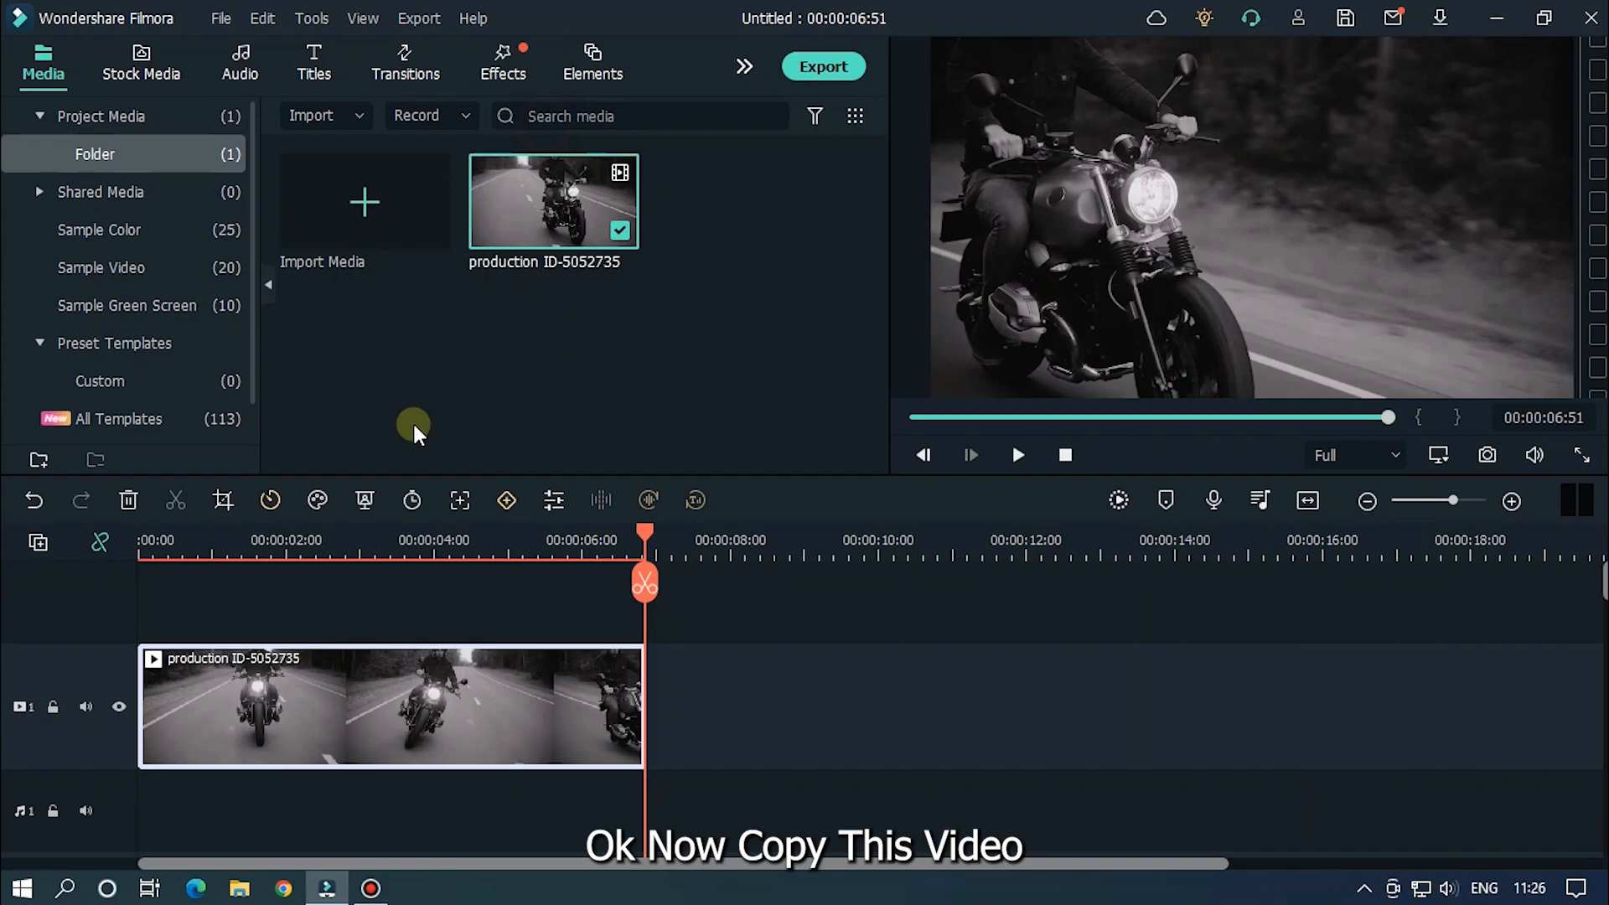
- Add a new video track above the original via the track manager
click(38, 541)
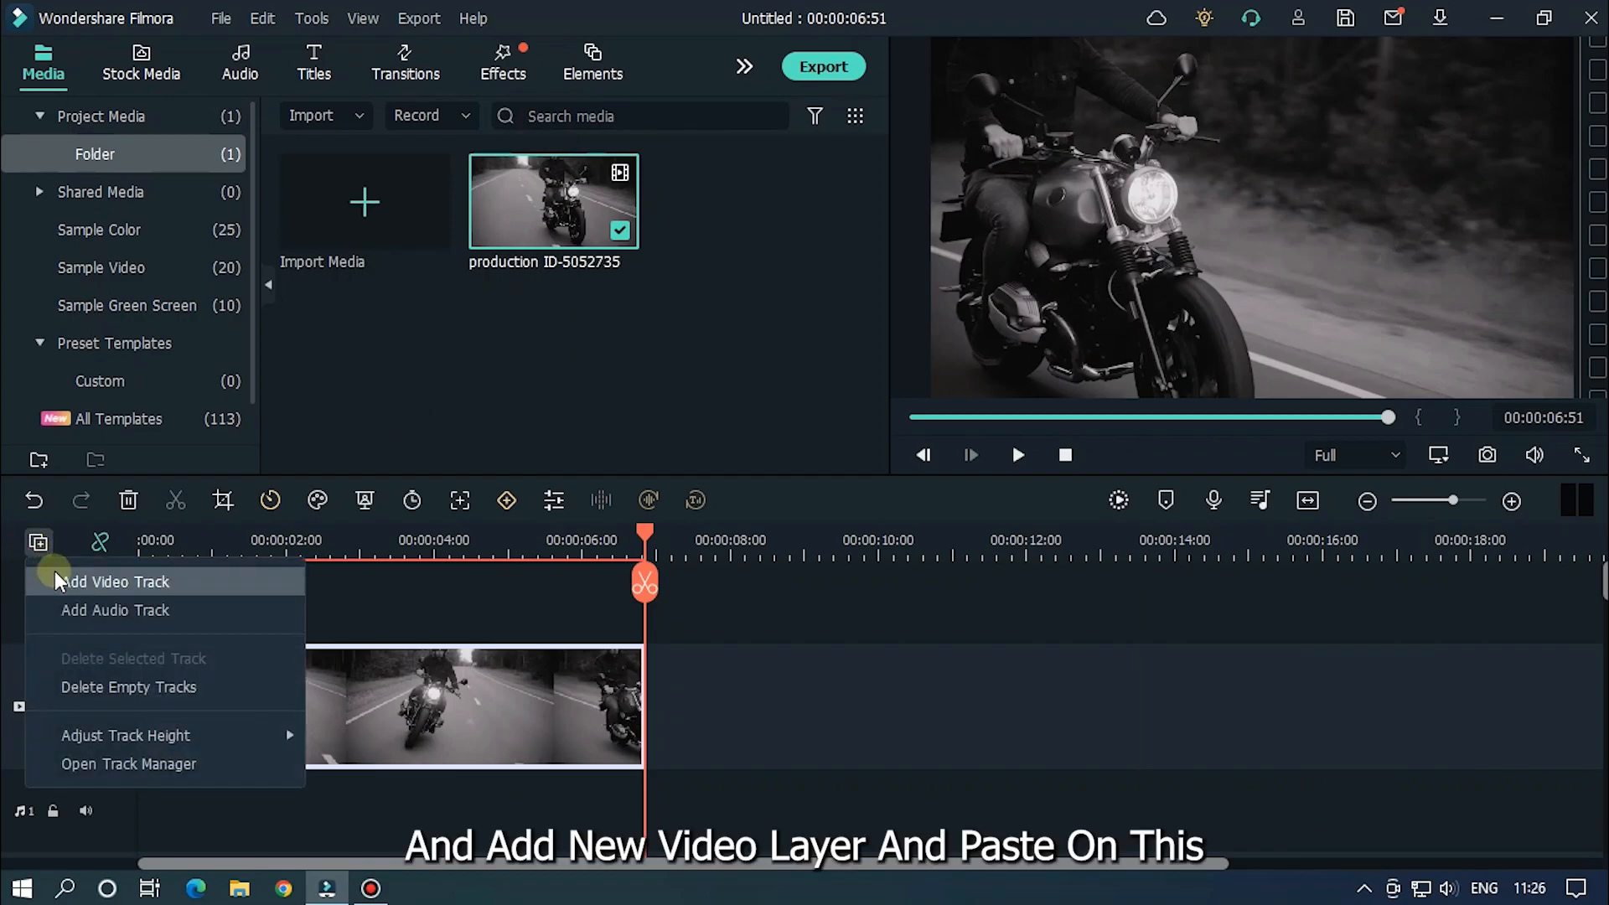
click(112, 582)
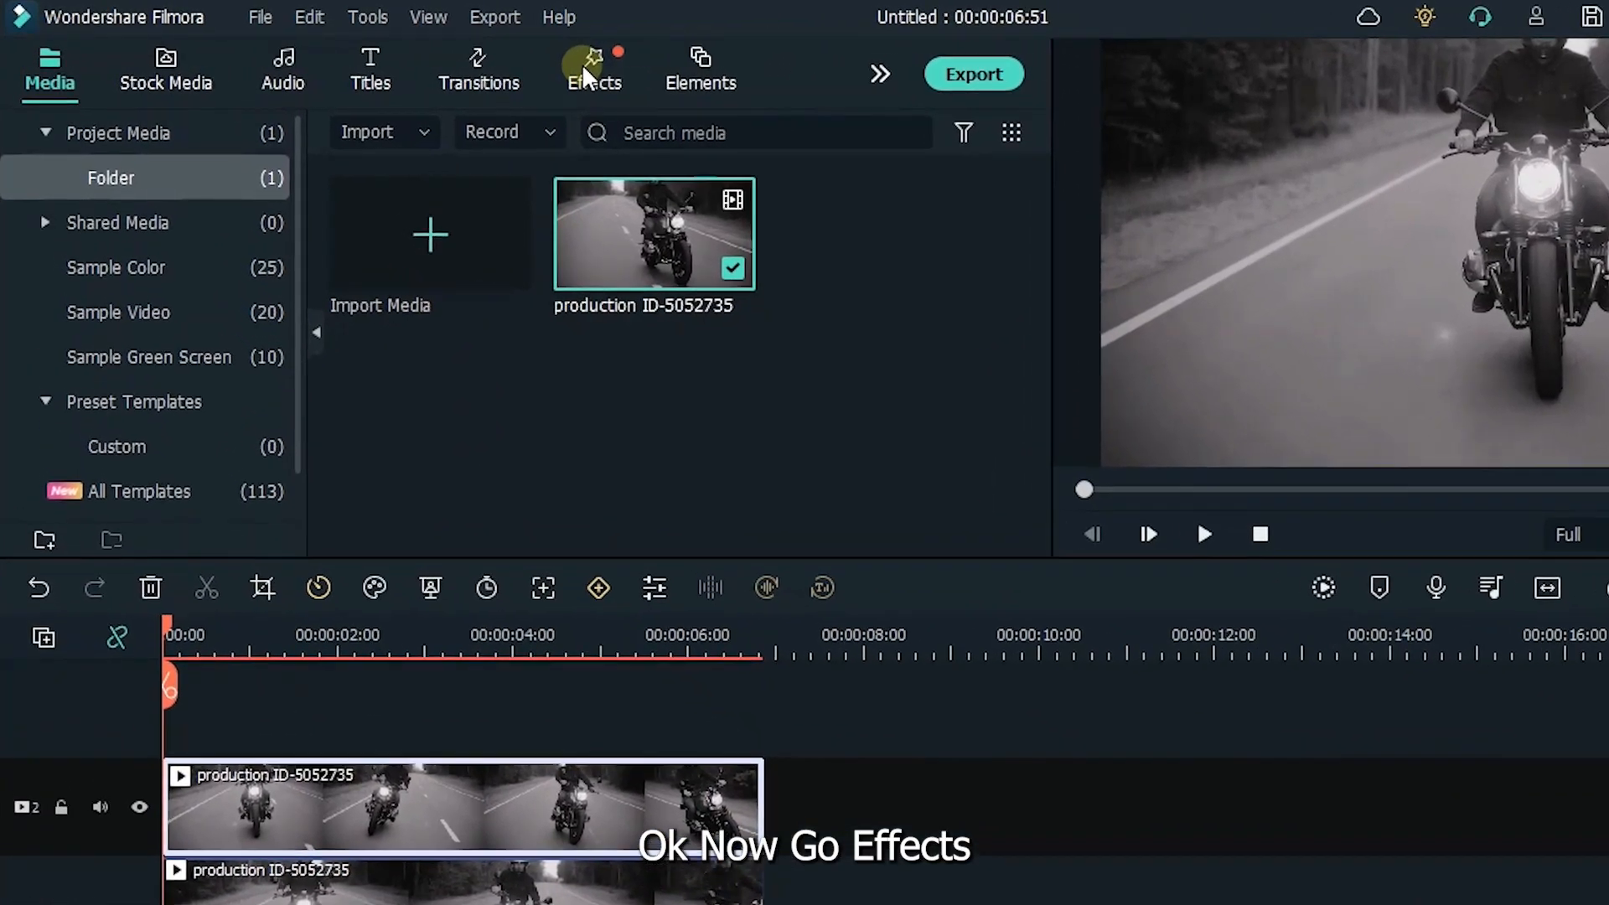
- Search the effects library for 'chalk' to find the Chalk Edge effect
click(591, 72)
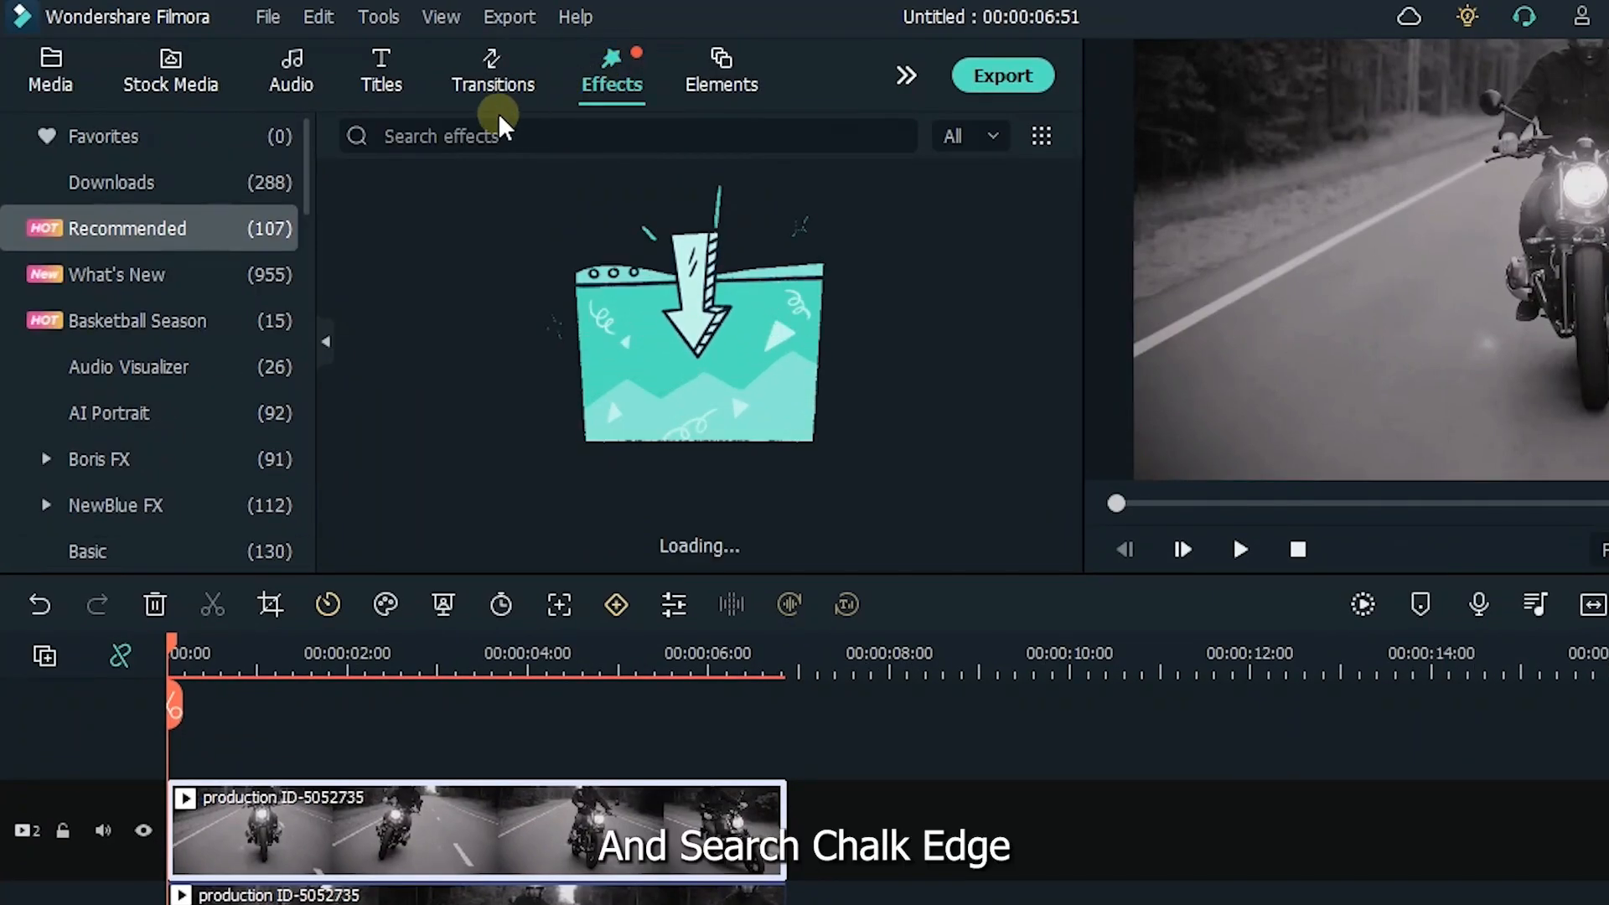
text(c)
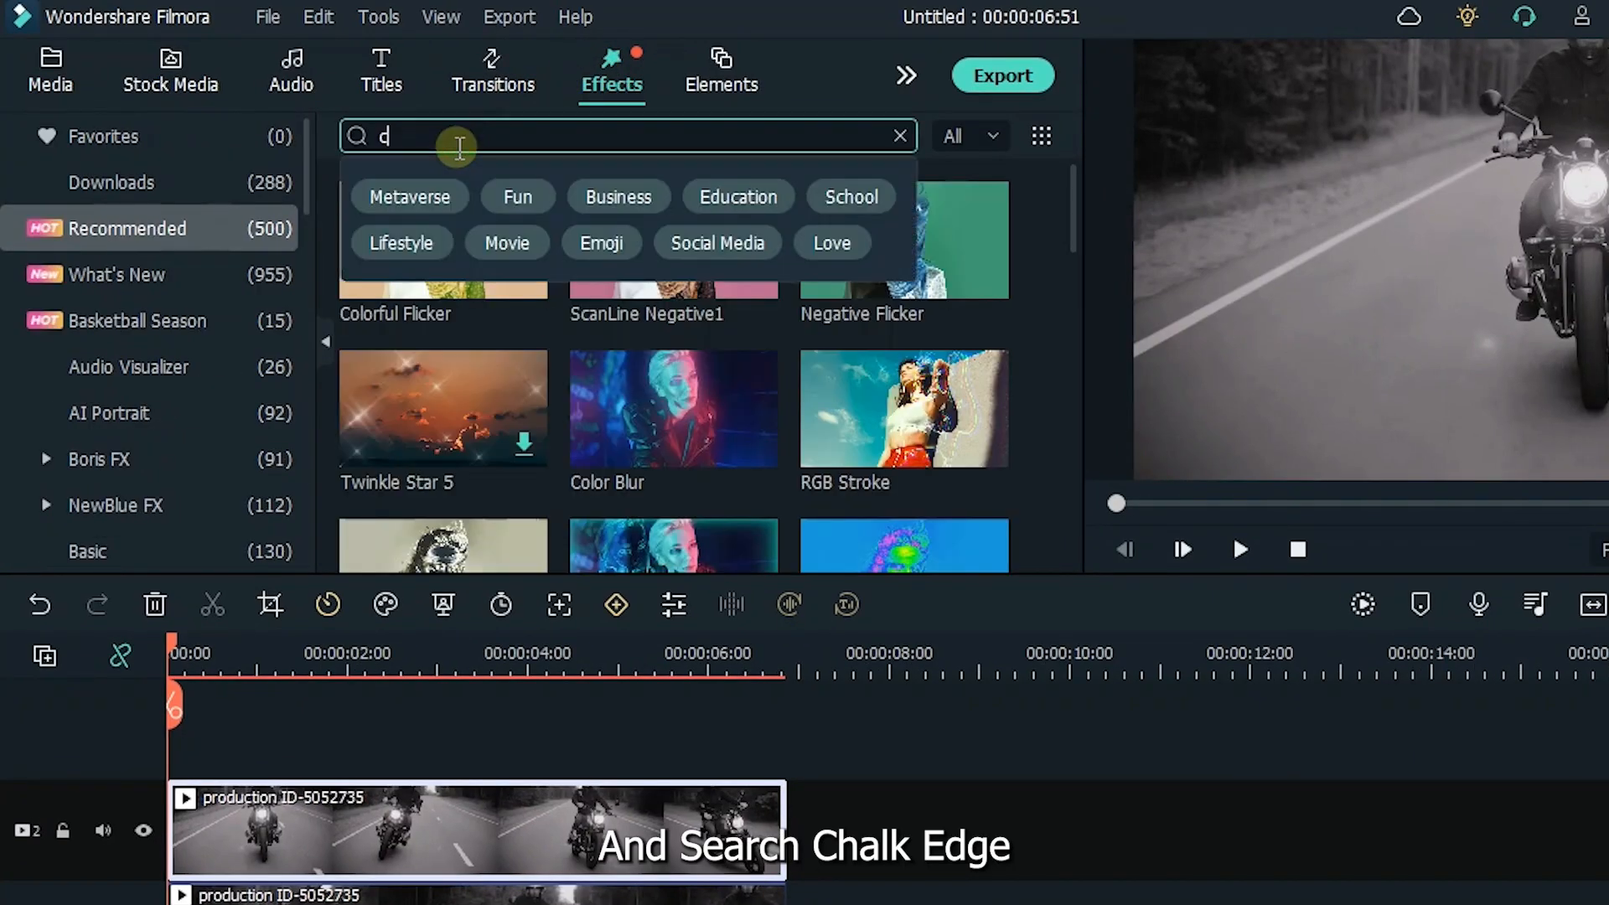
text(chalk)
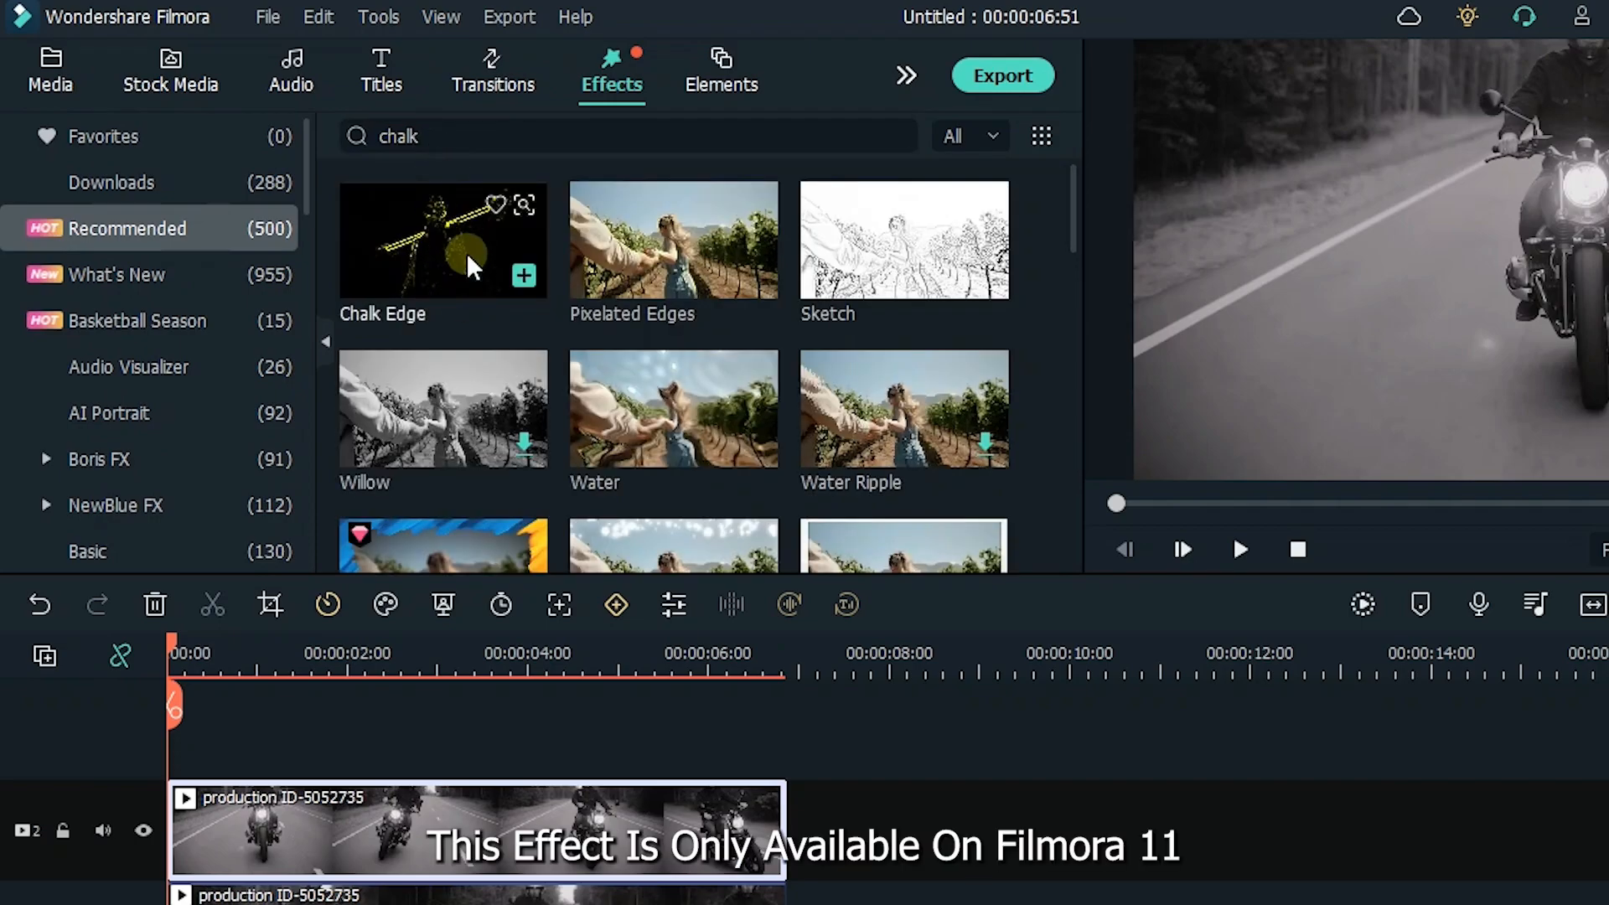
mouse_move(431, 282)
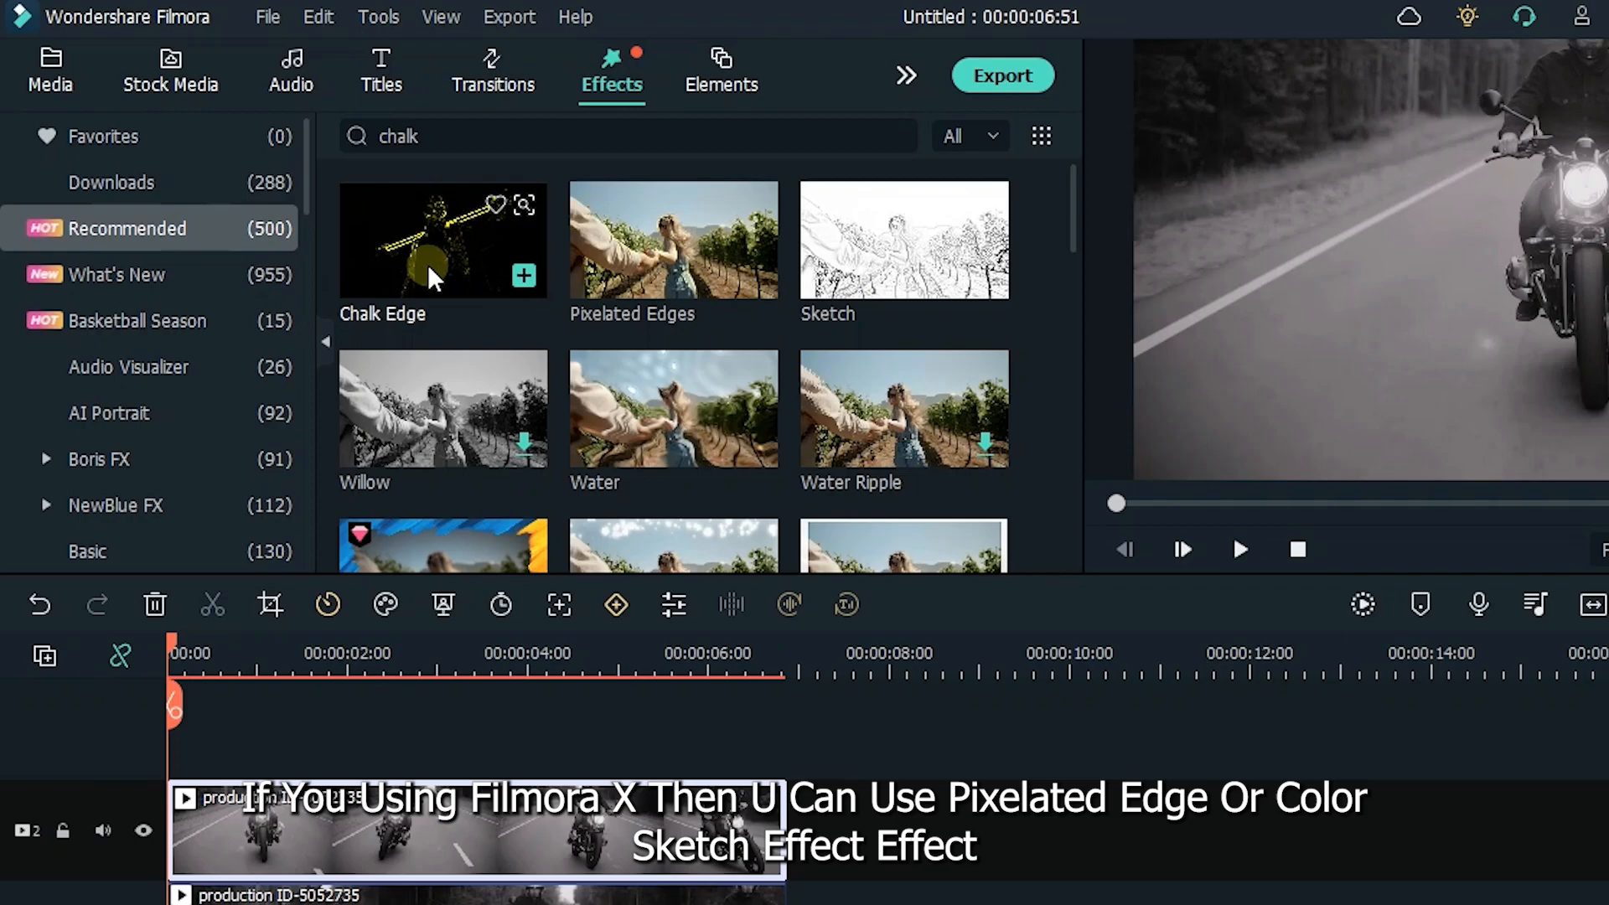
mouse_move(904, 240)
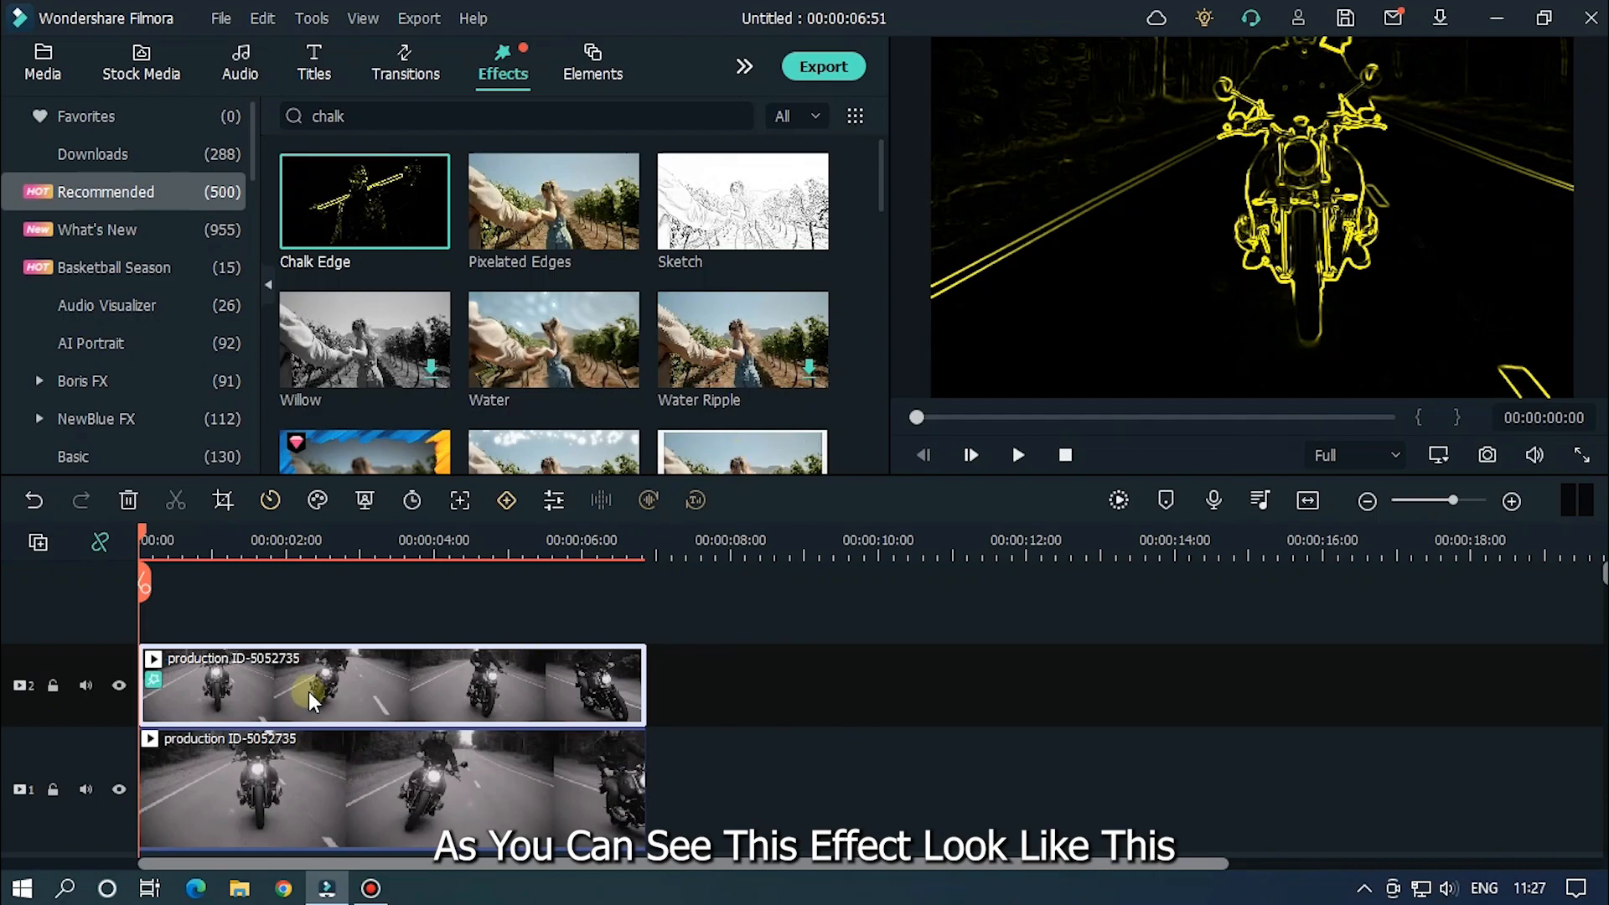
- Set the top clip's Chalk Edge outline colour to white (#ffffff) in the colour picker
double_click(313, 686)
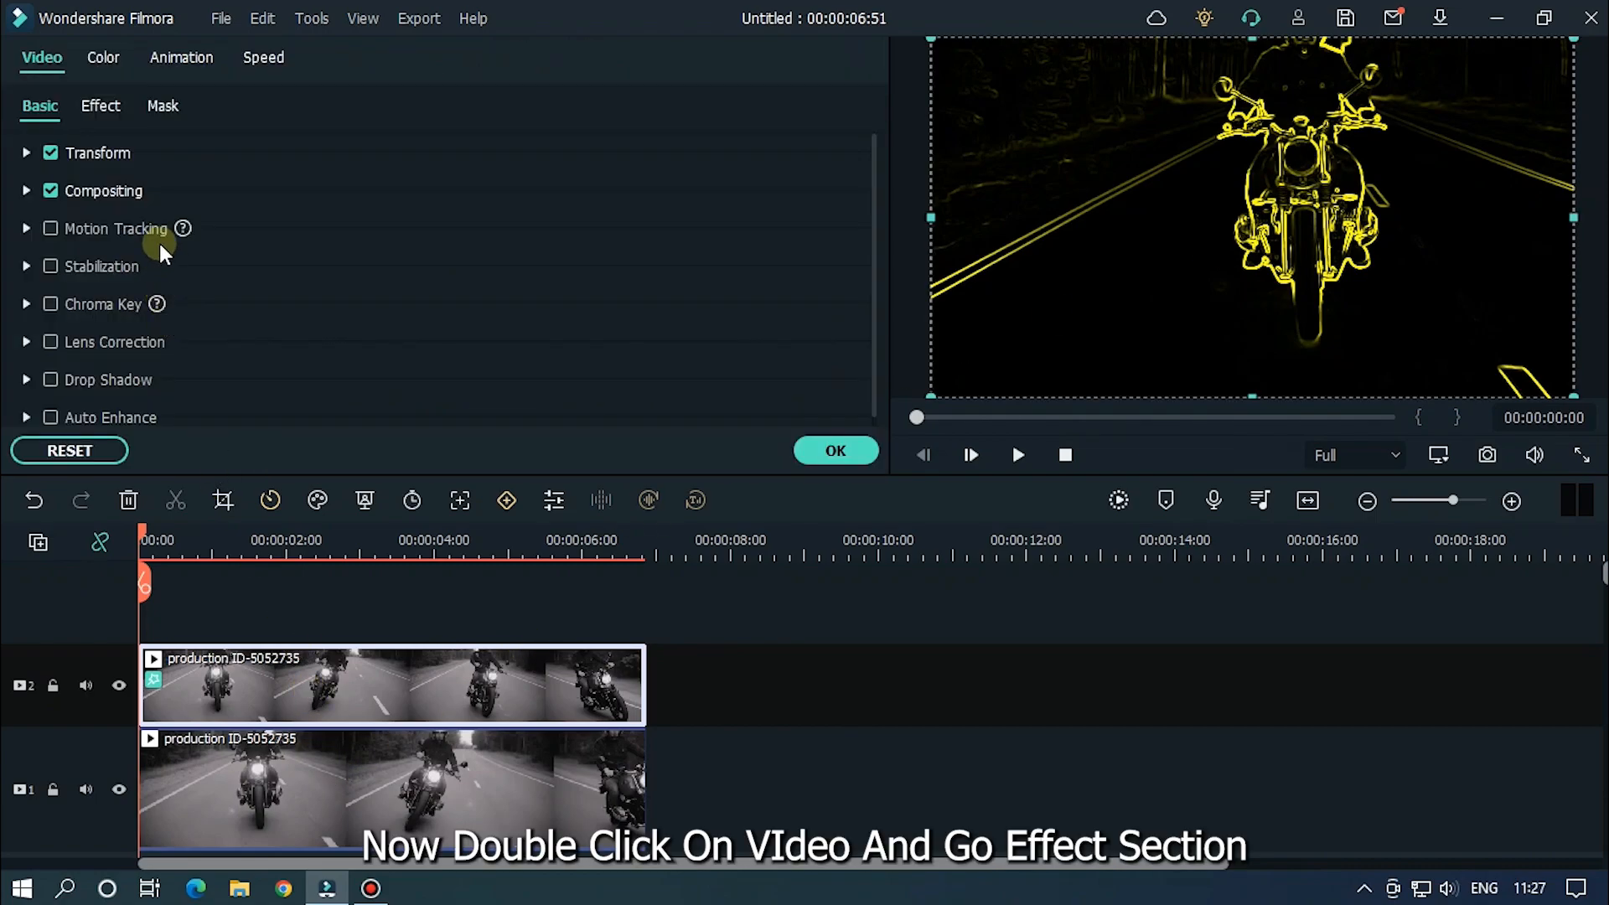
click(98, 105)
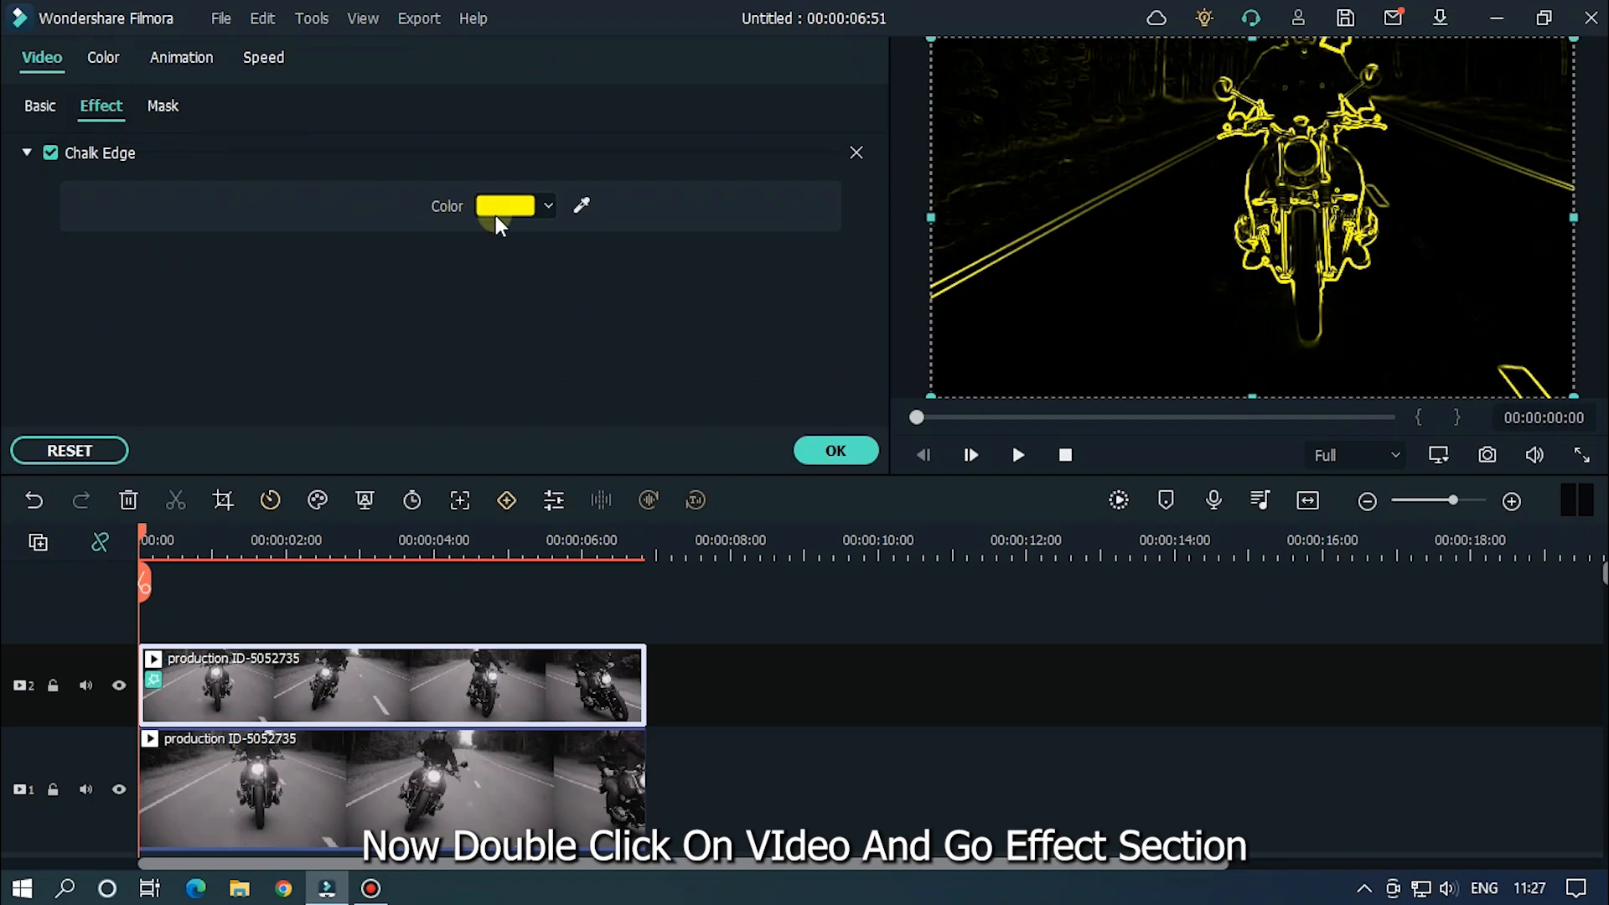
click(546, 206)
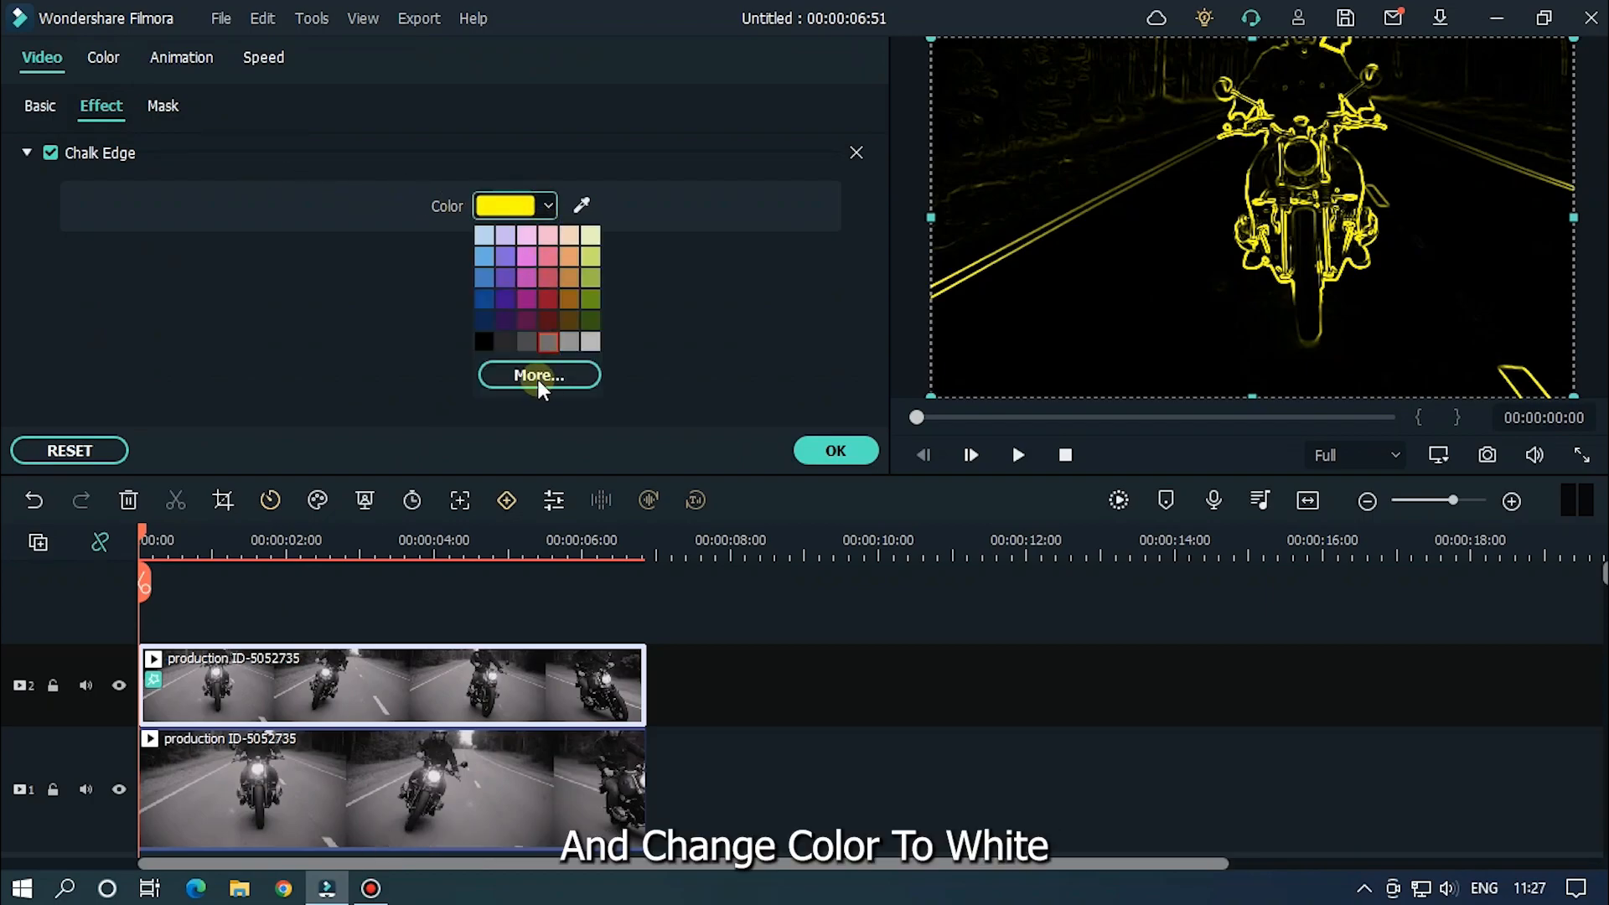
click(538, 374)
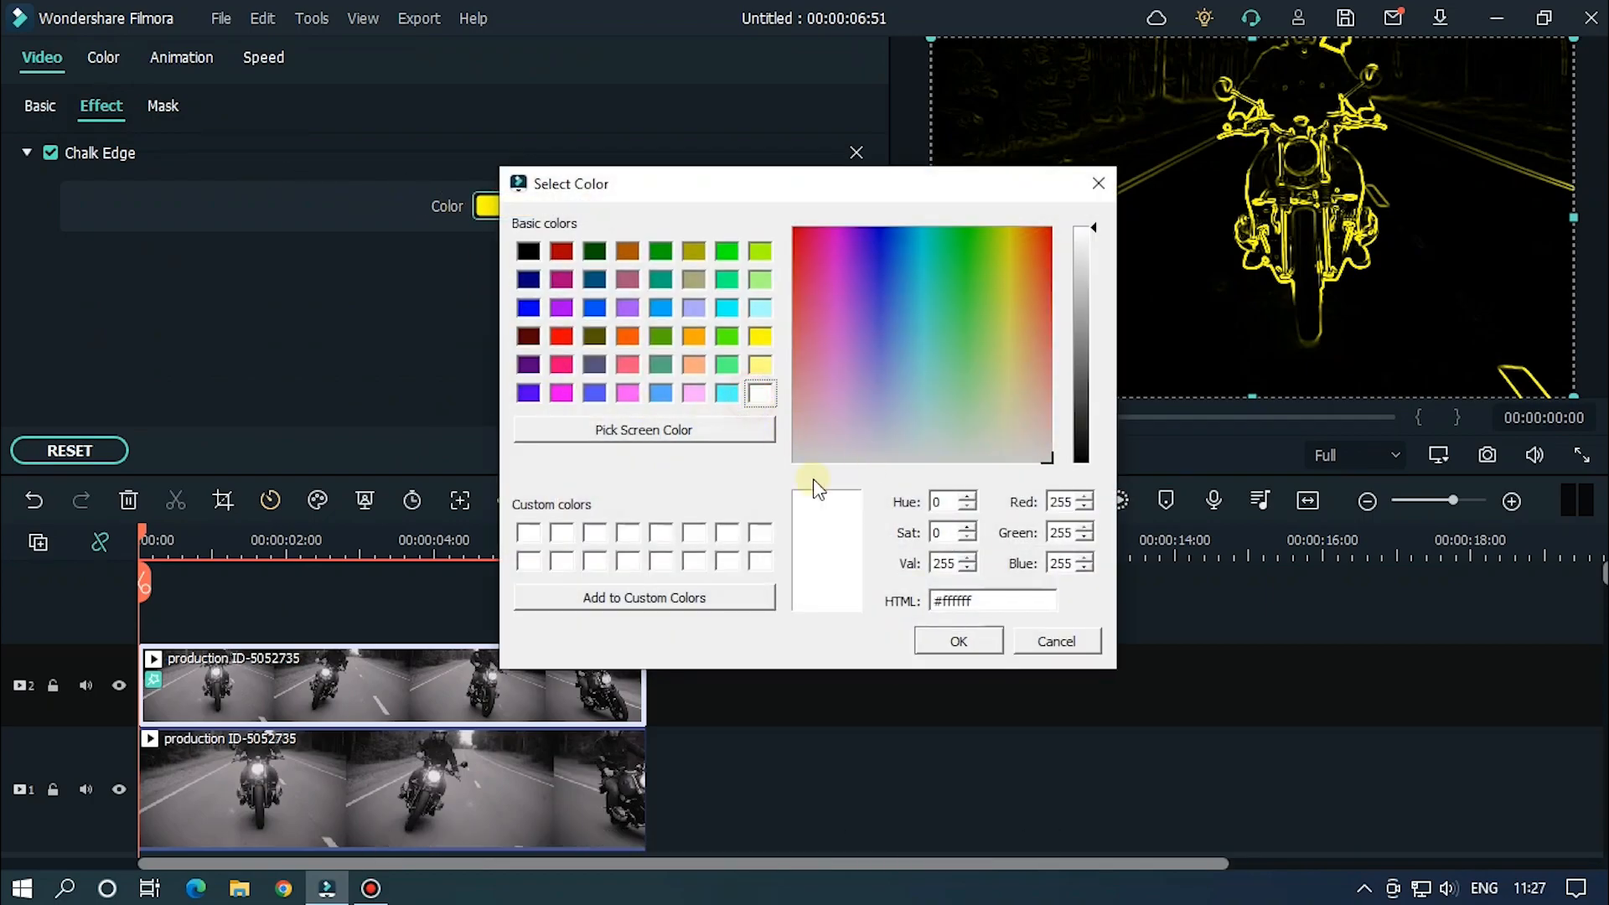
click(957, 640)
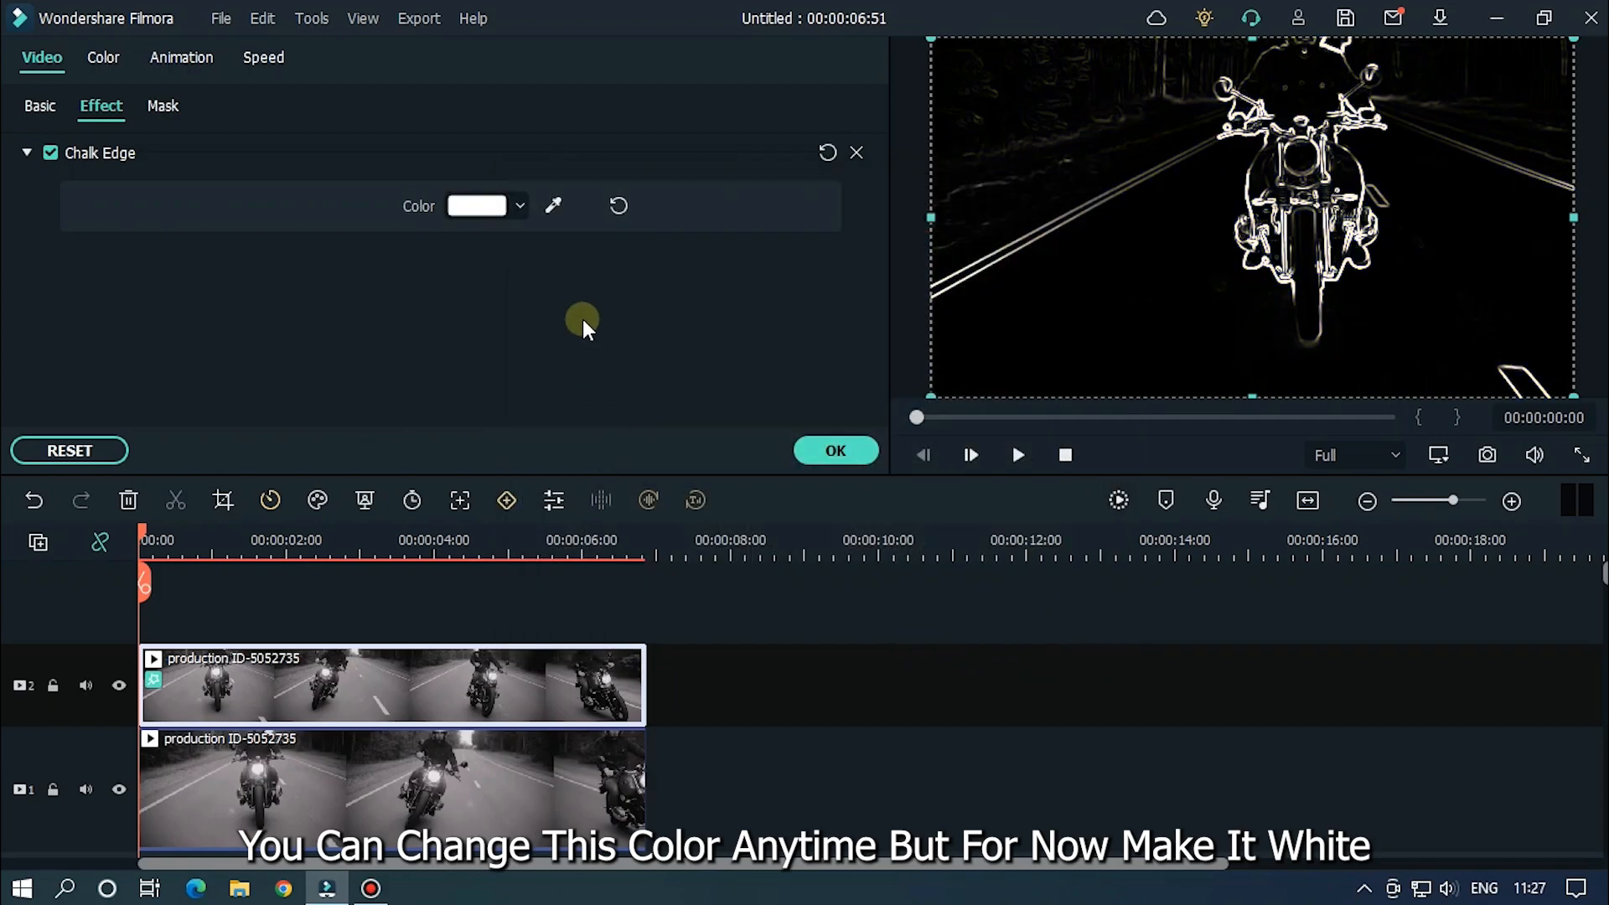
mouse_move(554, 313)
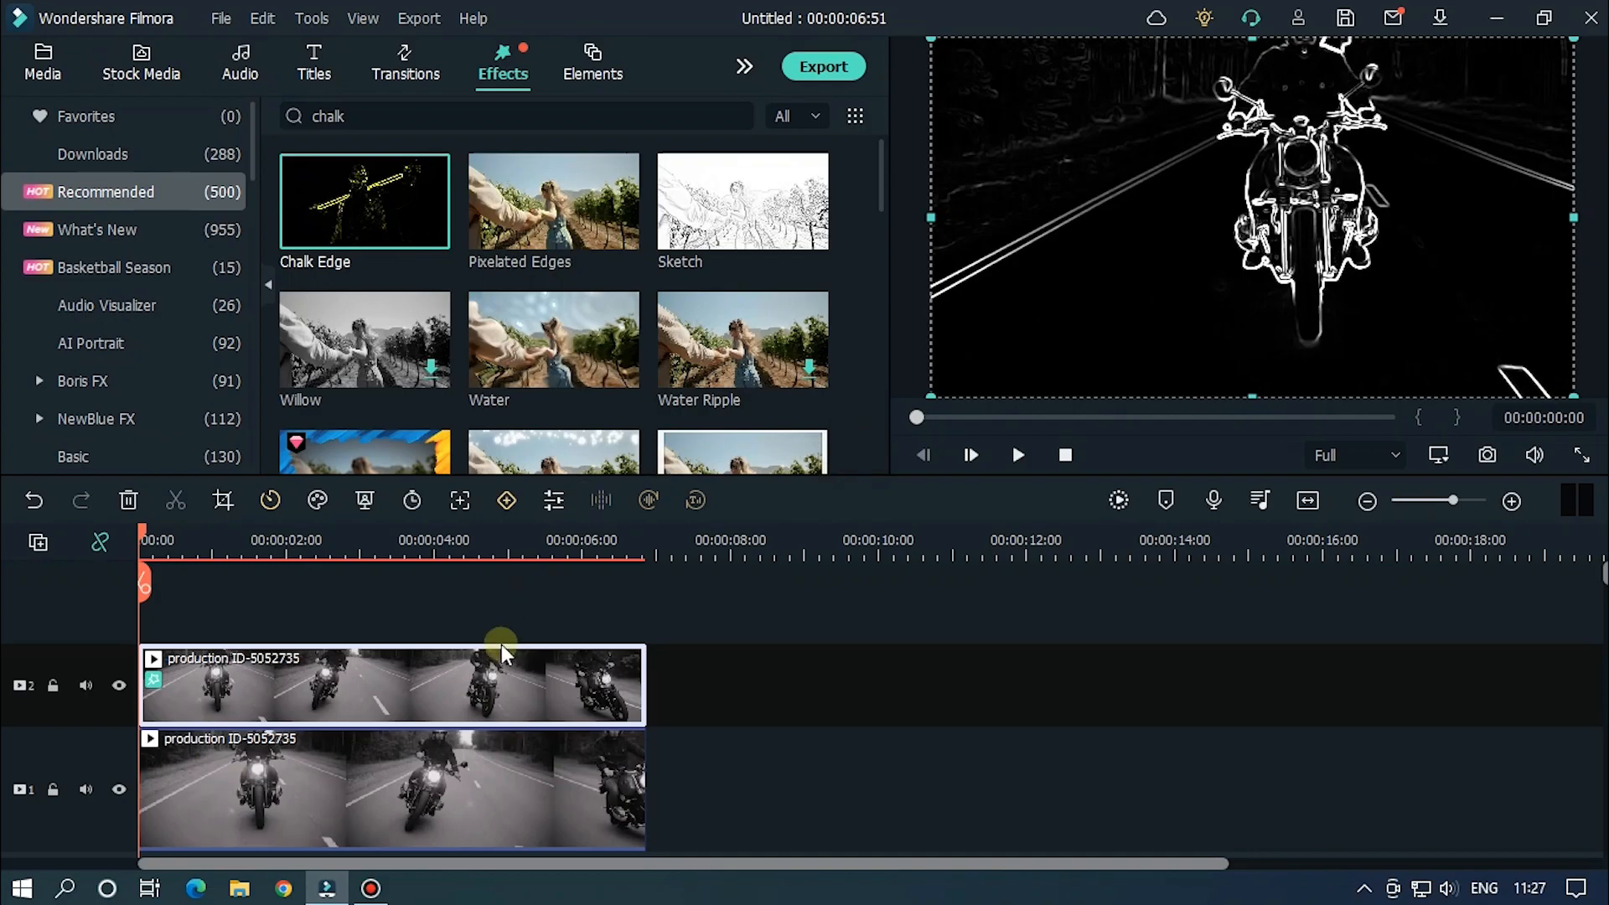
- Set the top clip's blending mode to Screen in Compositing and confirm
double_click(390, 685)
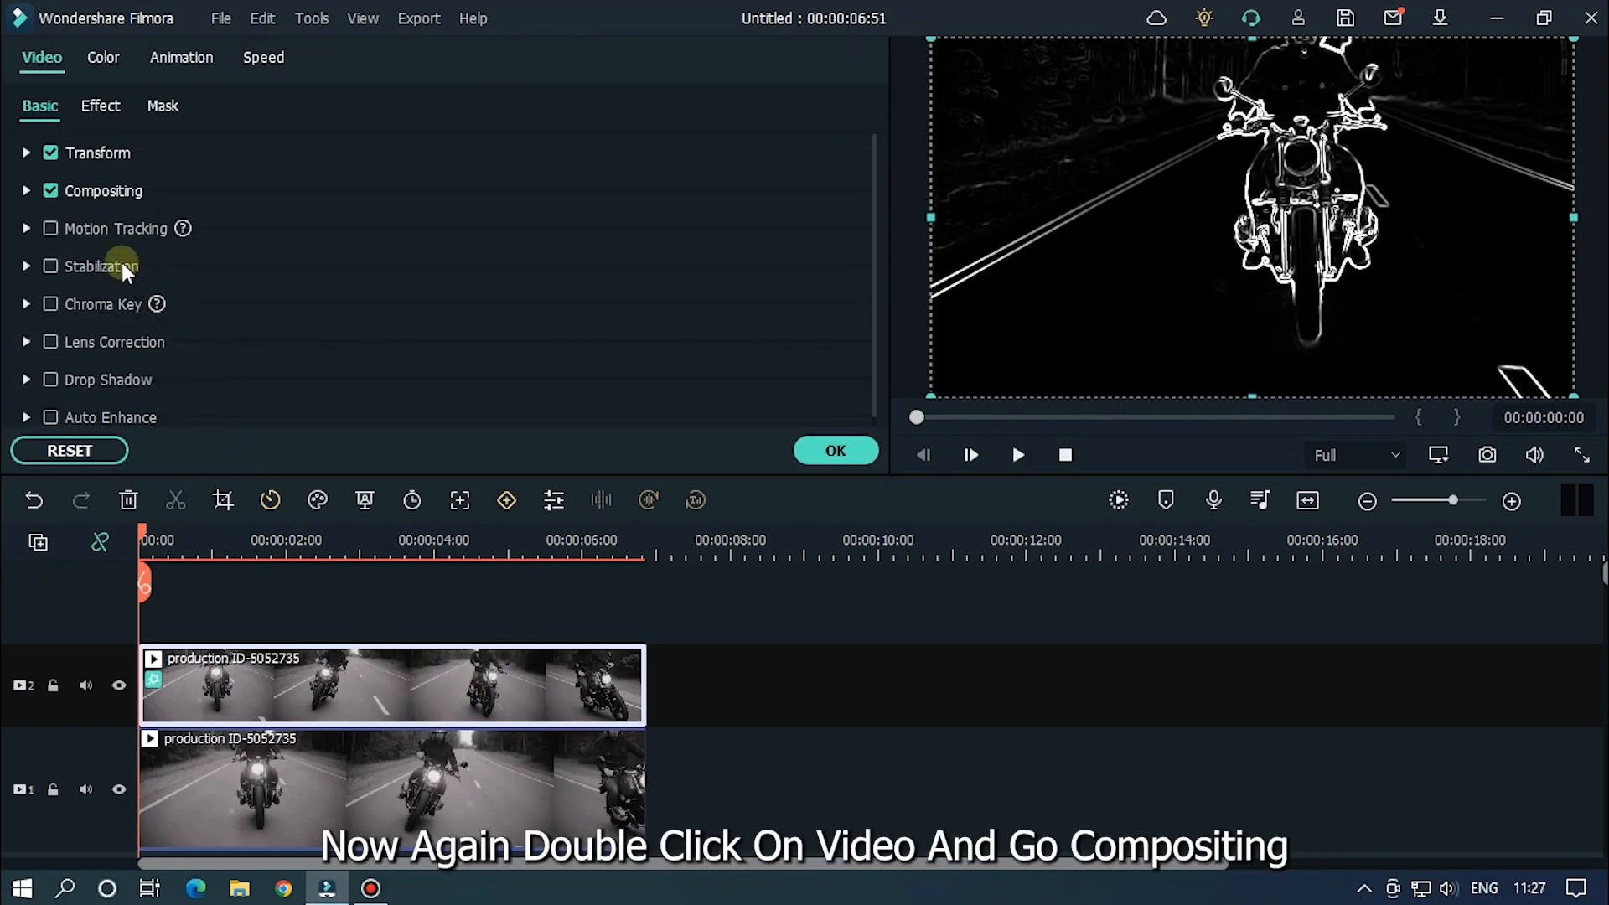
click(25, 191)
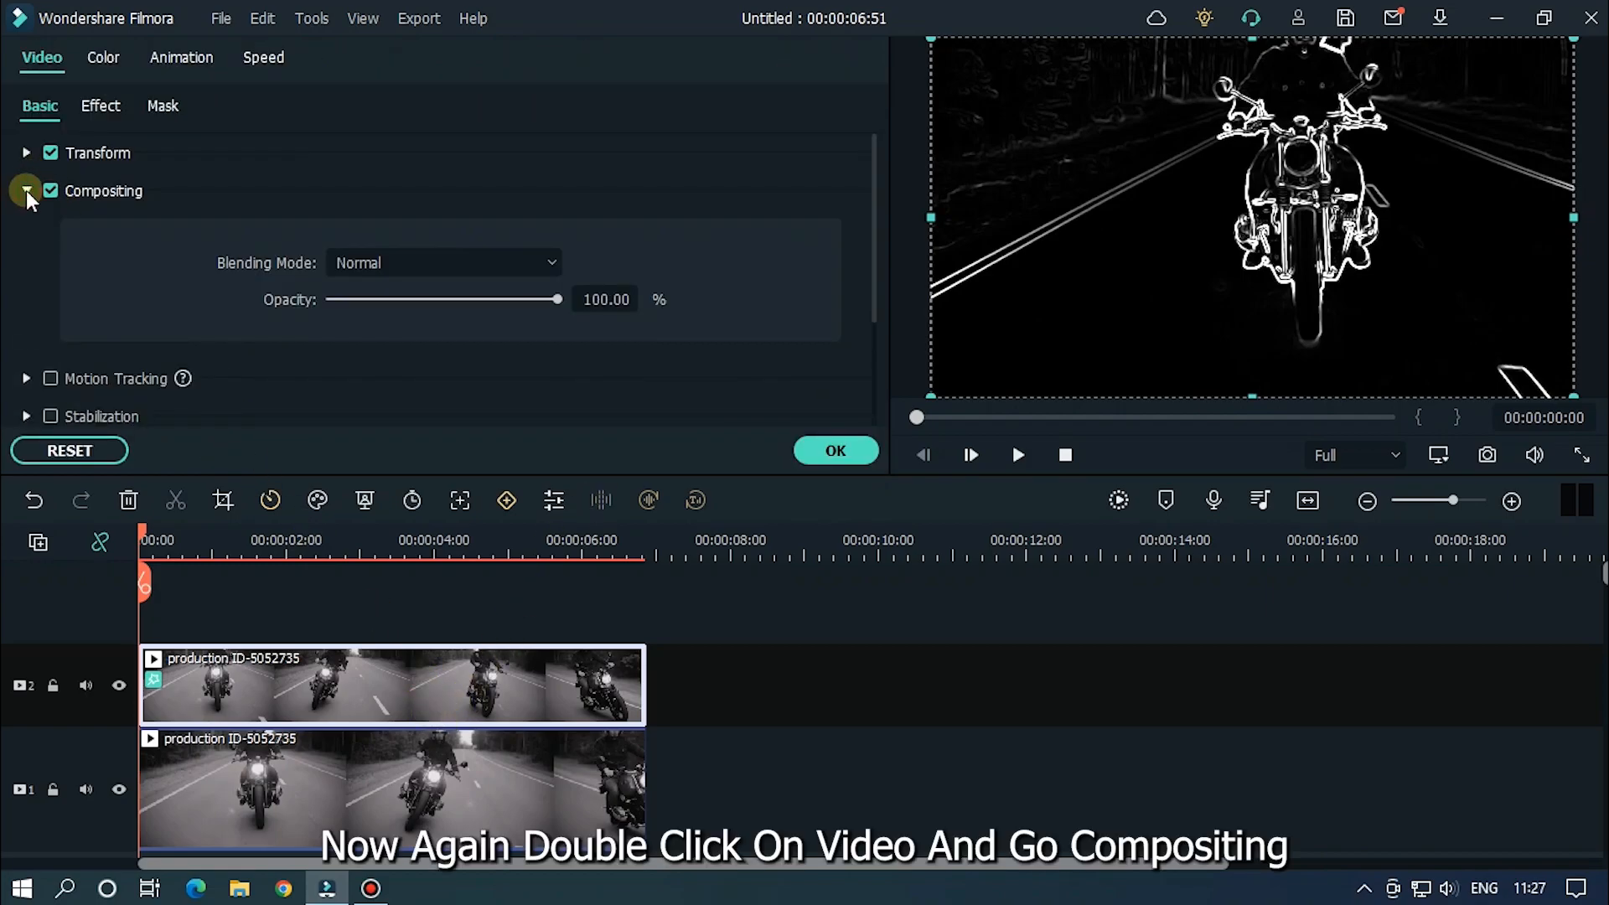
click(443, 263)
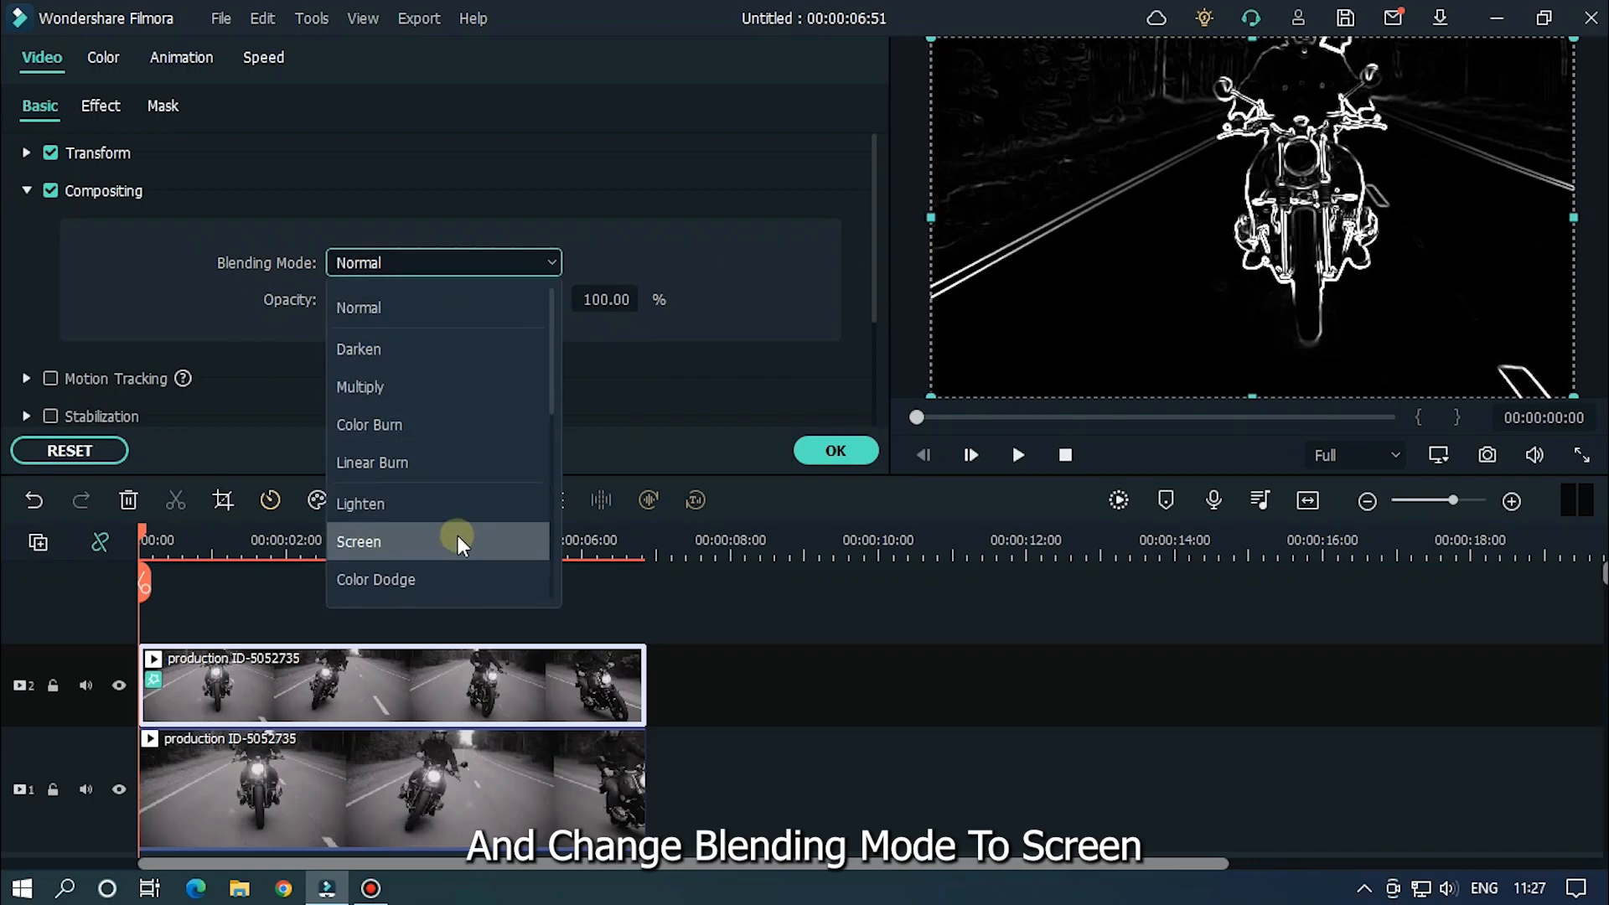
click(359, 541)
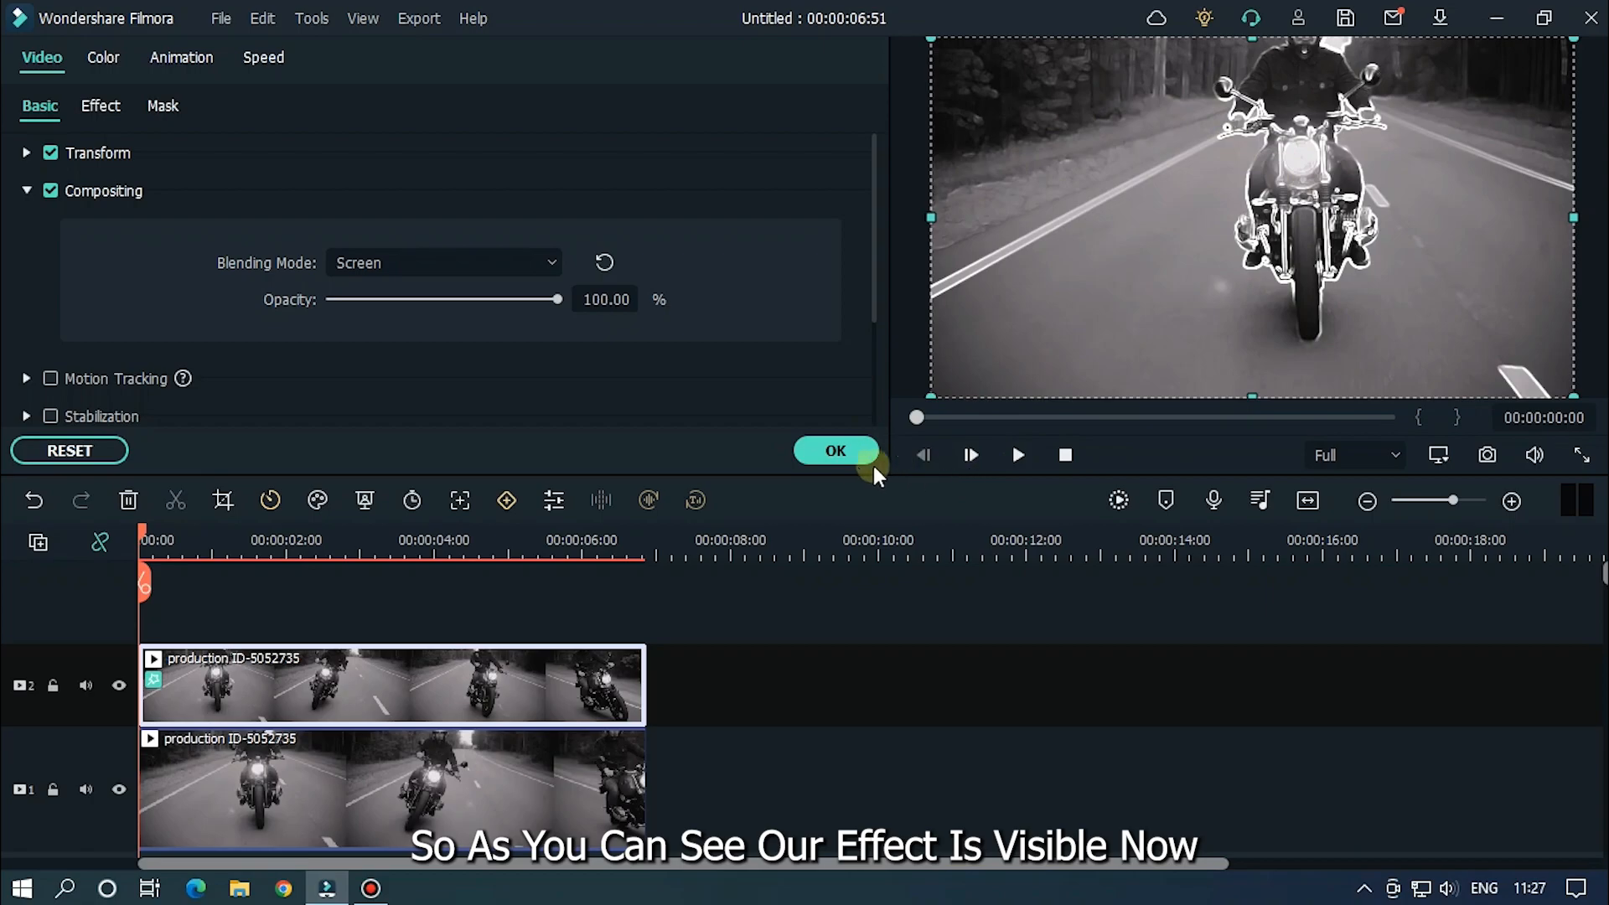
click(834, 451)
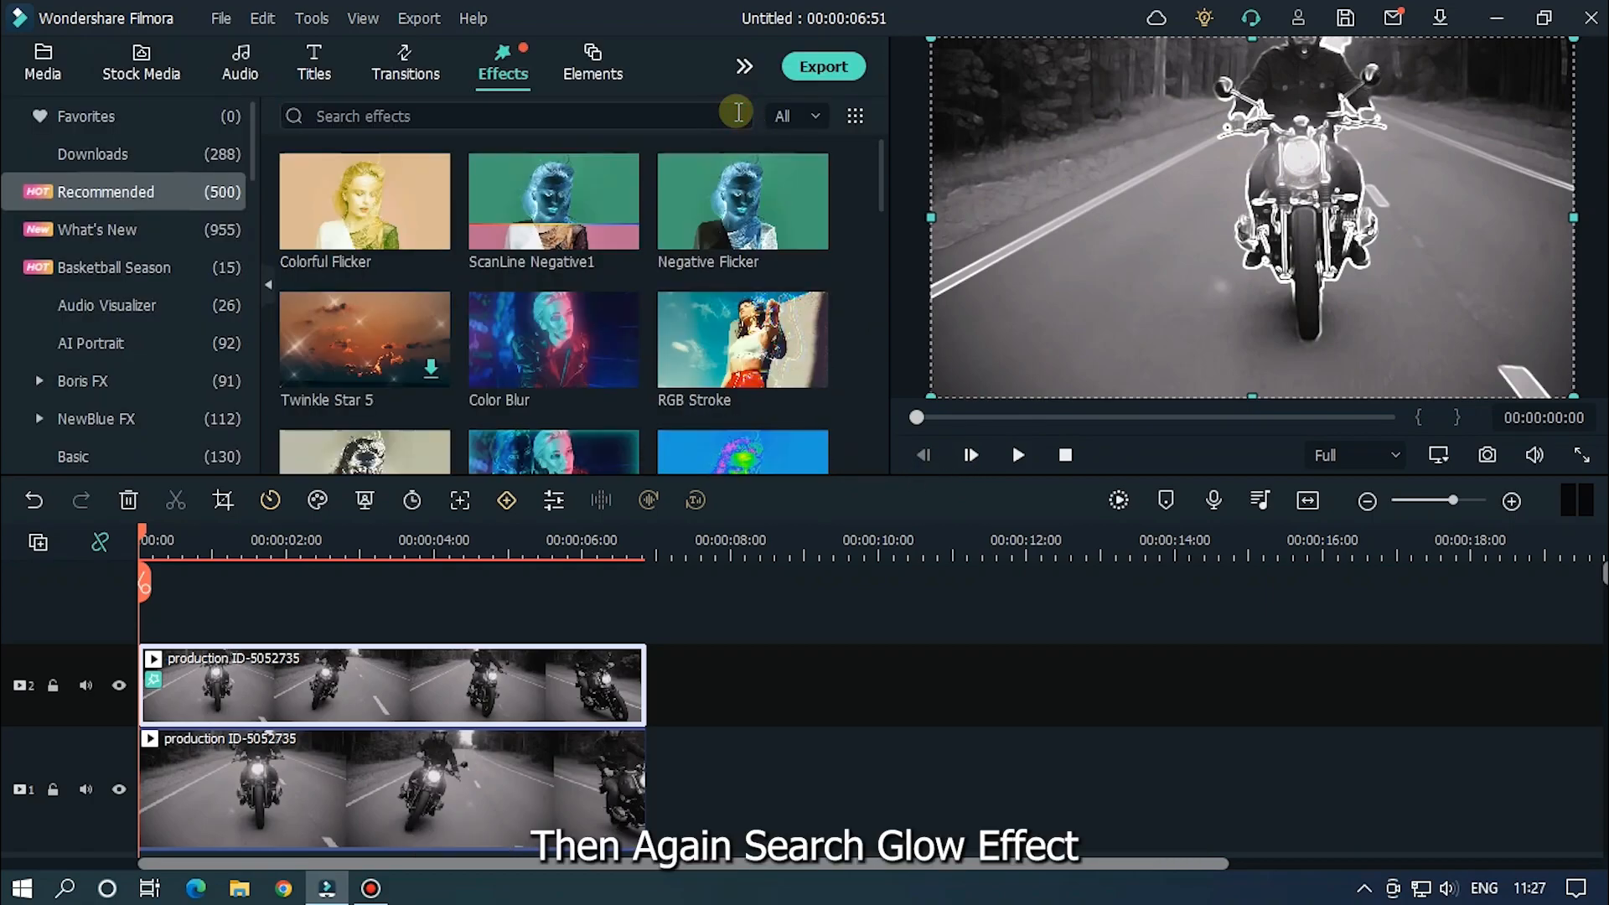
- Search the effects library for 'glow'
text(glow)
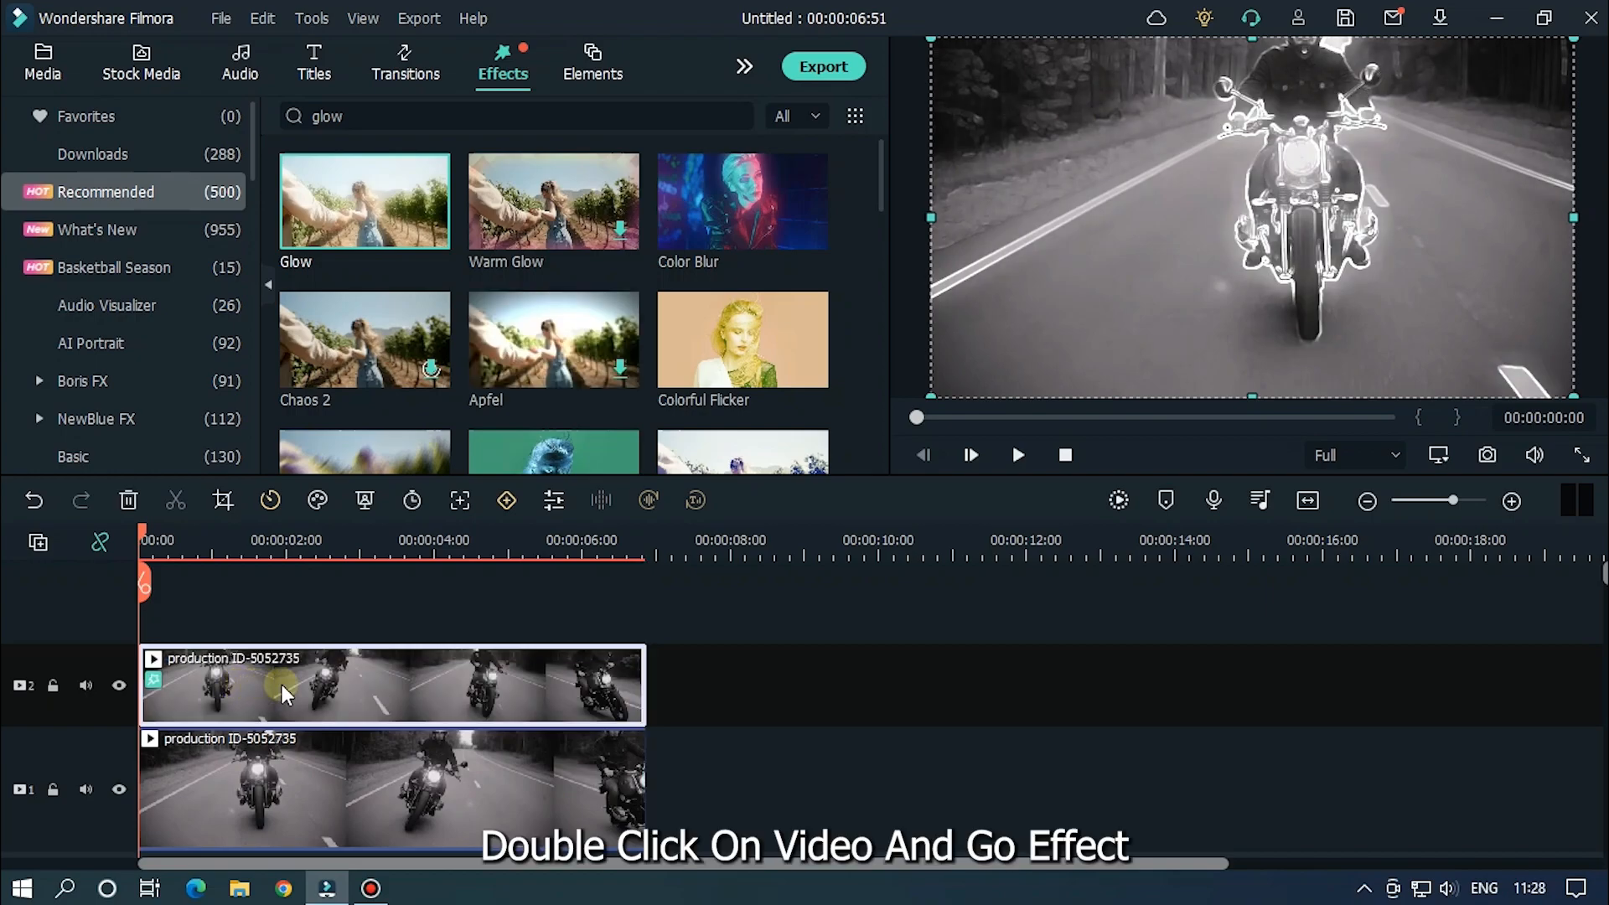
- Set the top clip's Chalk Edge outline colour to pure cyan (#00ffff) and confirm the effect settings
double_click(287, 685)
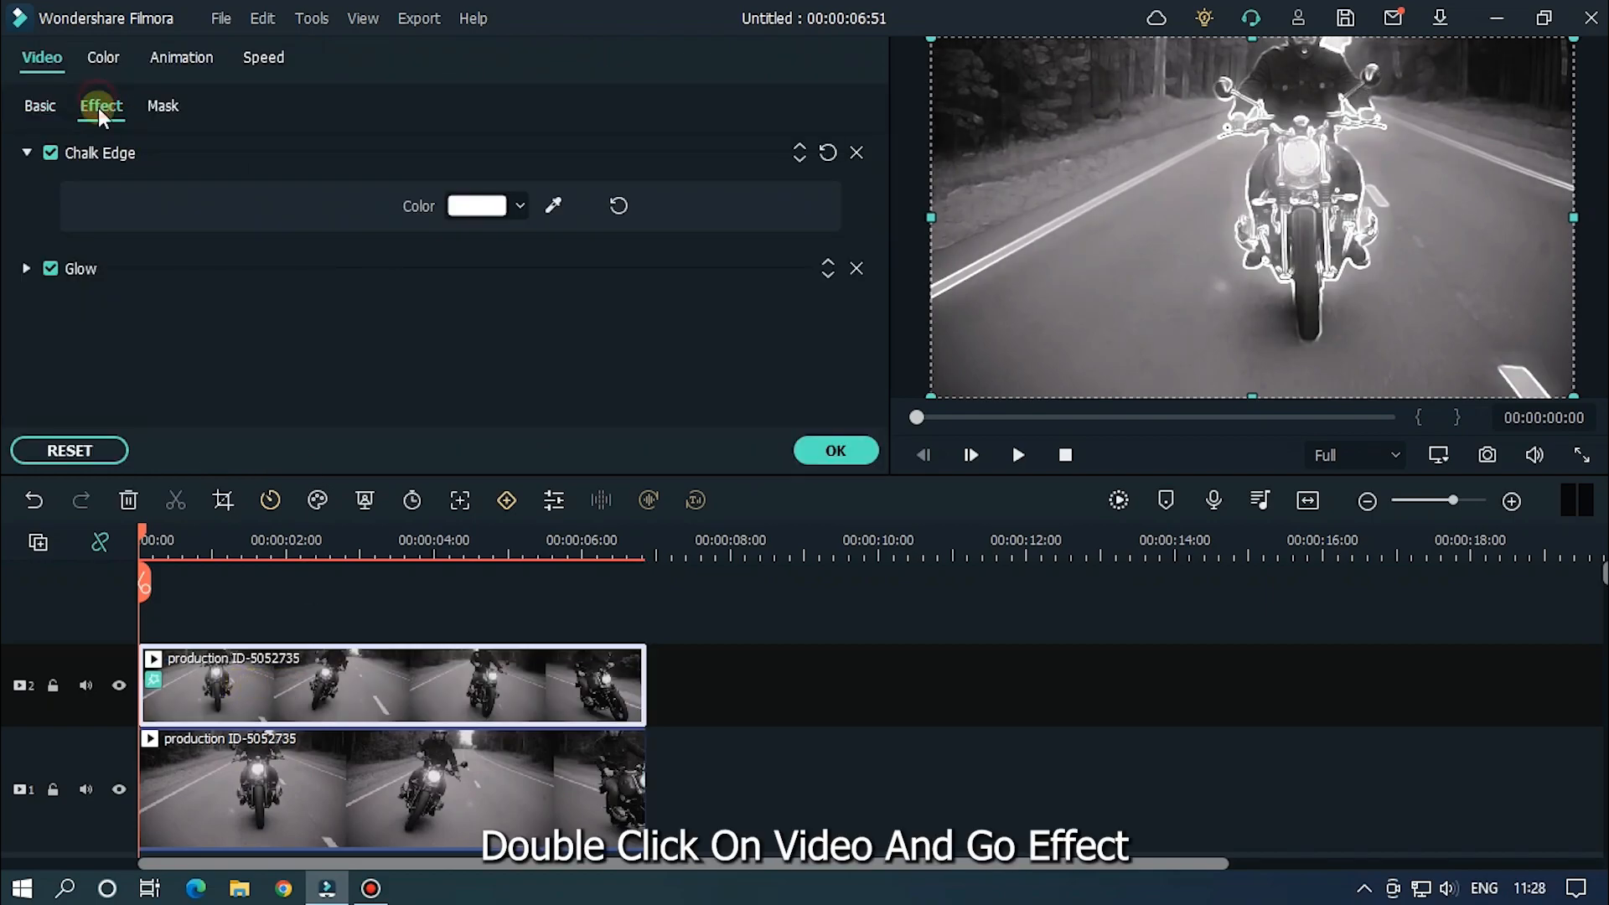
click(27, 269)
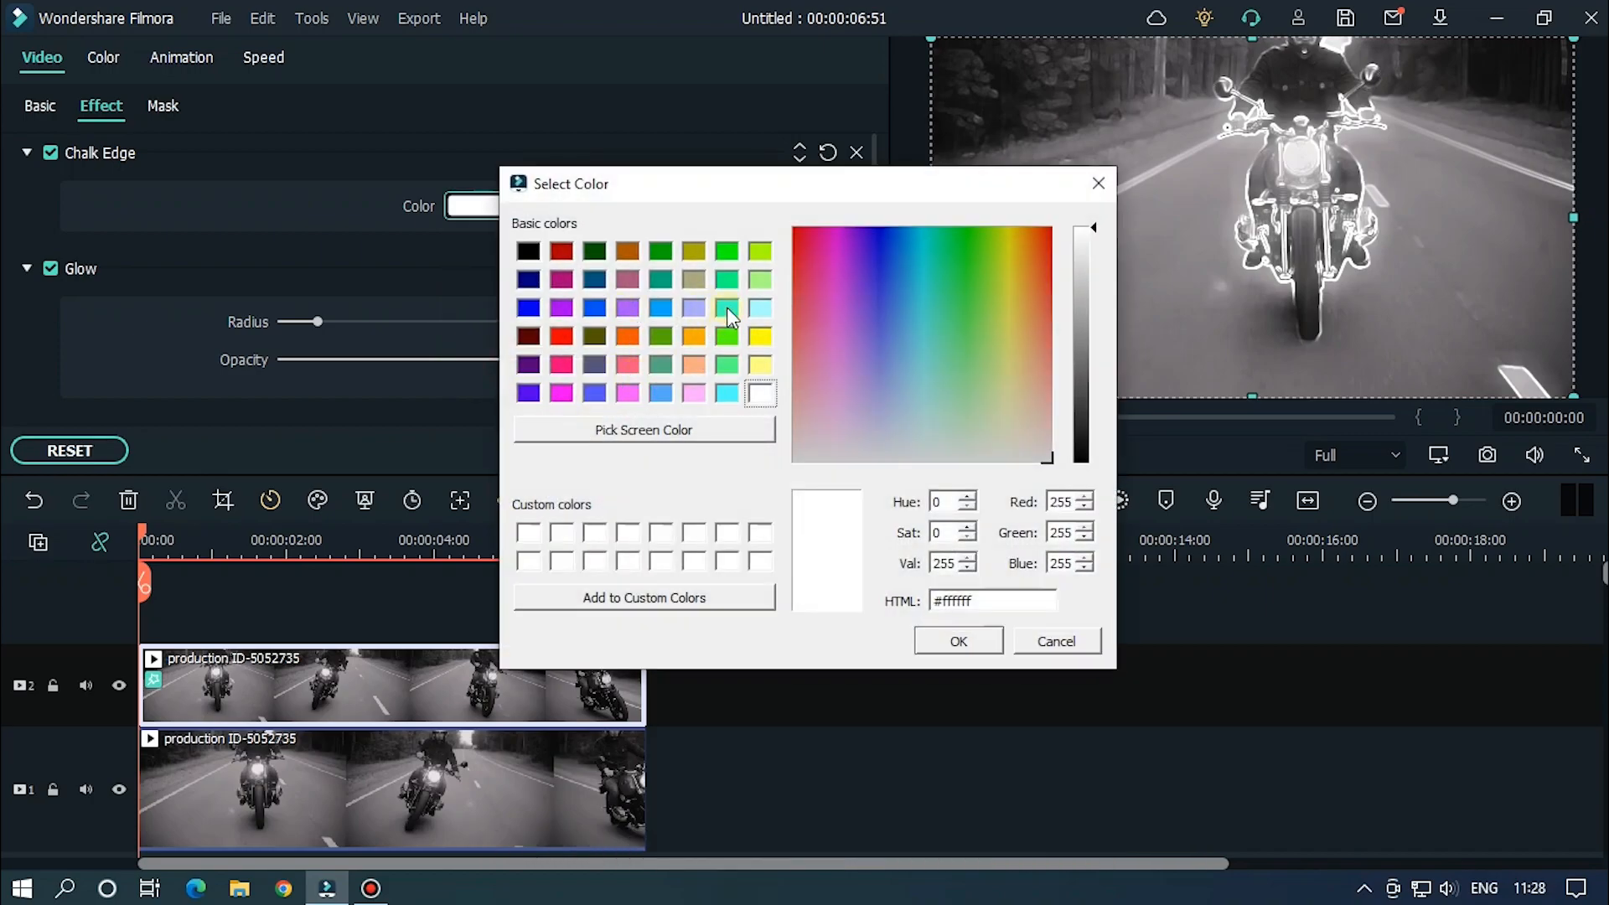
click(726, 392)
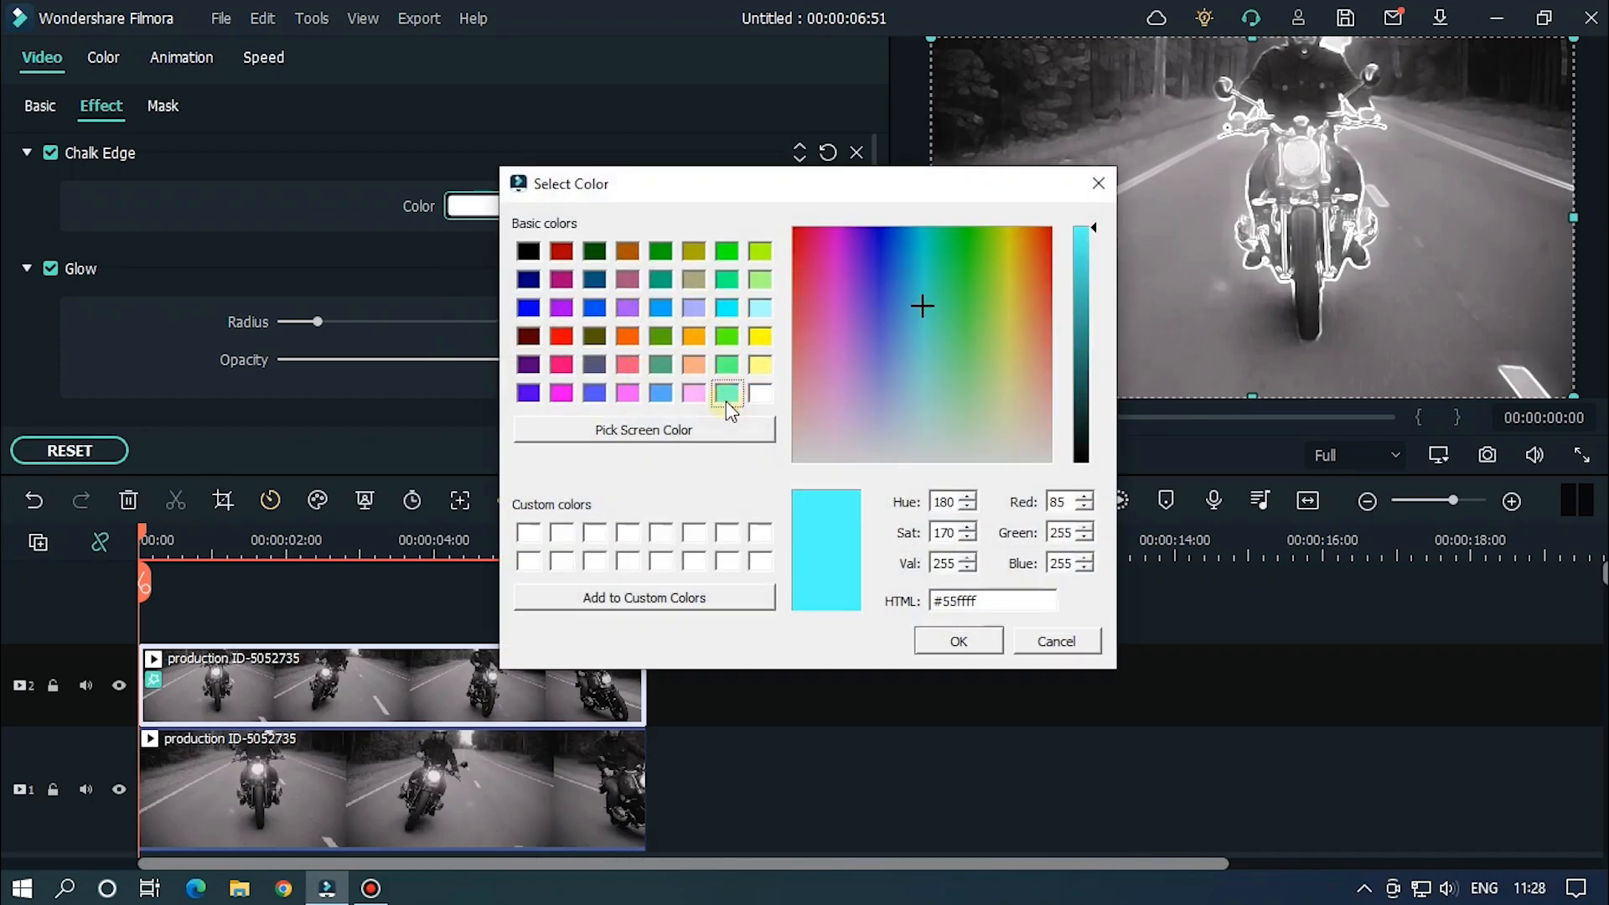
click(923, 221)
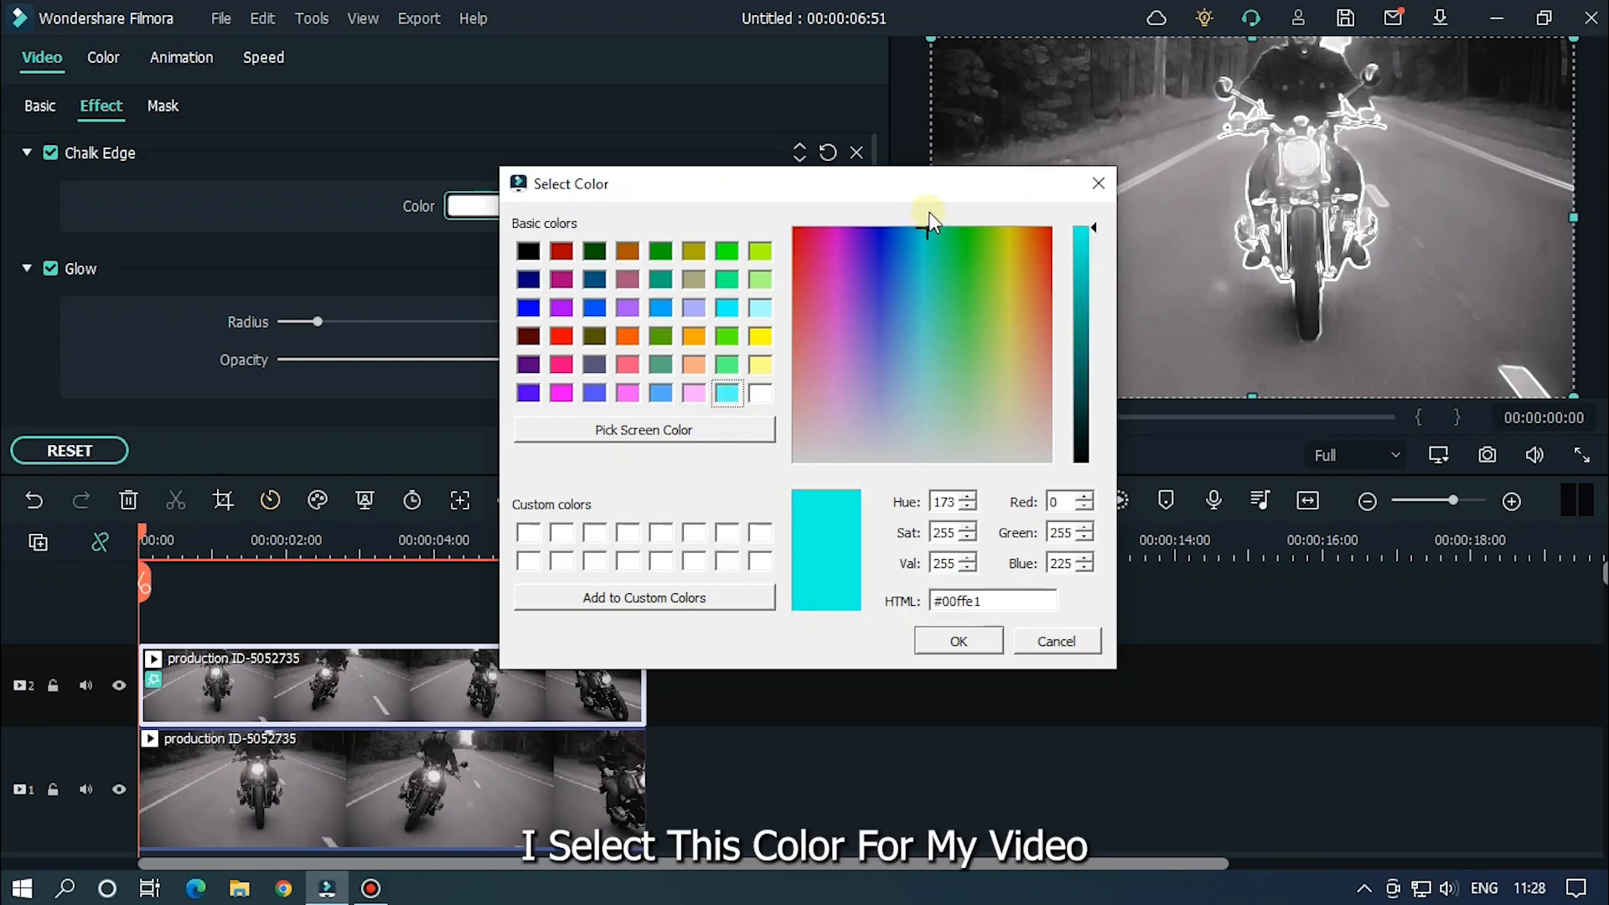
click(924, 232)
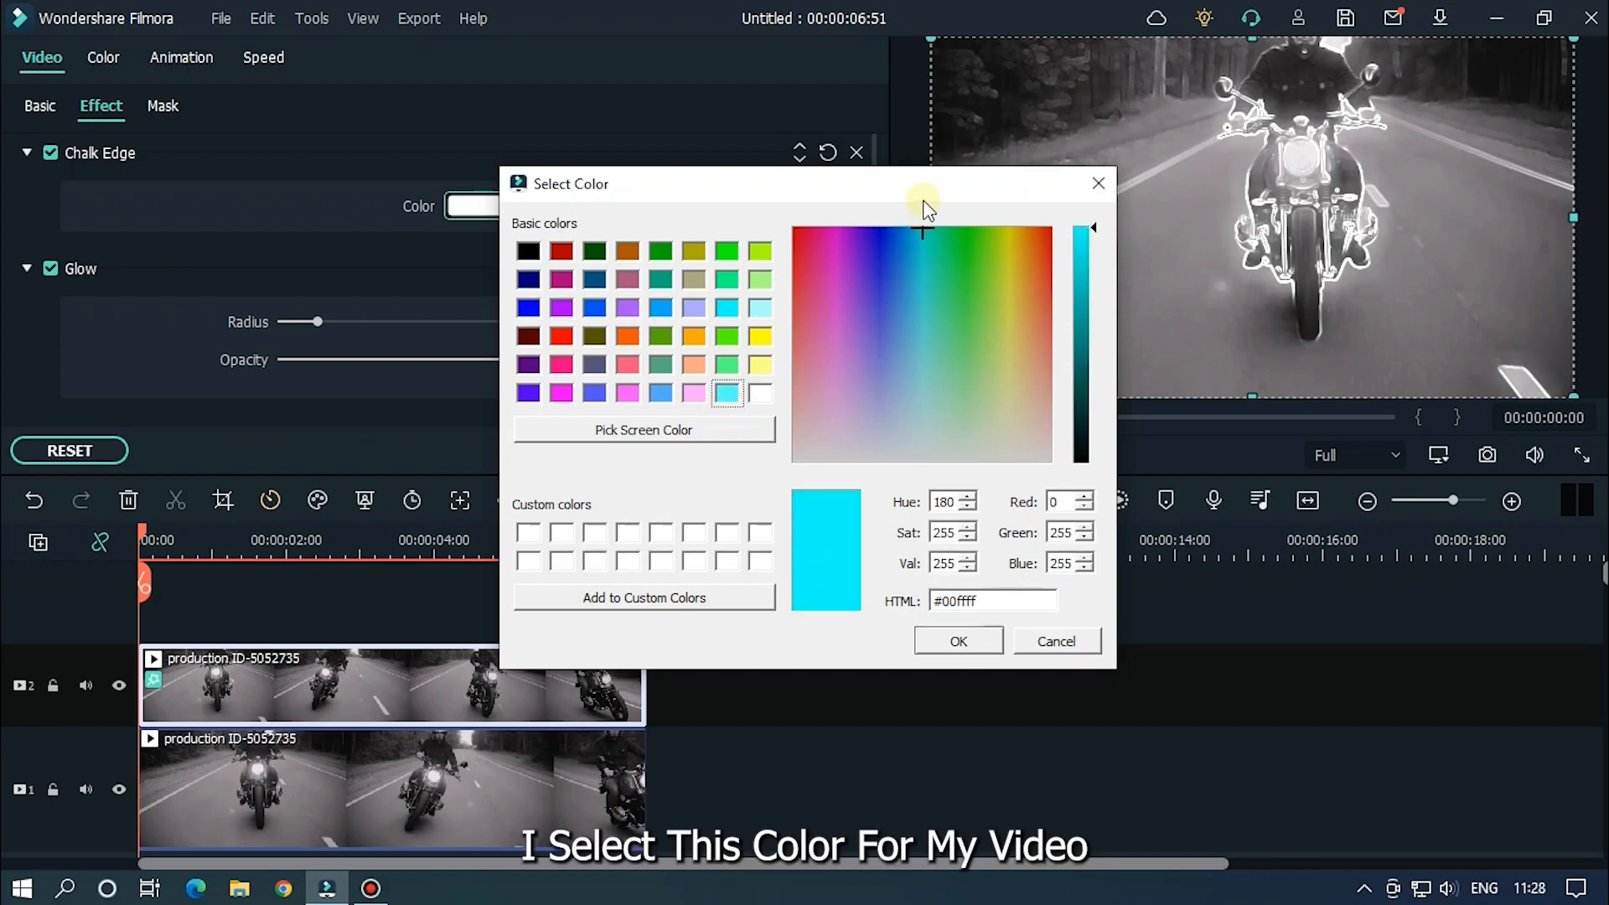
click(957, 640)
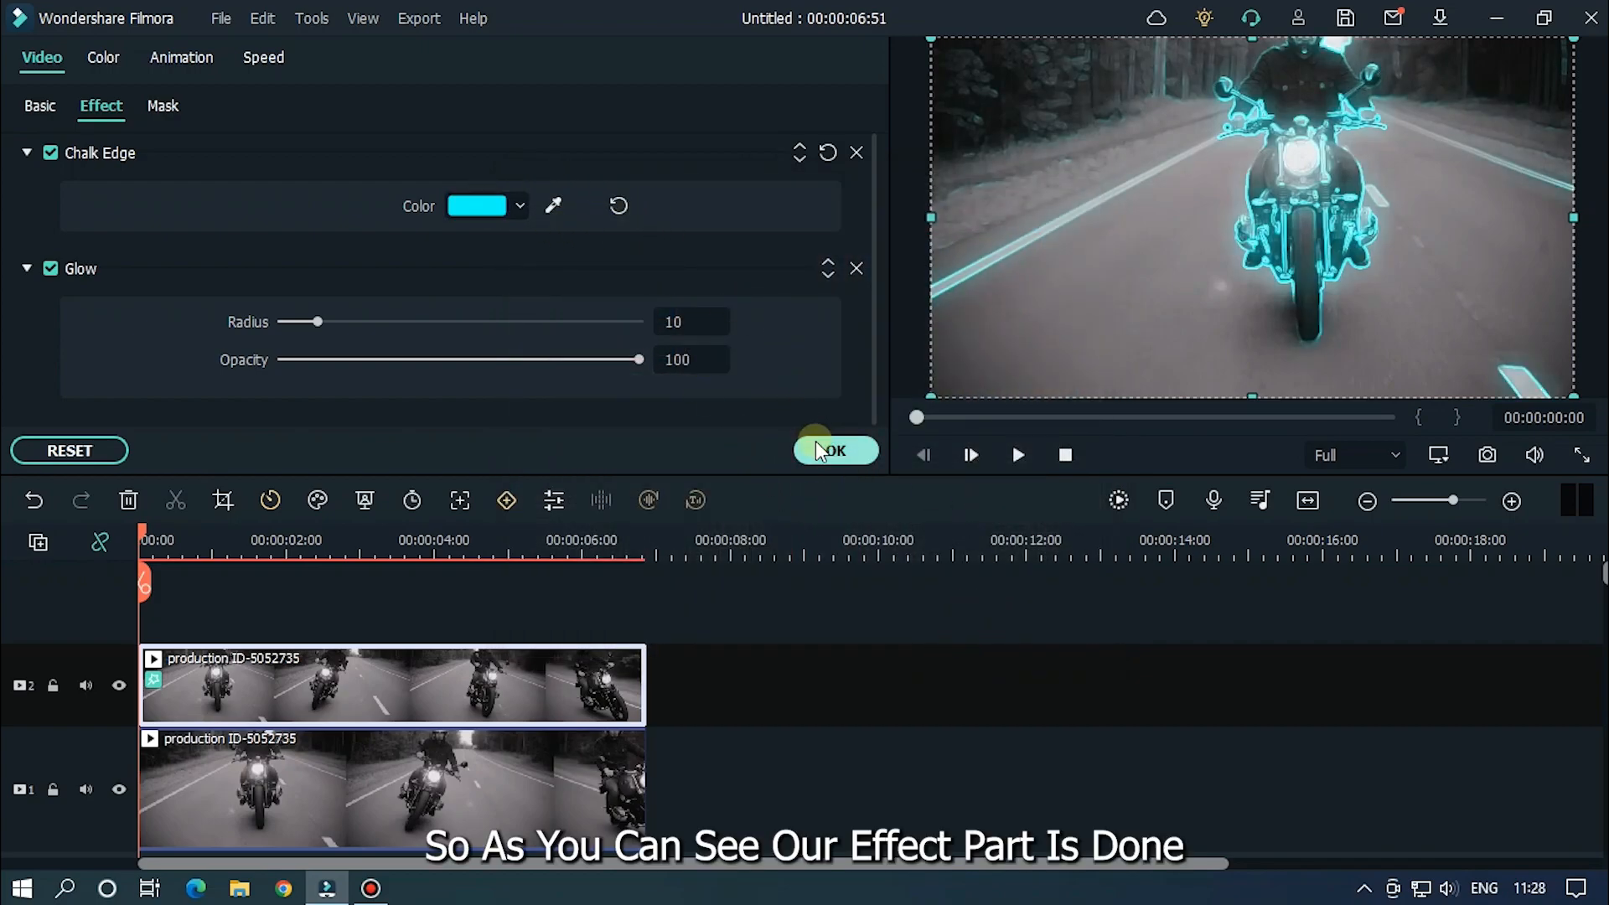
click(833, 451)
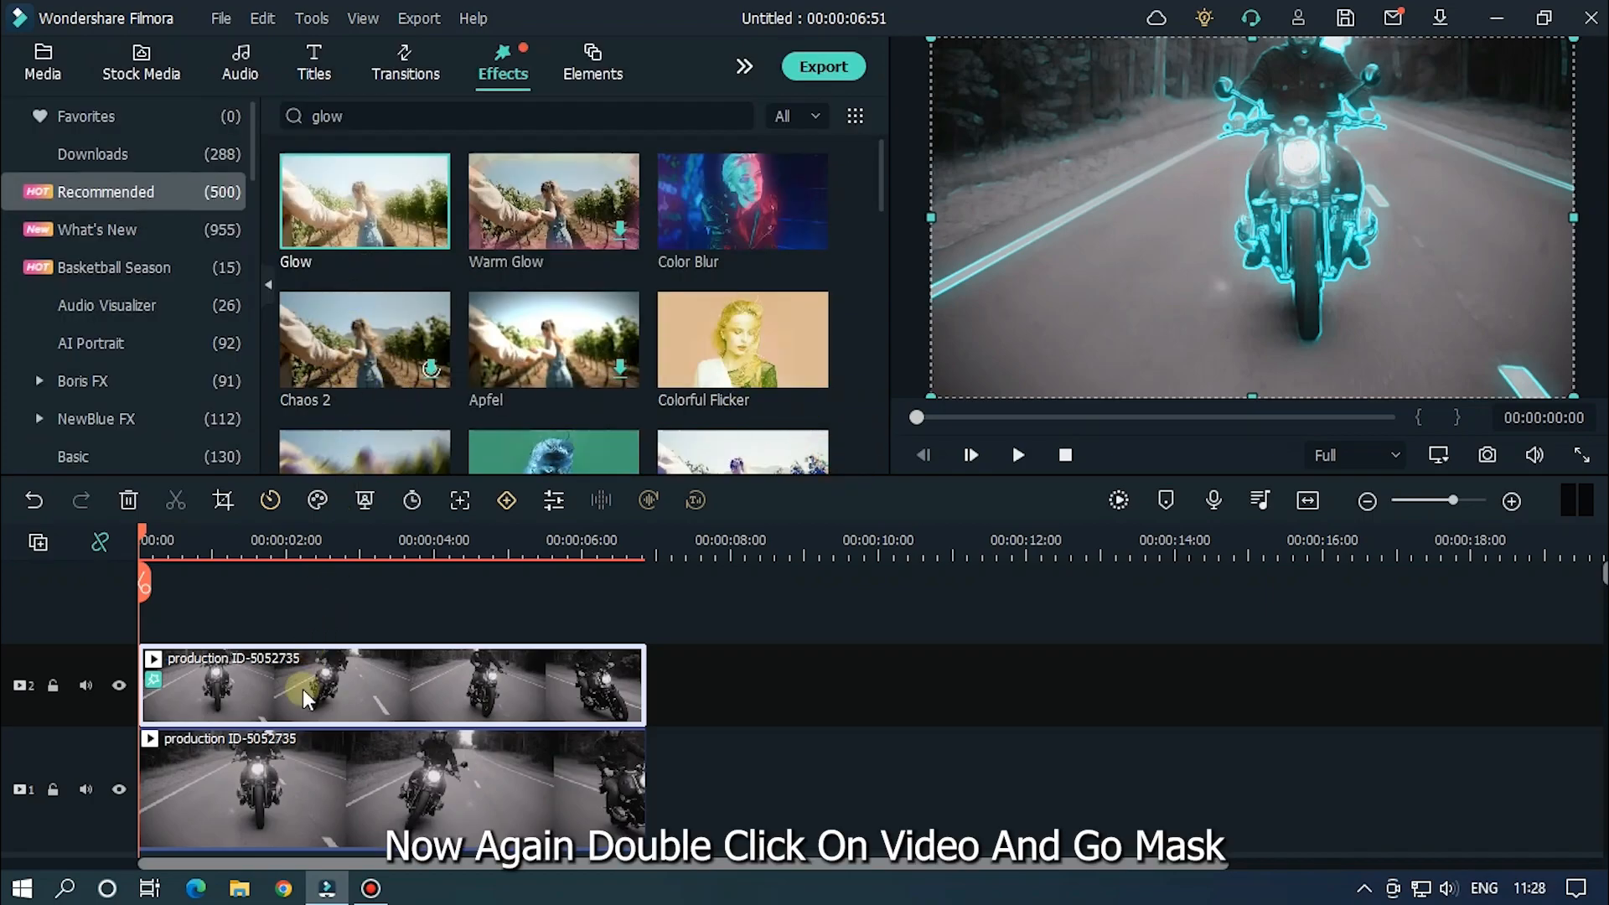
- Apply a circle mask to the top clip from the Mask settings
double_click(309, 684)
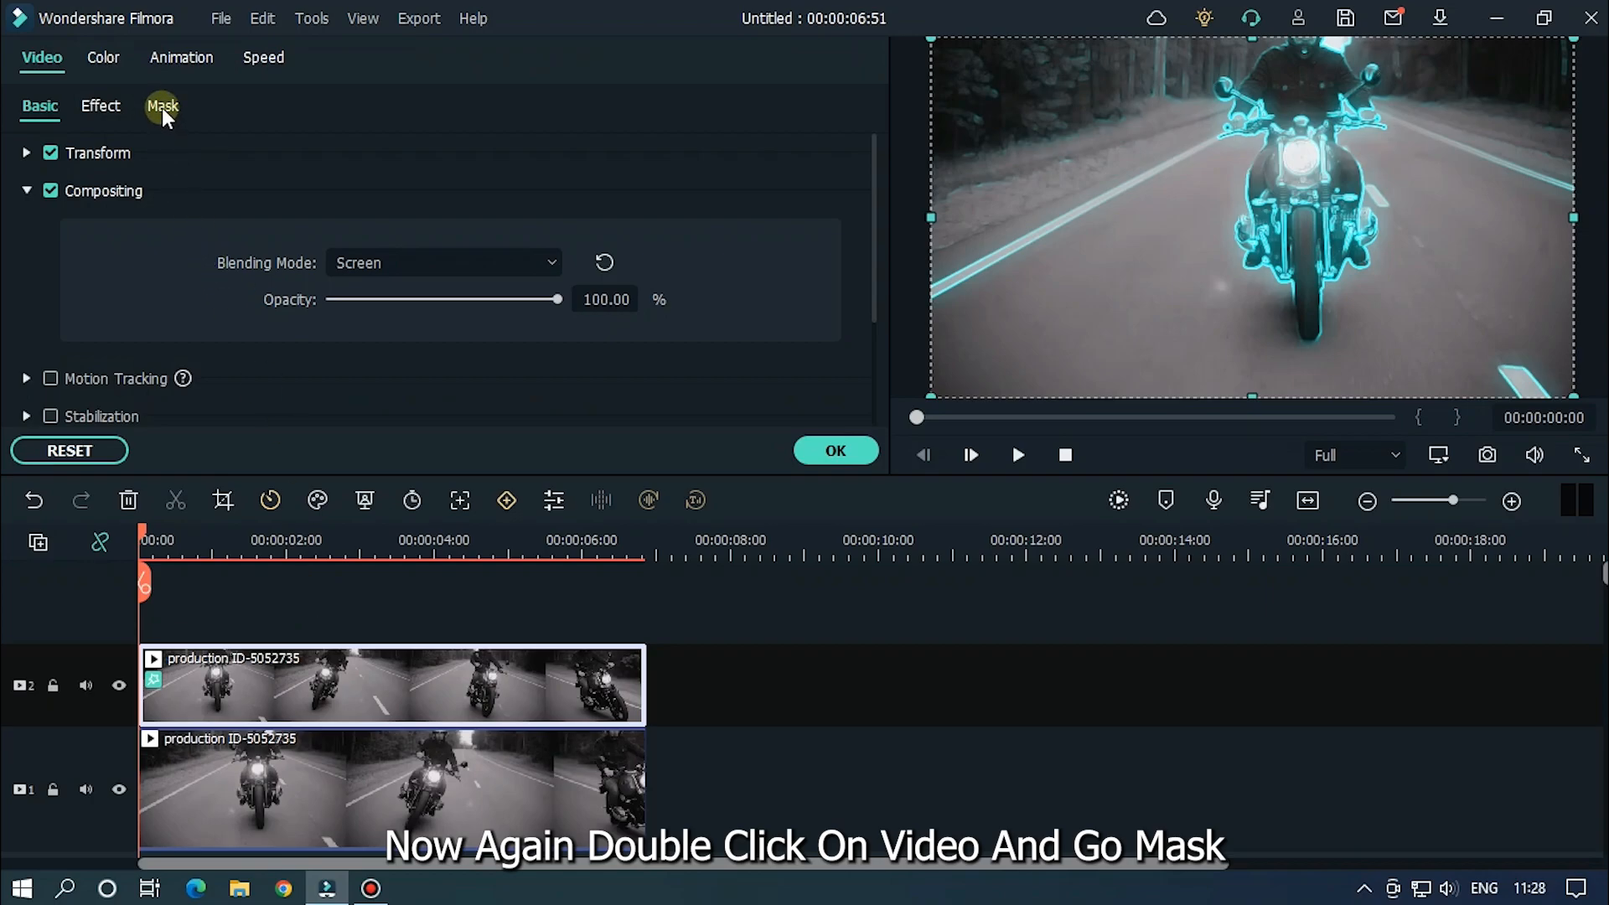
click(162, 106)
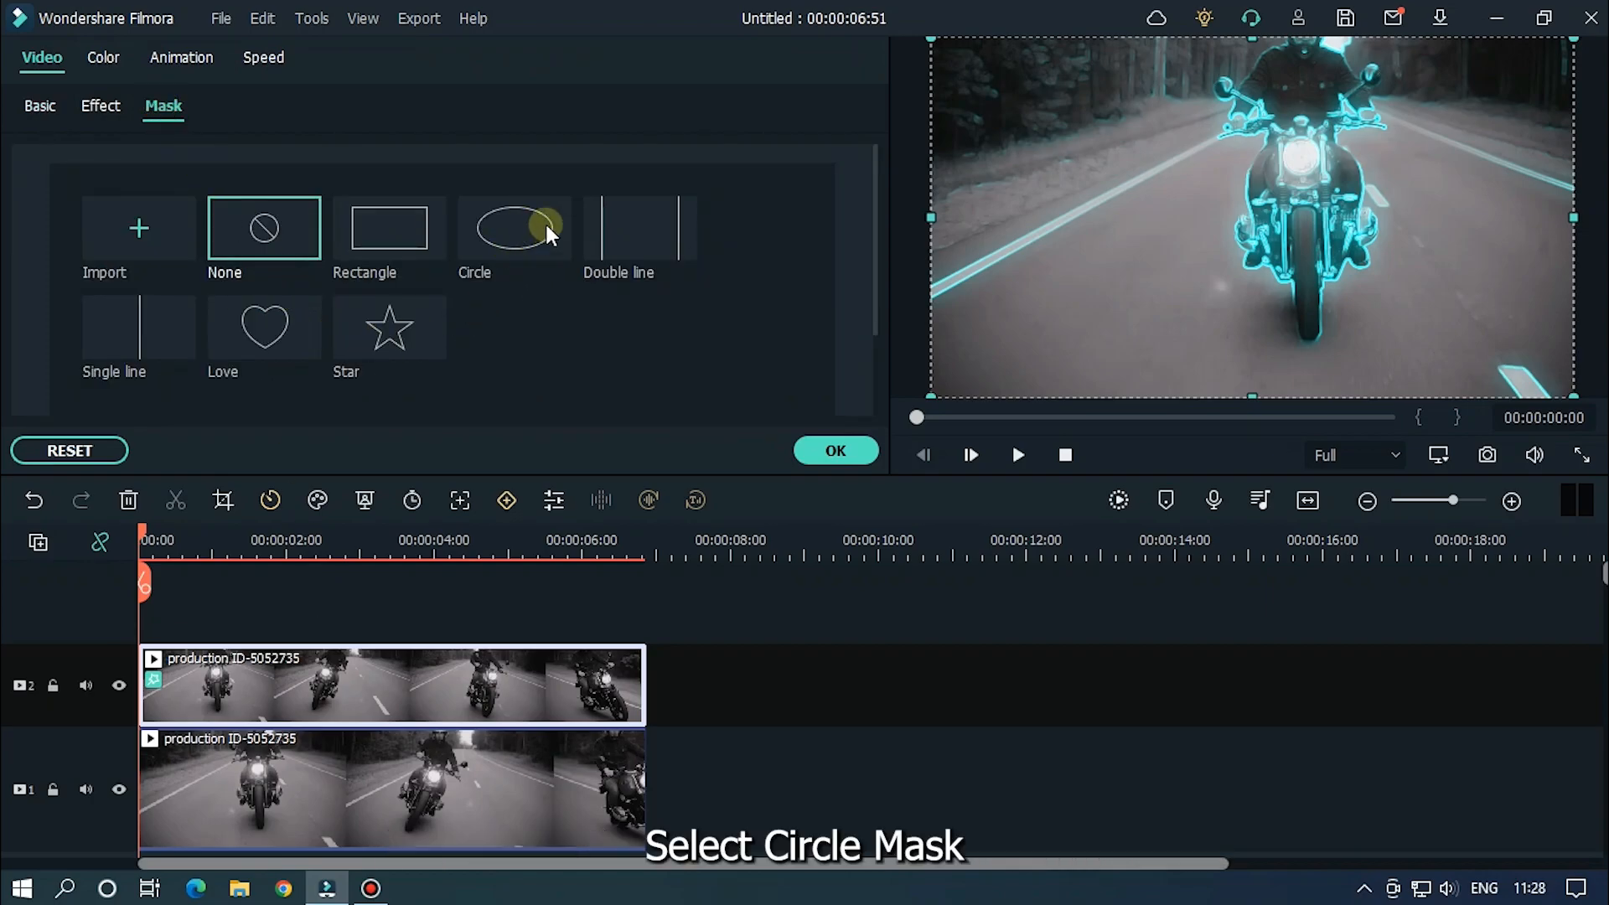
click(514, 226)
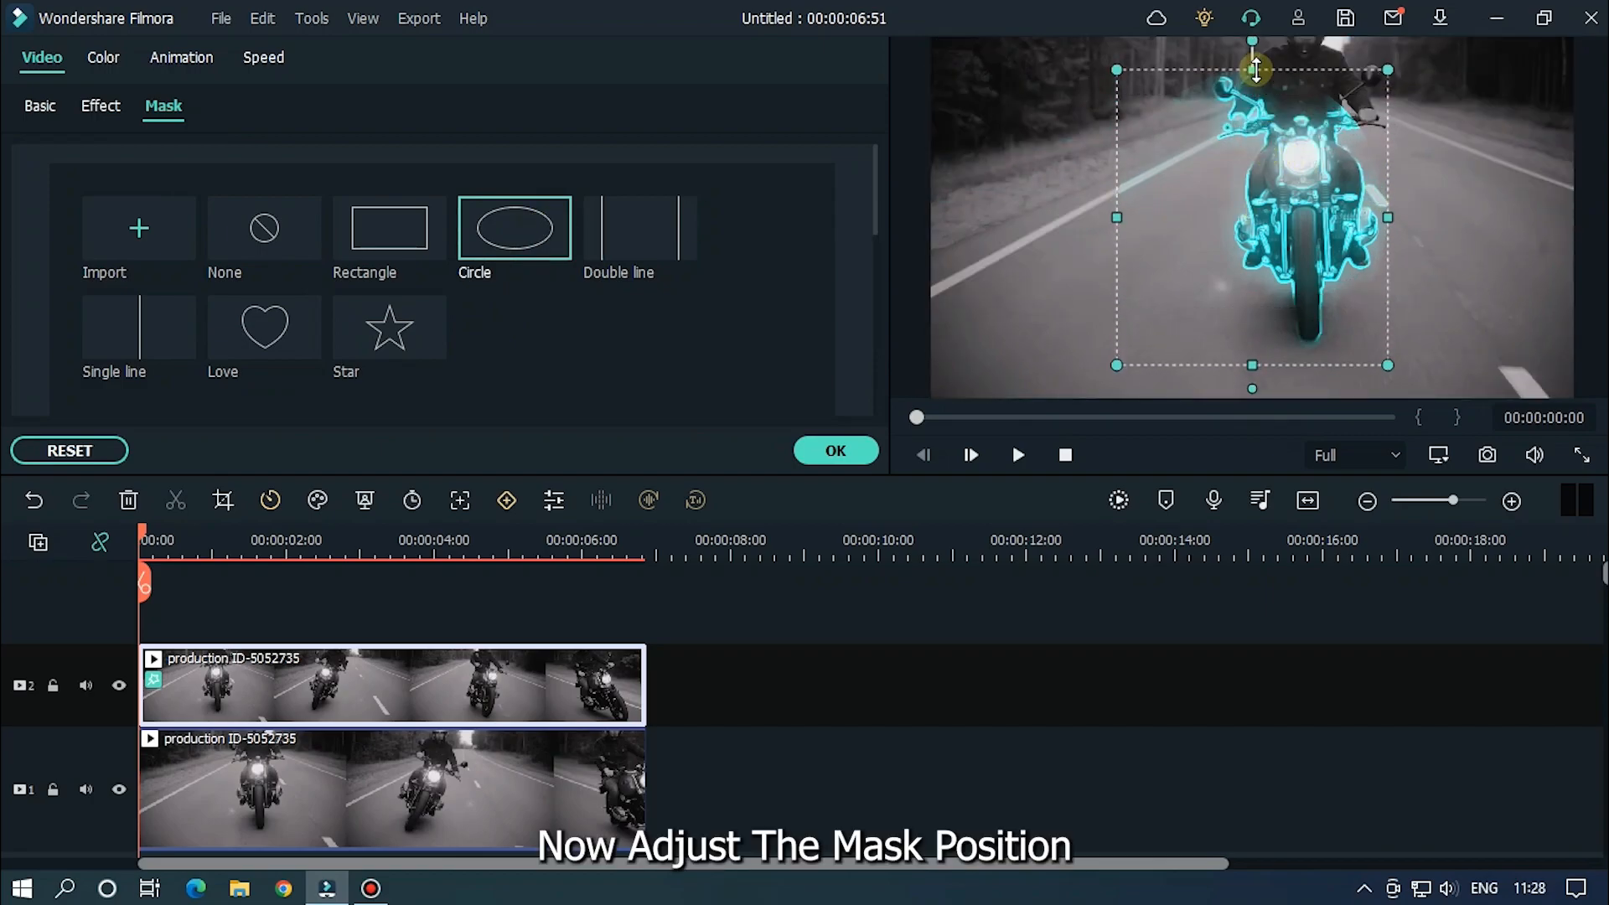
- Drag the circle mask in the preview to sit over the rider and motorcycle
drag(1252, 70, 1317, 308)
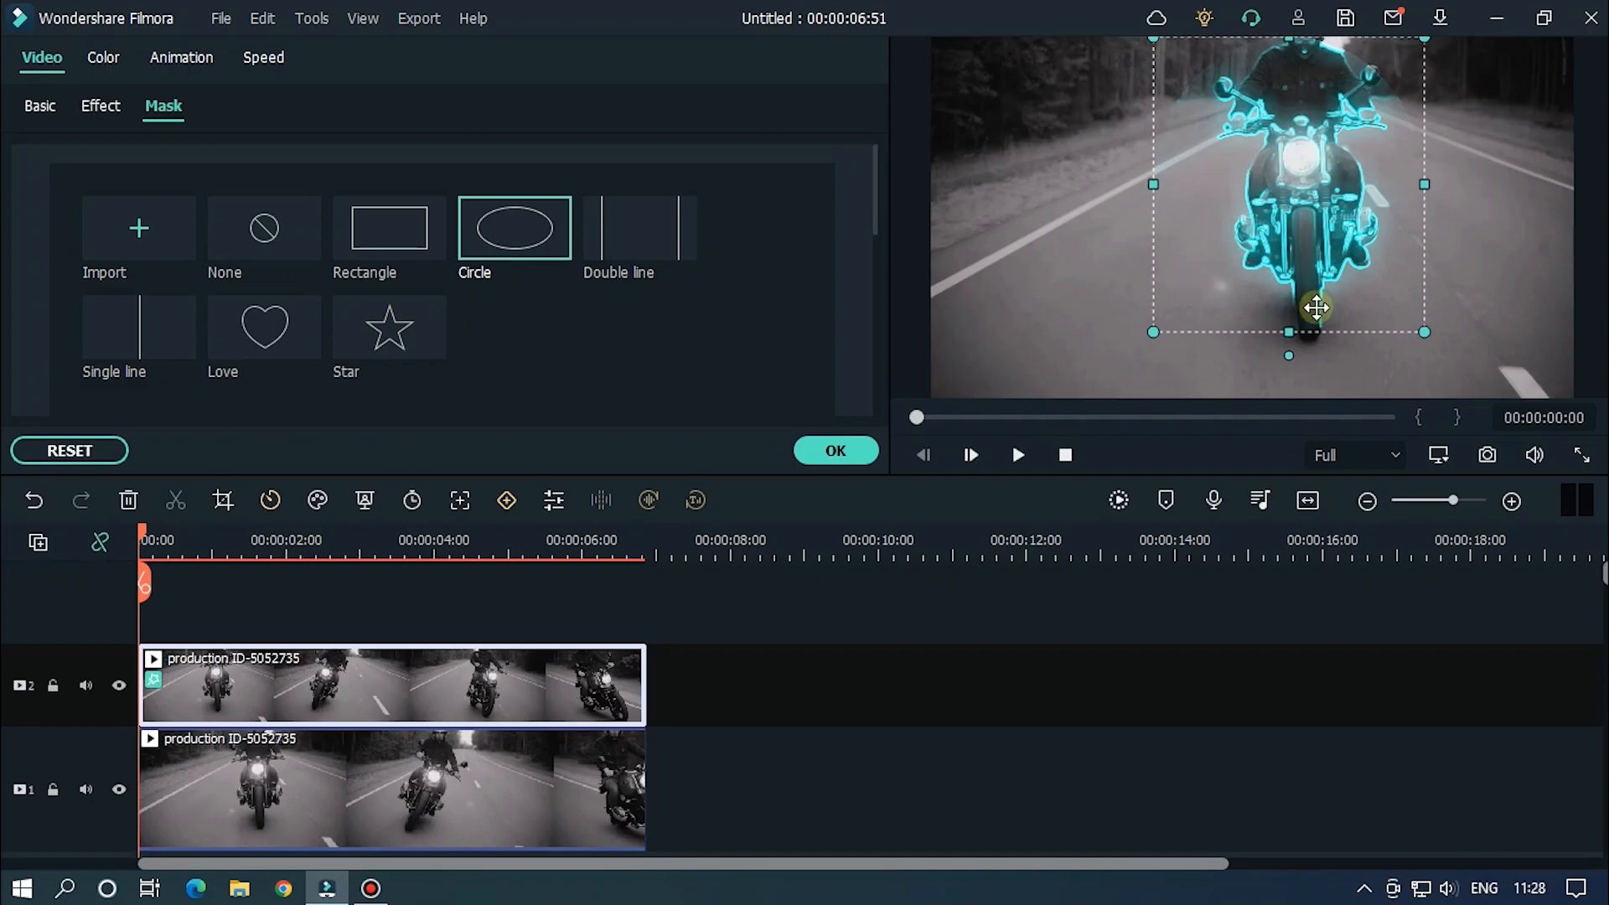
drag(1315, 308, 1296, 318)
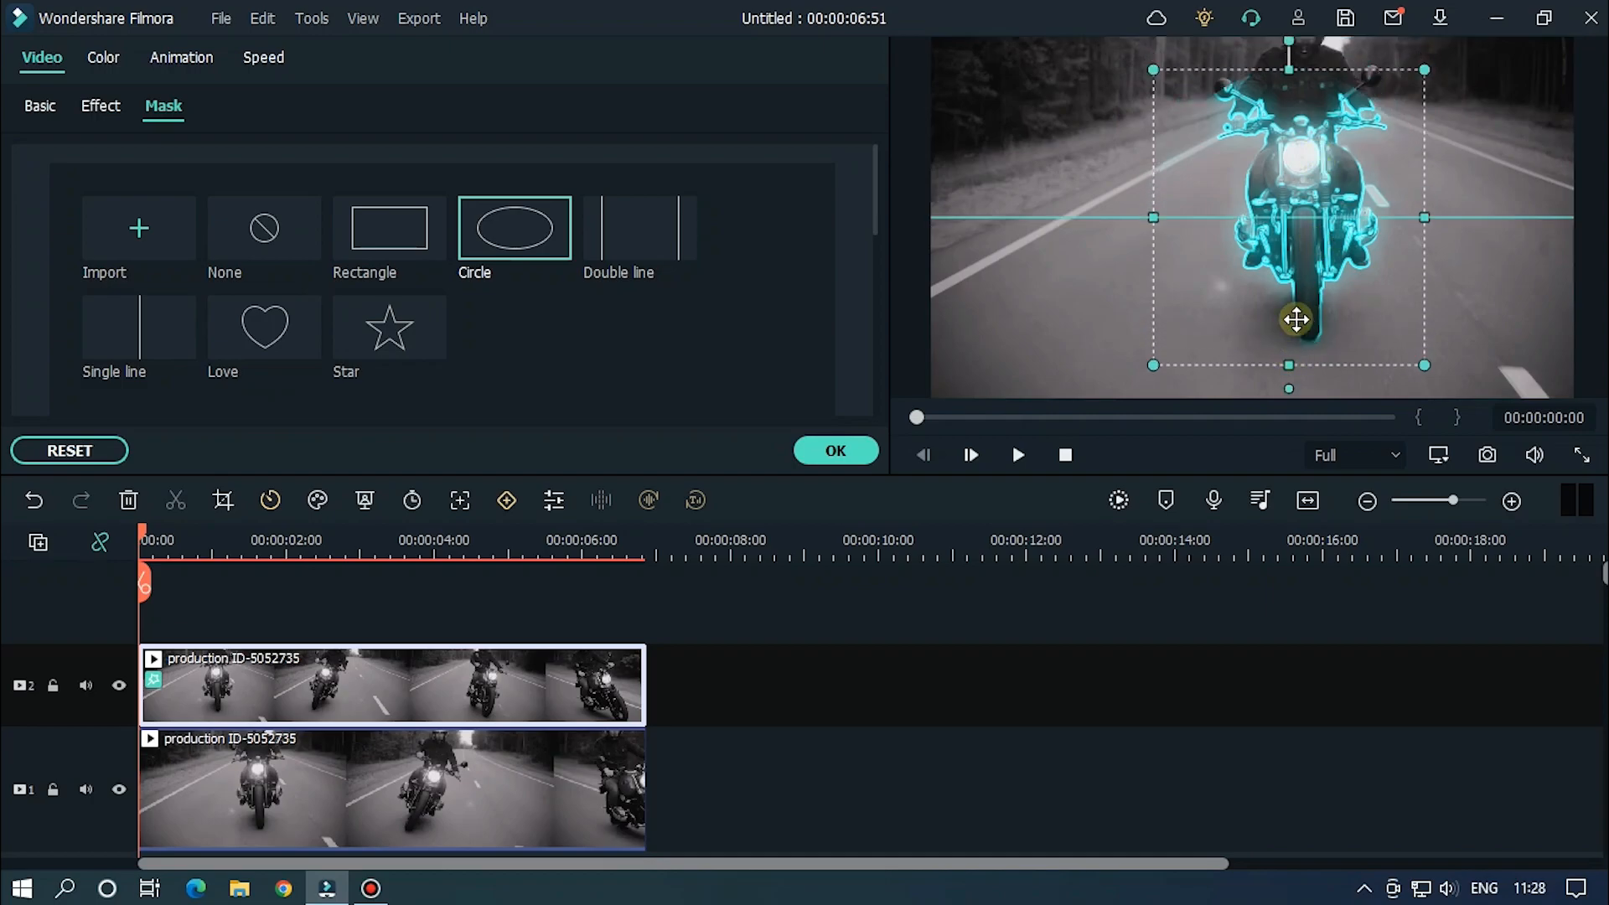
drag(1295, 318, 1290, 340)
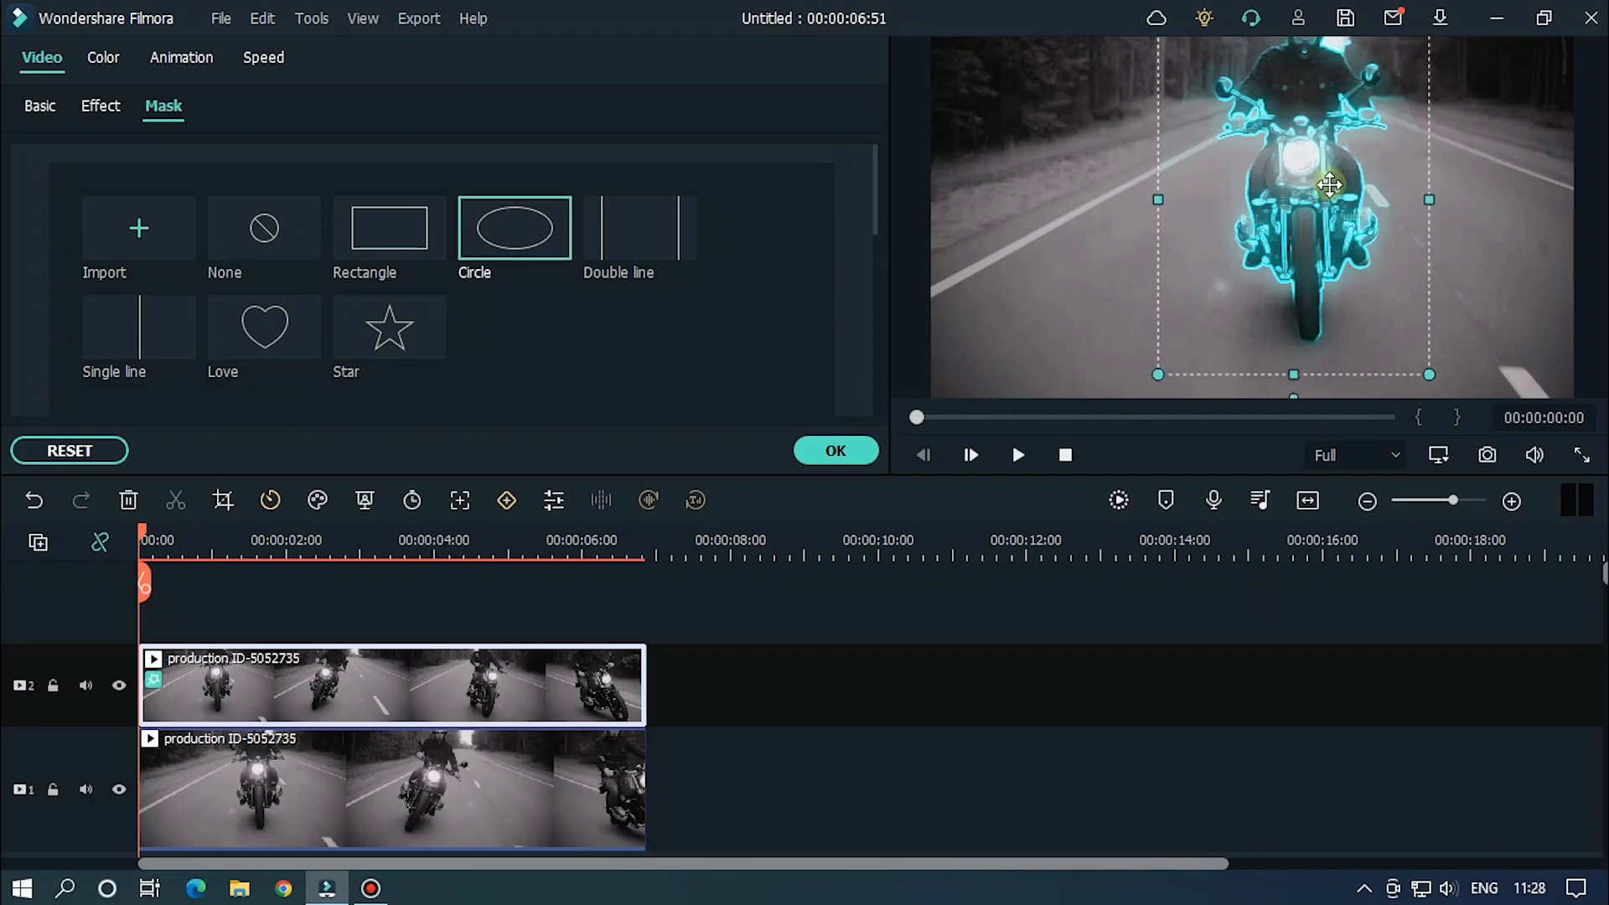
drag(1329, 185, 1341, 195)
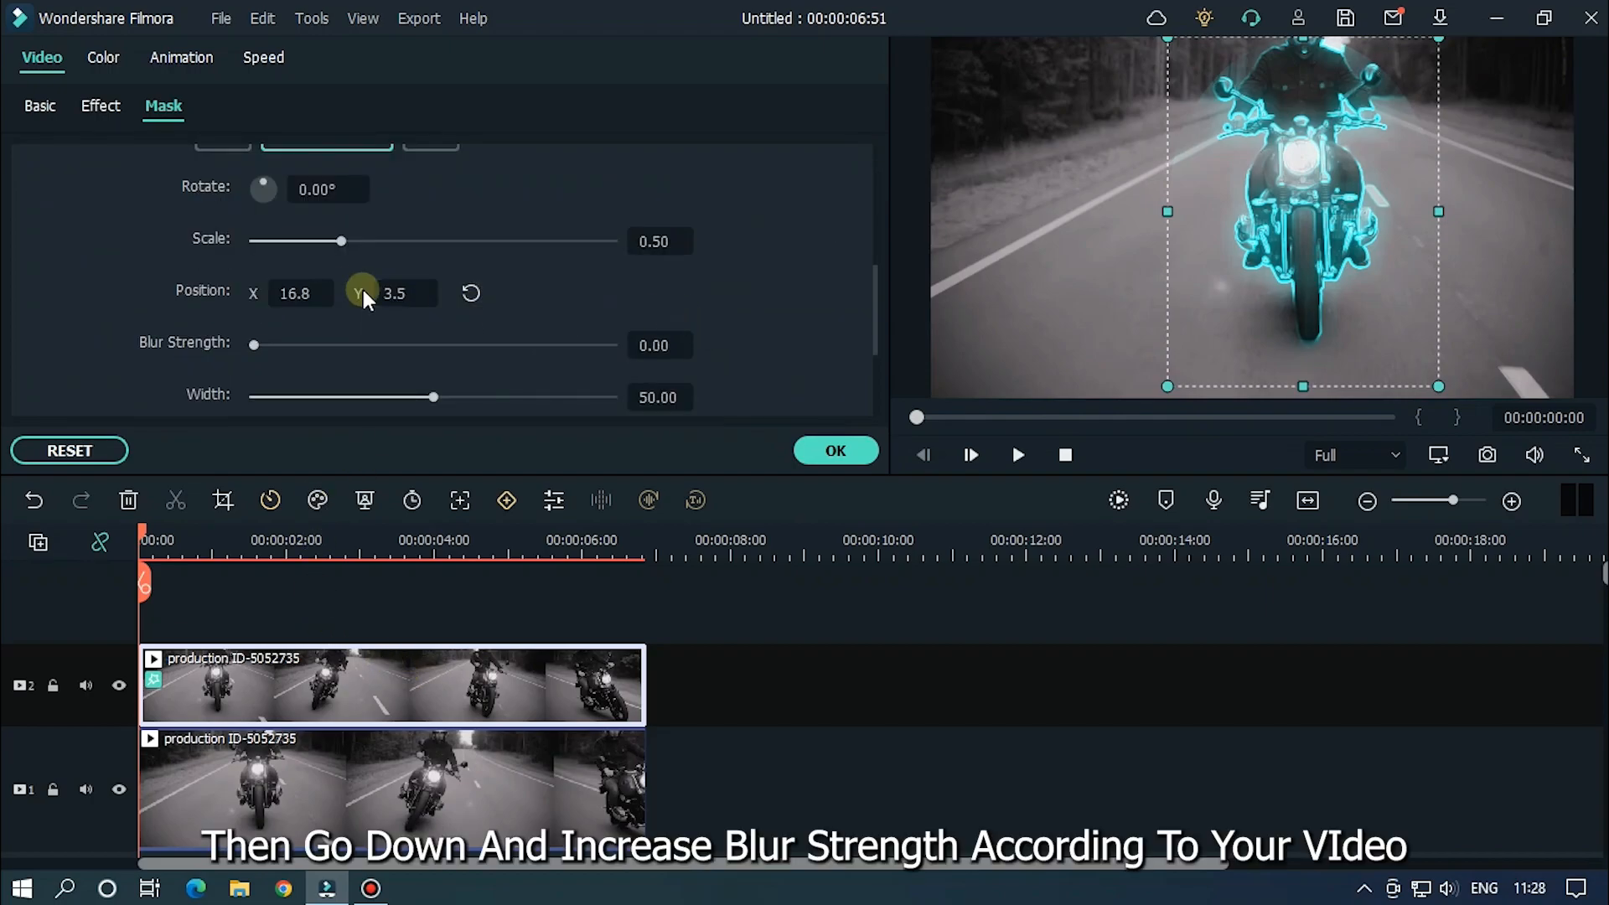
- Raise the circle mask's Blur Strength to about 20 to feather its edge
drag(254, 344, 285, 344)
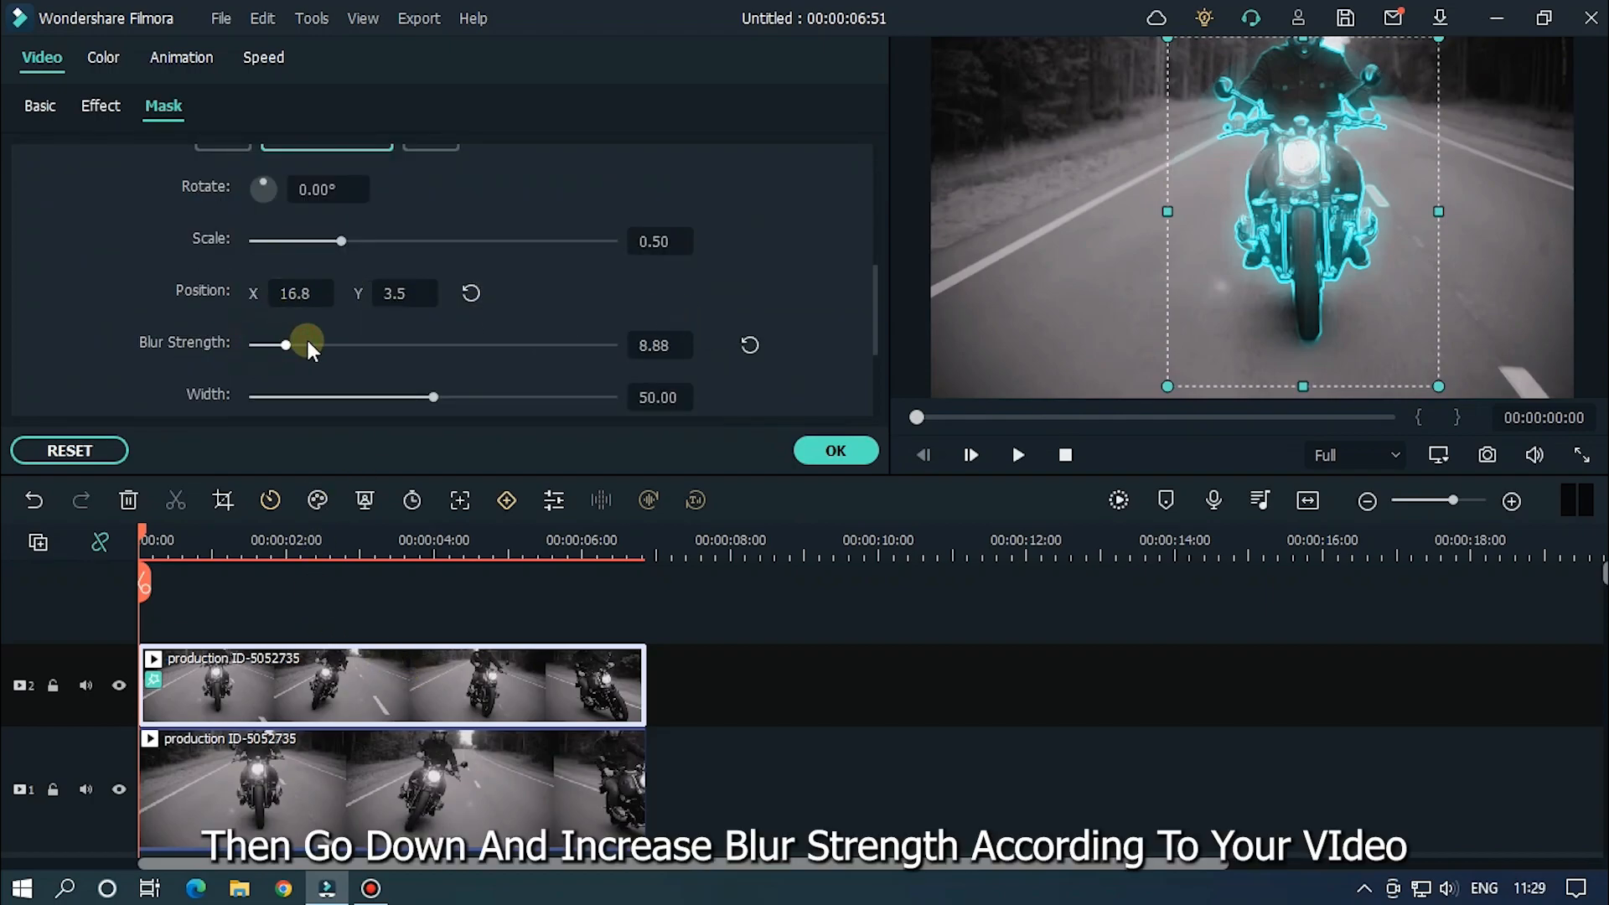
drag(285, 343, 353, 343)
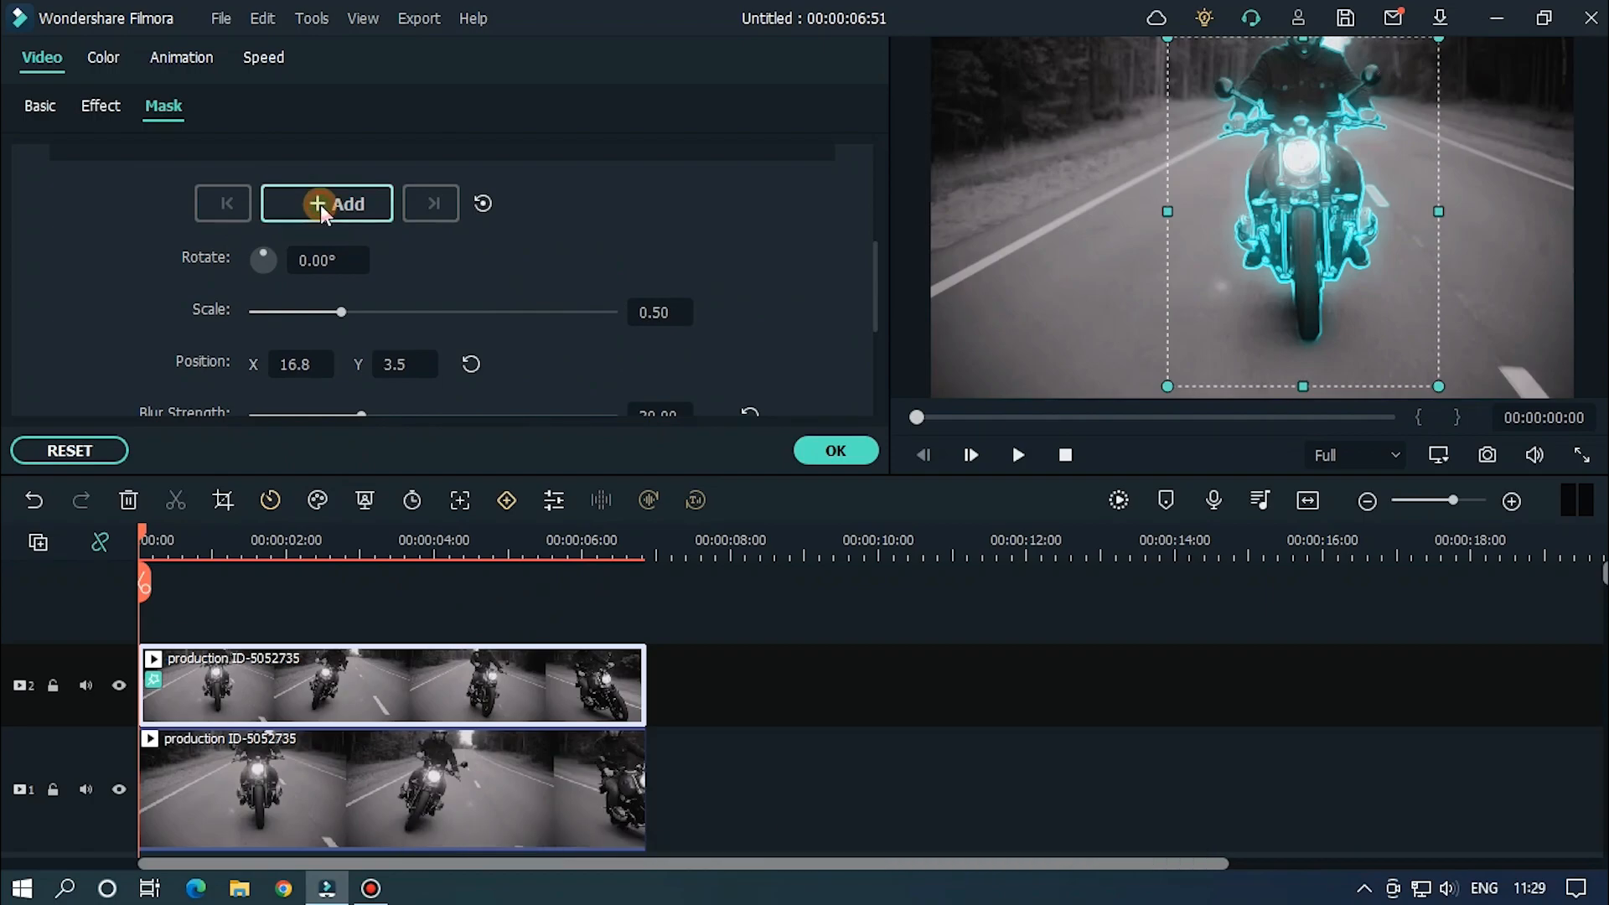
- Add a mask keyframe and drag the circle mask onto the rider's new position
click(327, 203)
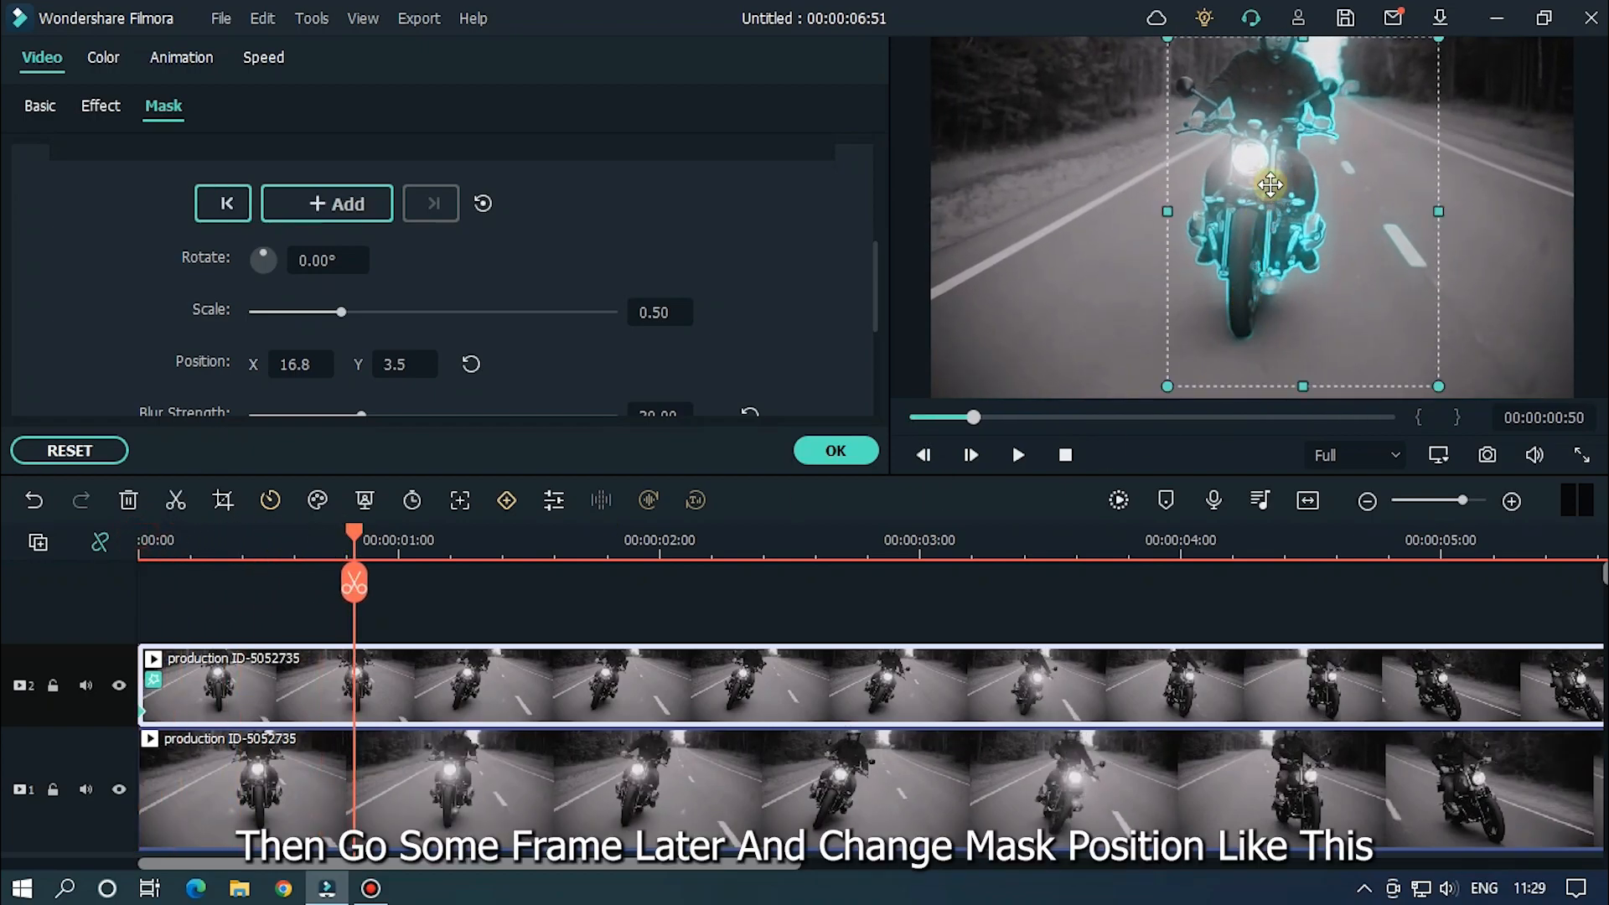
drag(1268, 184, 1282, 238)
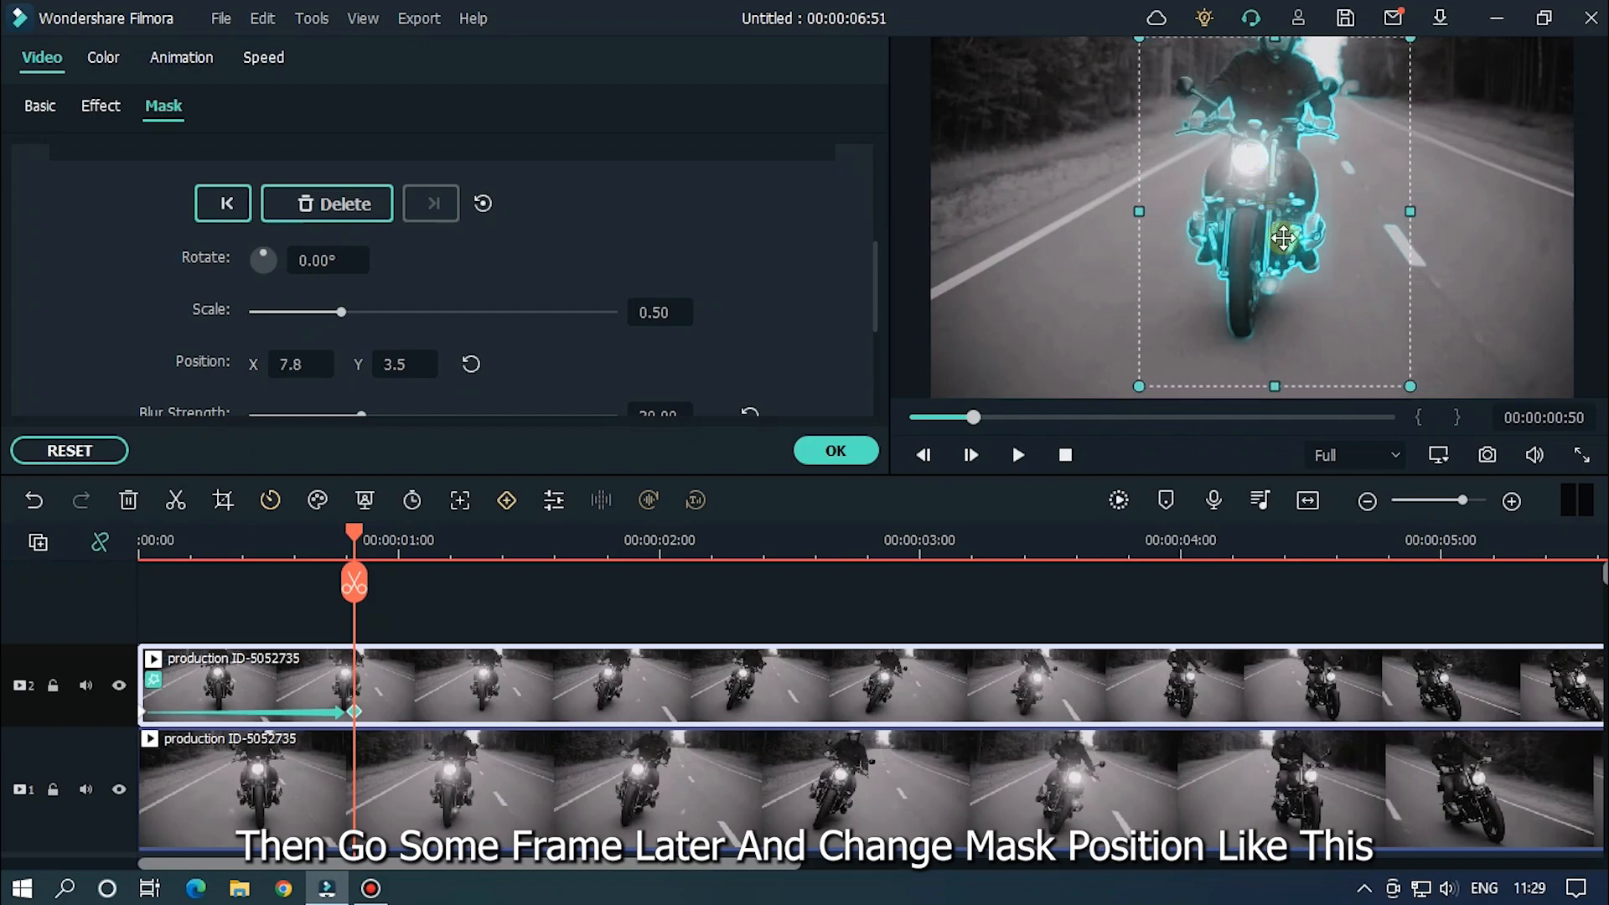
drag(1282, 238, 1268, 369)
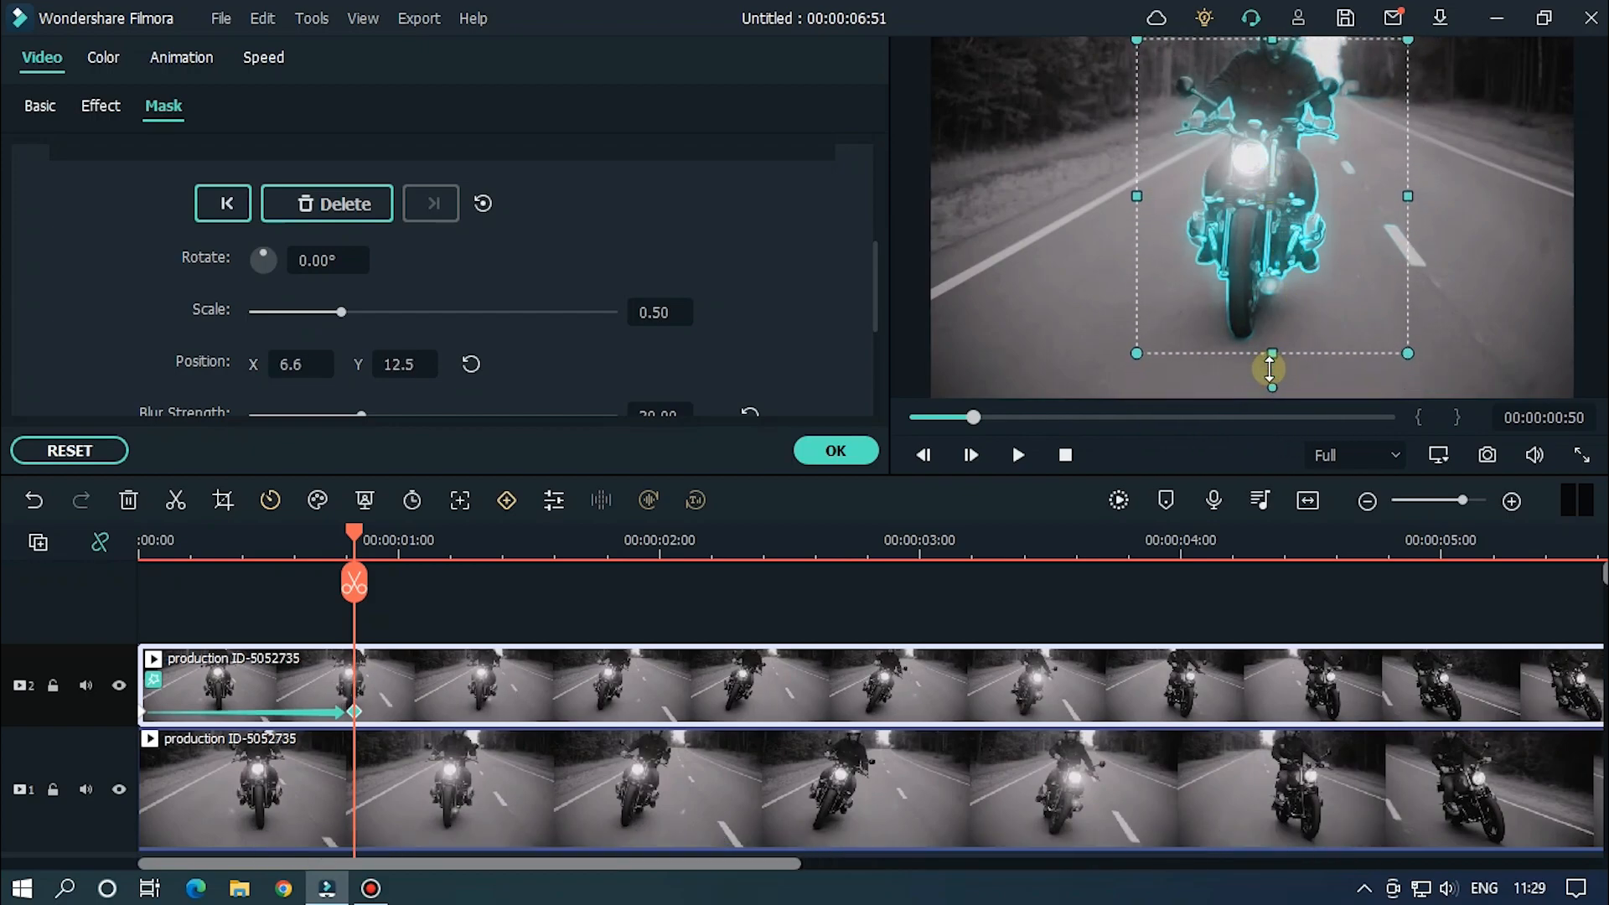
drag(1267, 367, 1259, 367)
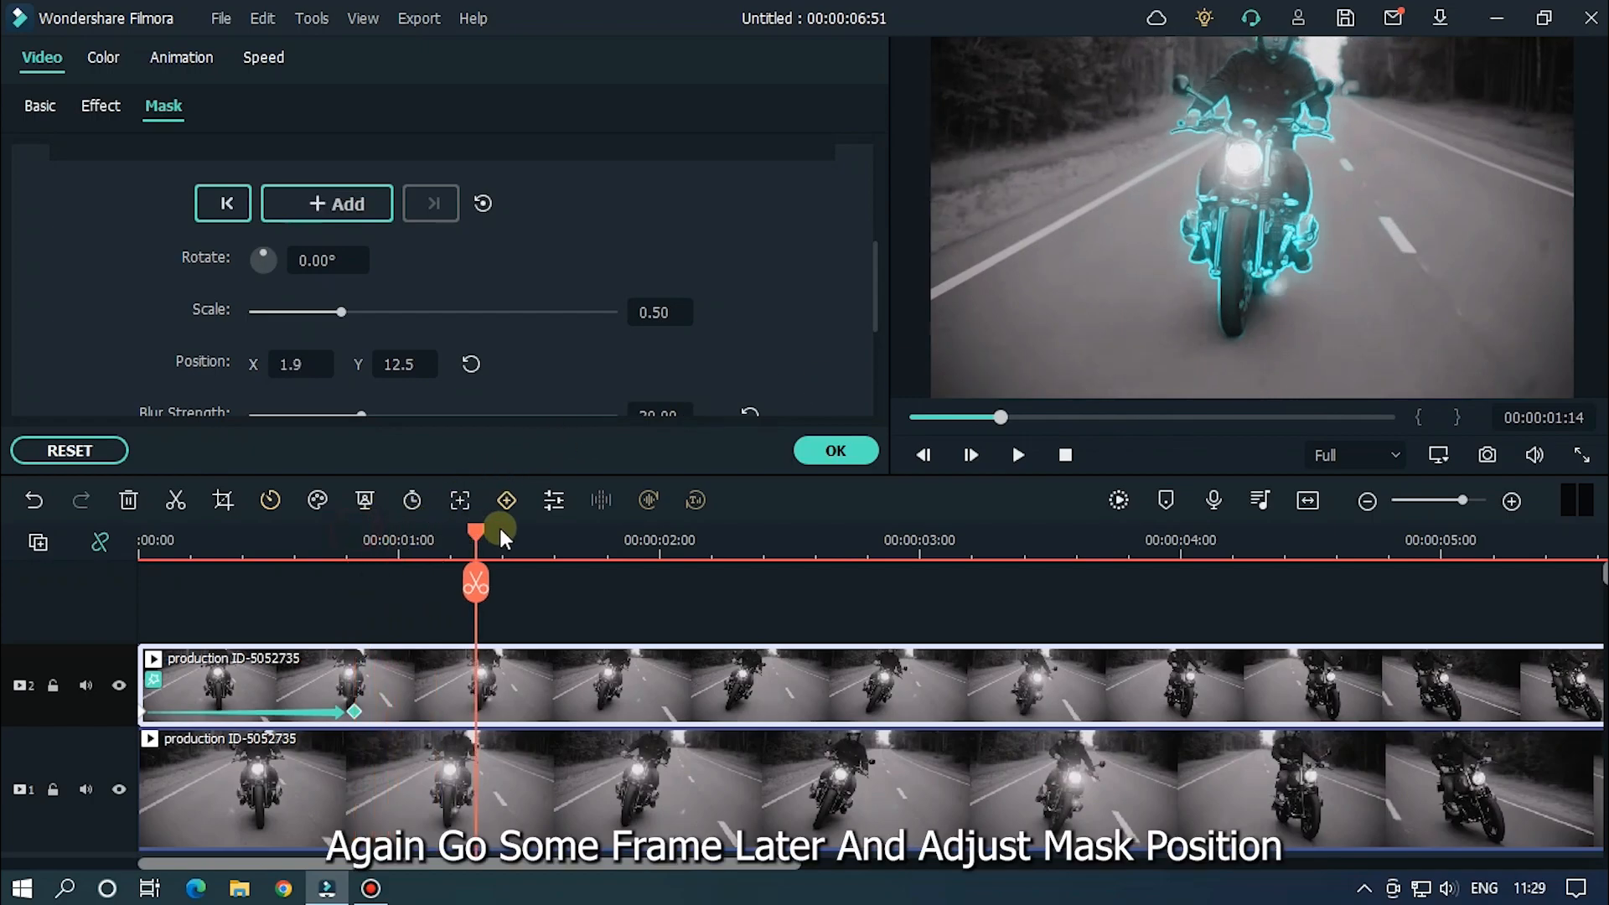
- Advance through the clip, repositioning and enlarging the mask so keyframes track the rider to the end
drag(475, 532, 511, 532)
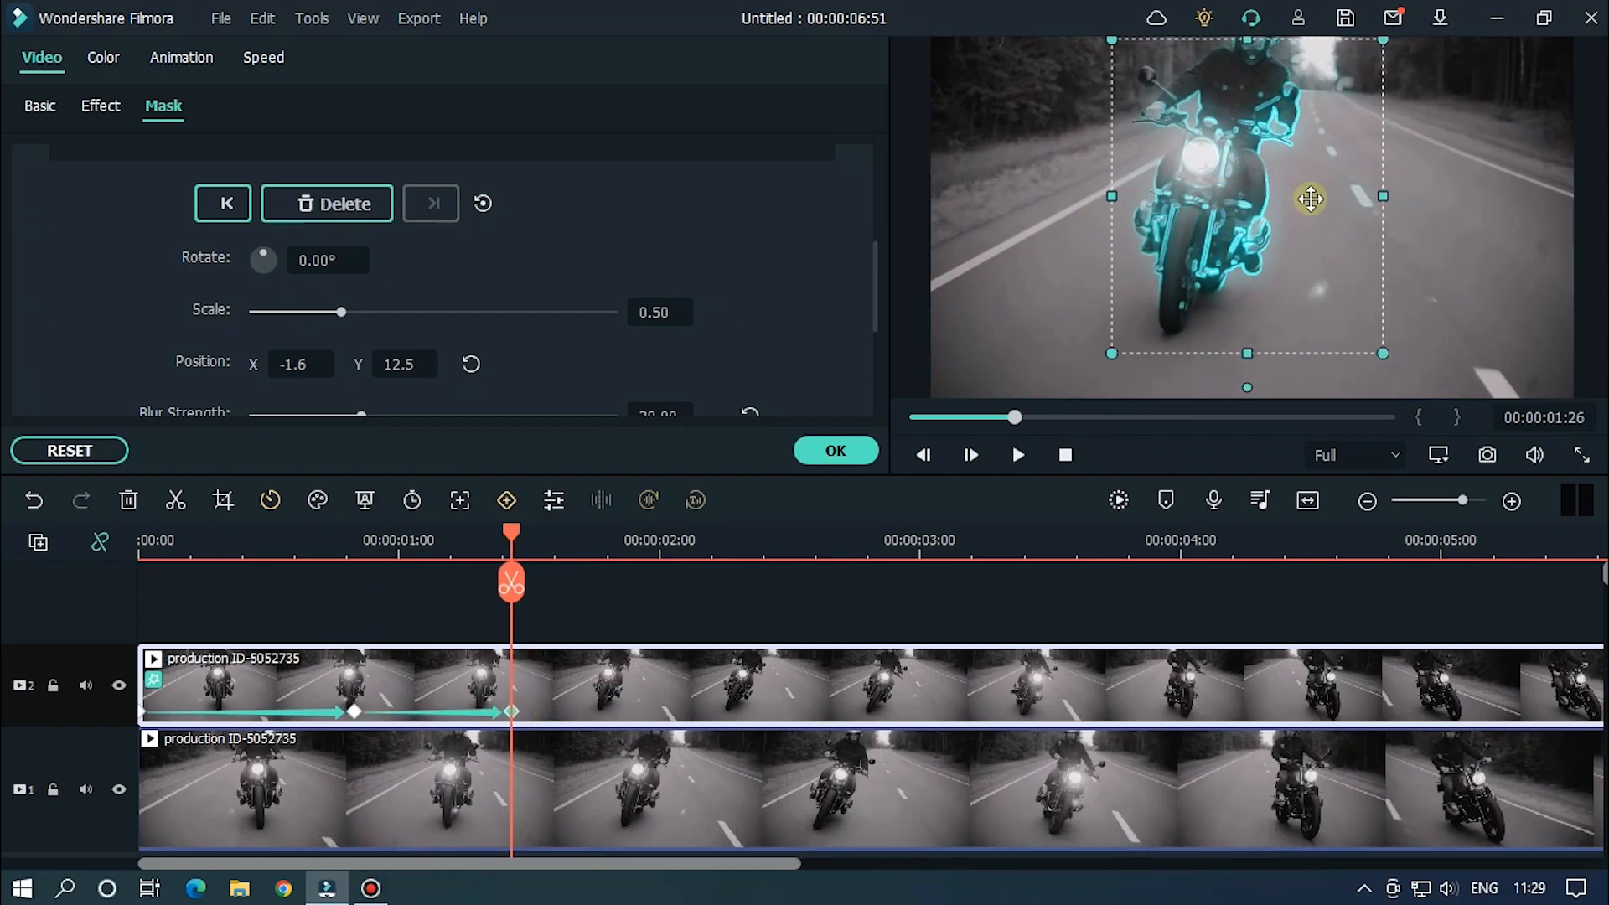
drag(1308, 199, 1171, 266)
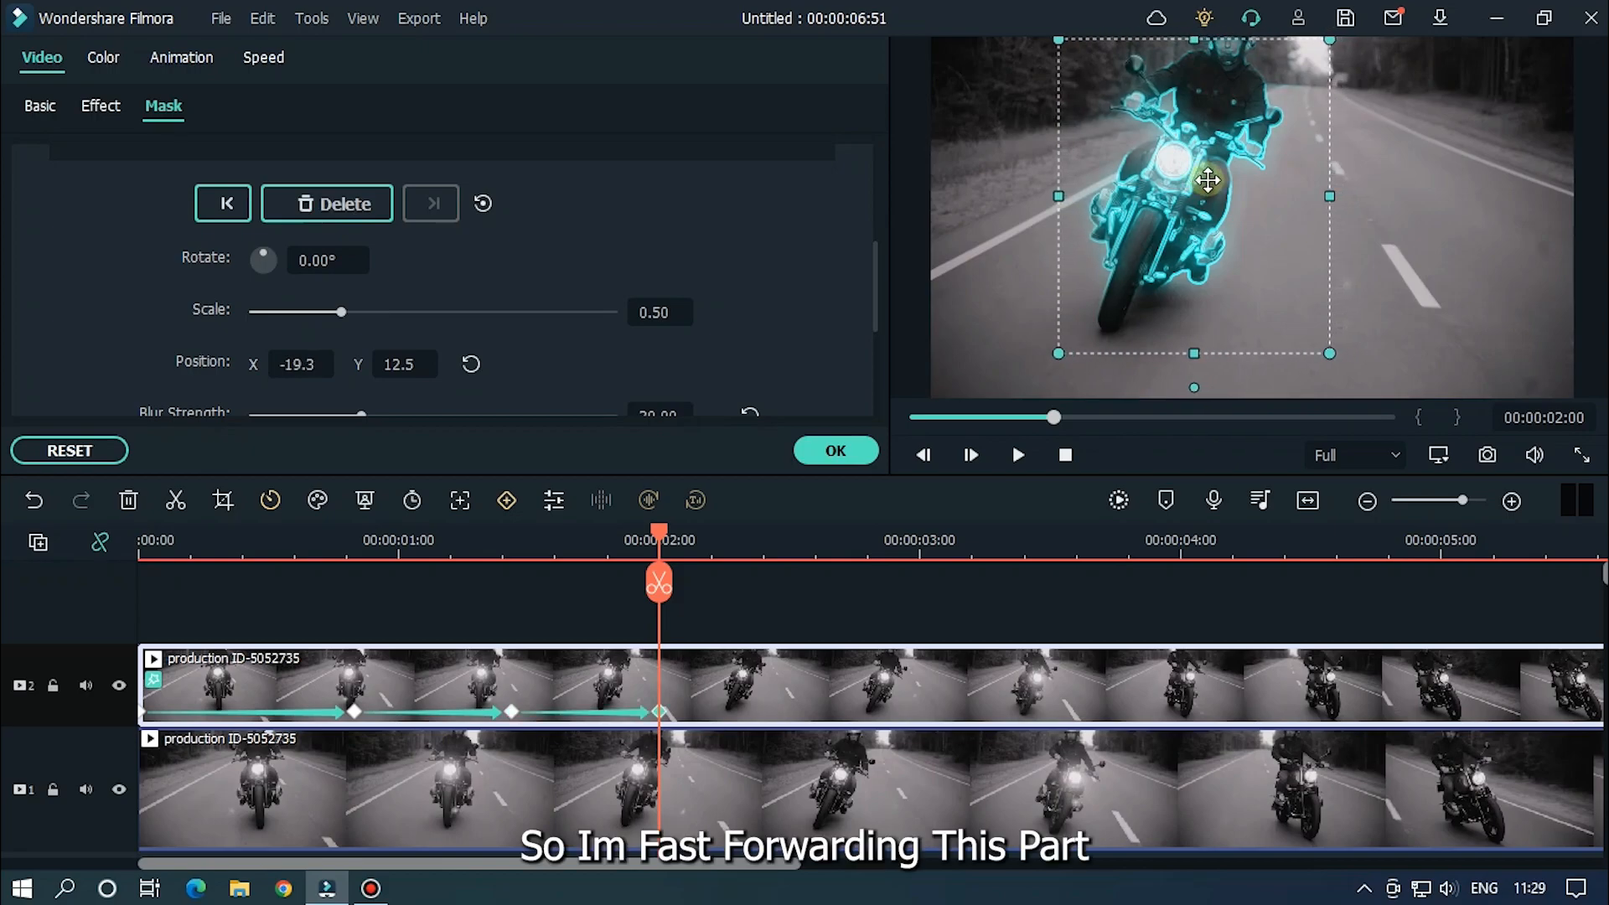
drag(1209, 181, 1178, 195)
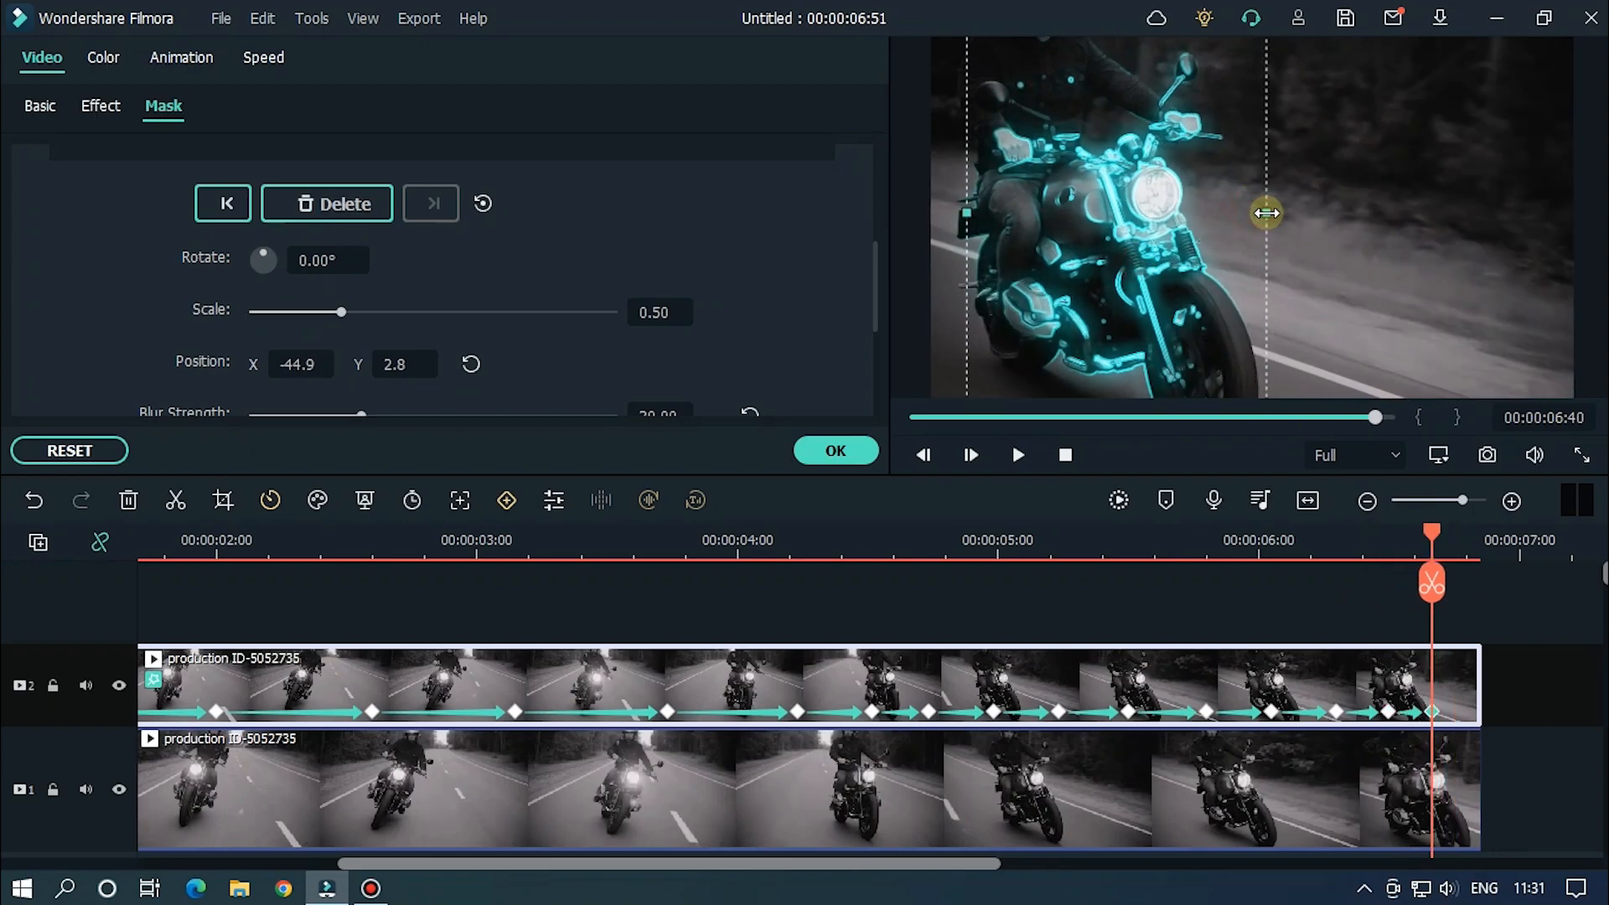
drag(1431, 533, 1480, 532)
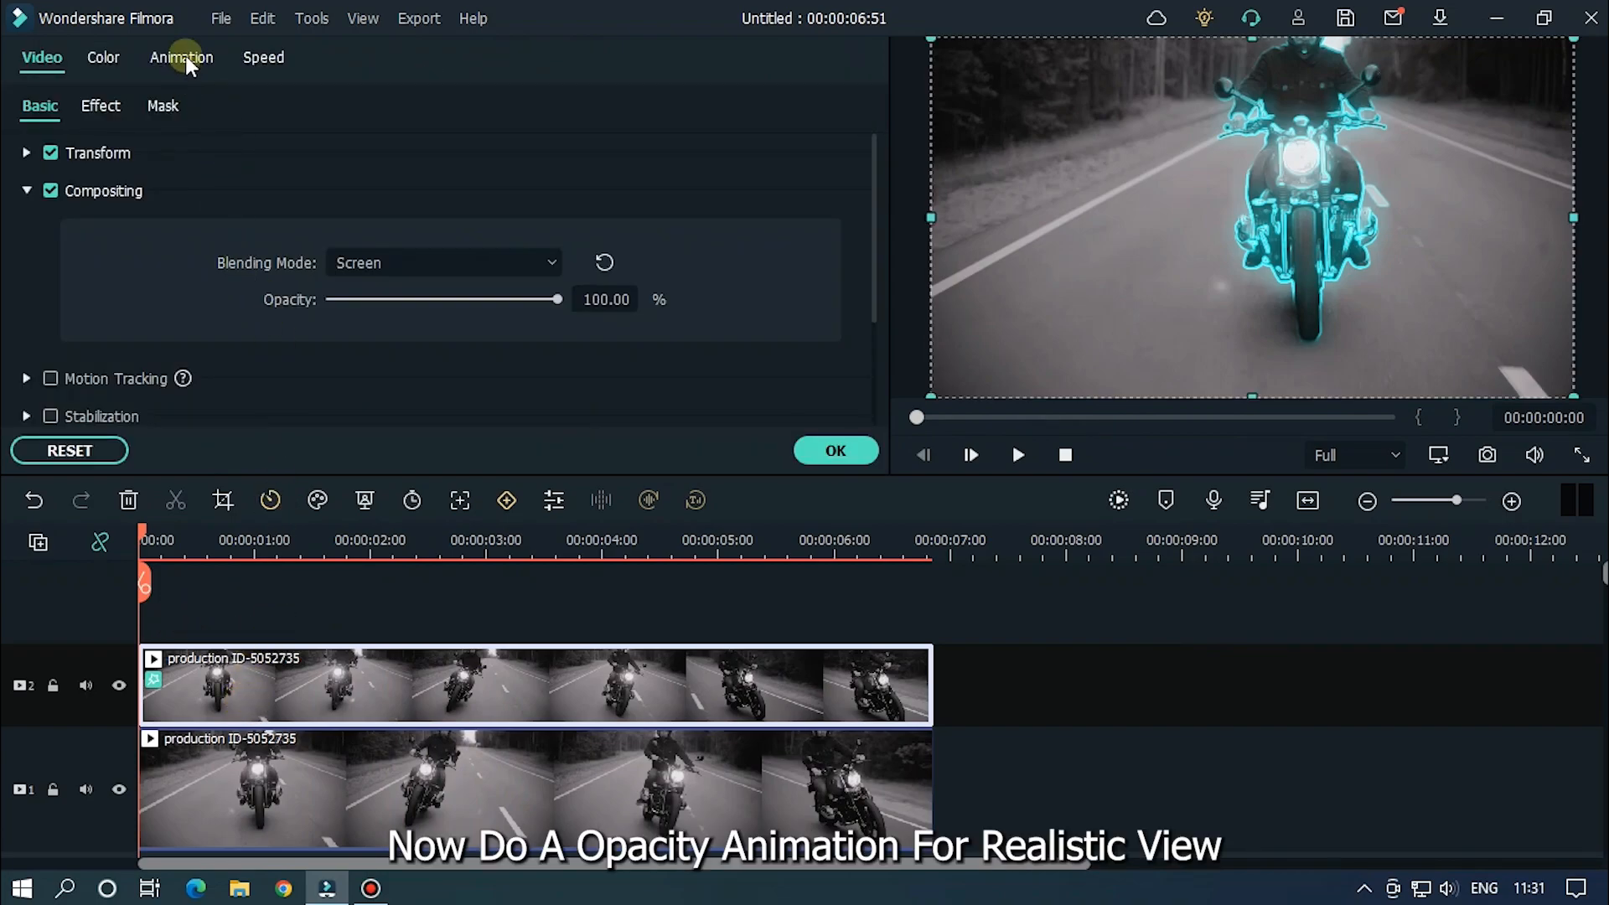
- Under Animation > Customize, keyframe opacity 100 at the start and 0 at the last frame
click(181, 57)
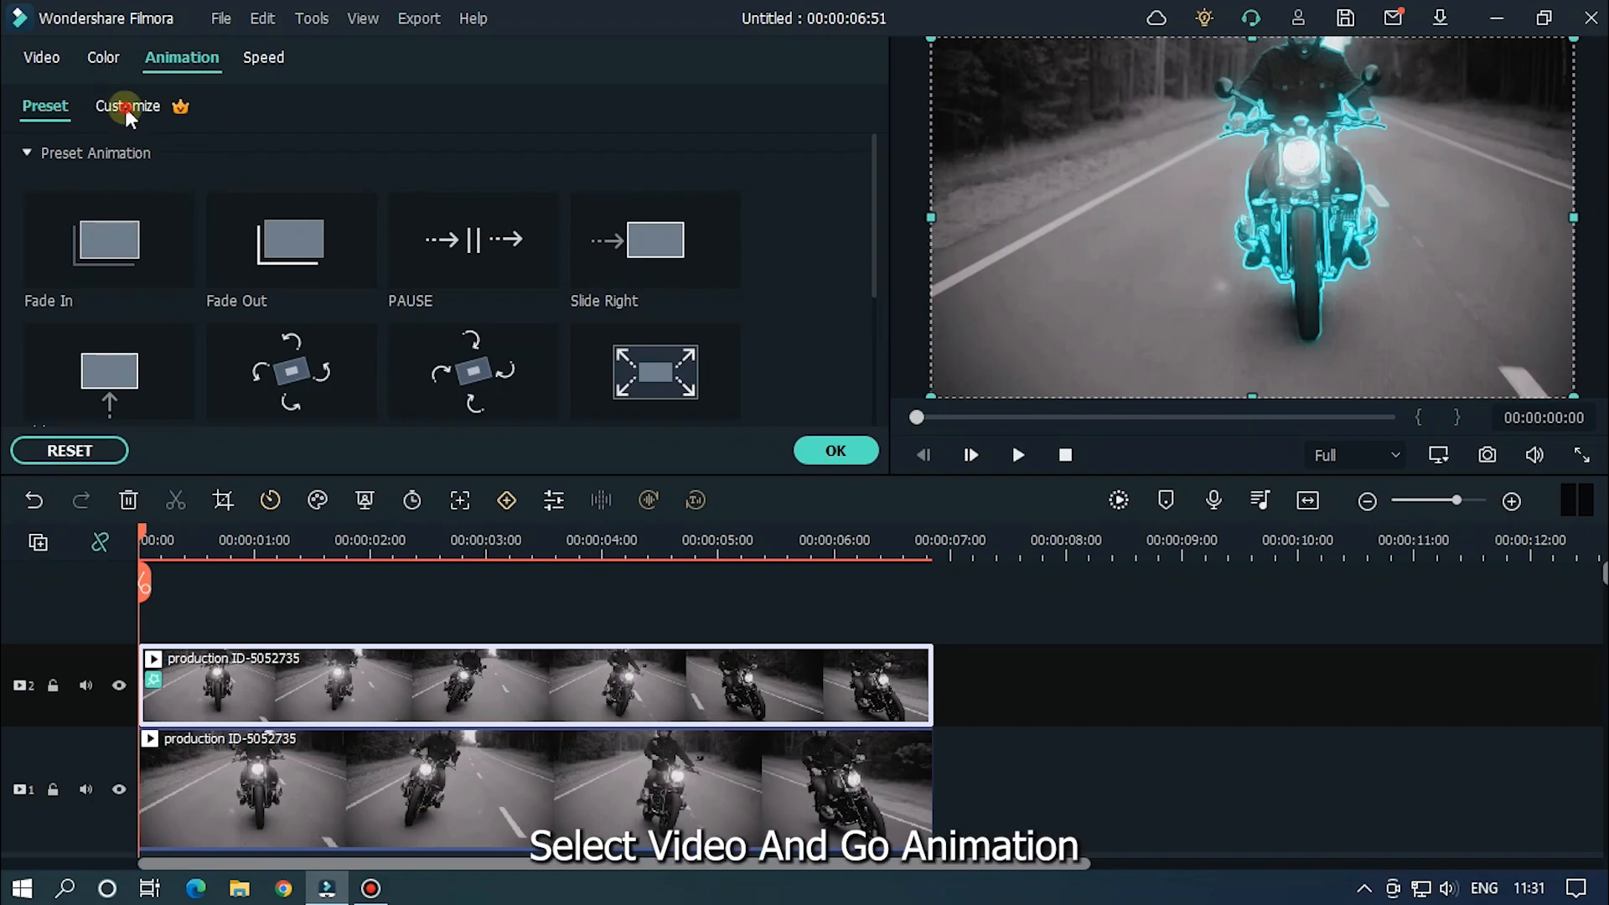
click(127, 105)
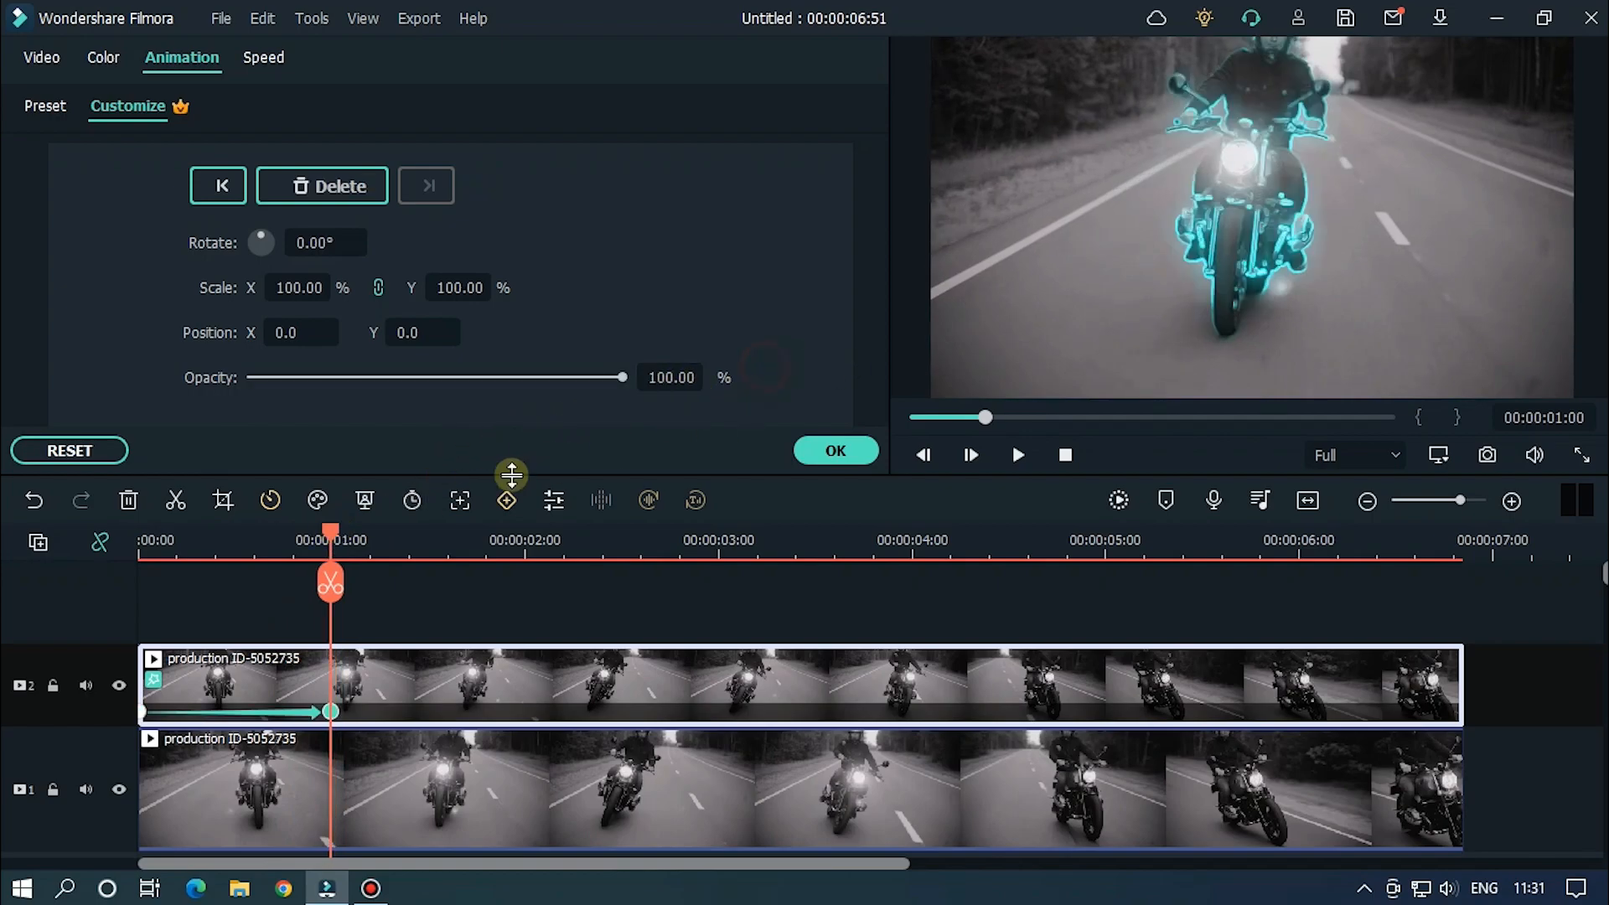
drag(330, 542, 1347, 541)
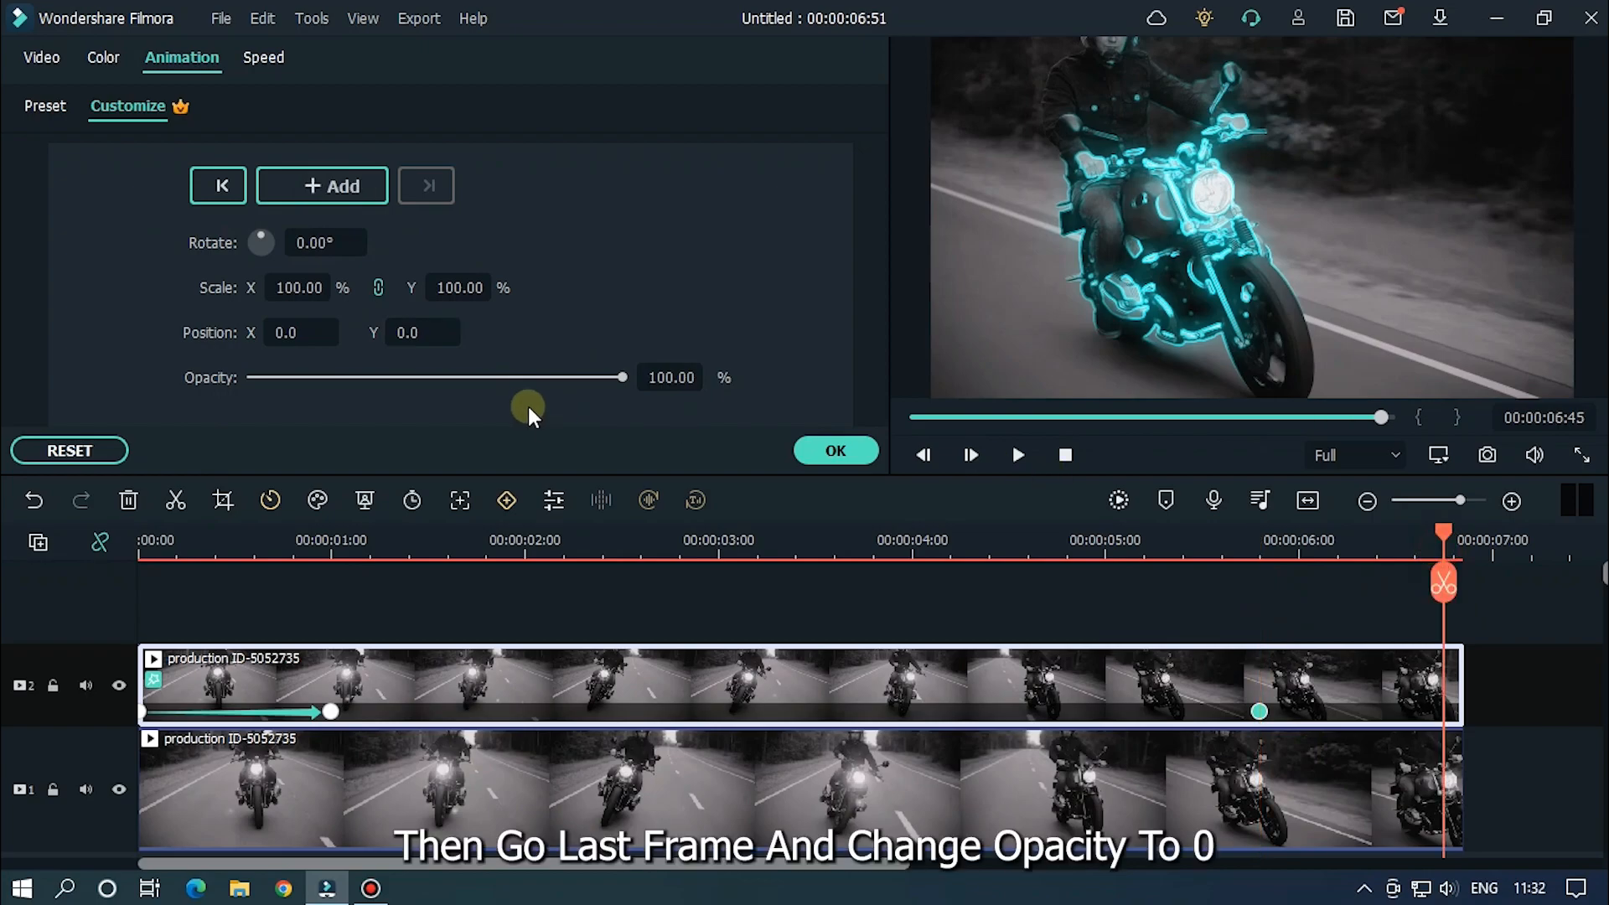
drag(620, 377, 252, 377)
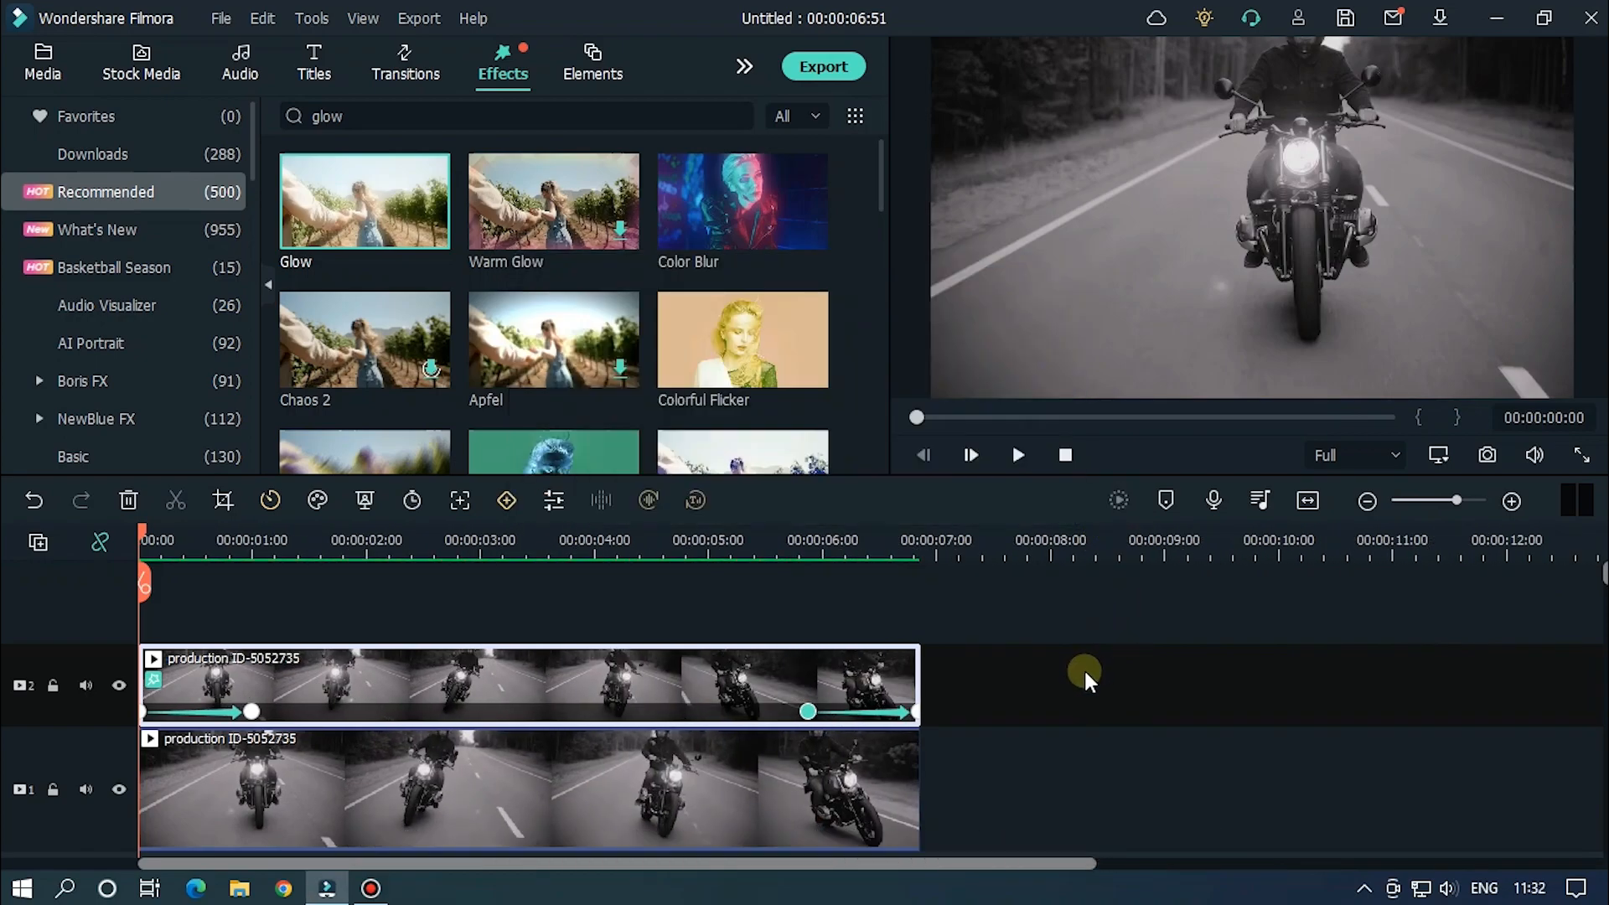
- Play the preview to check the glow overlay fades out by the clip's end
click(1017, 454)
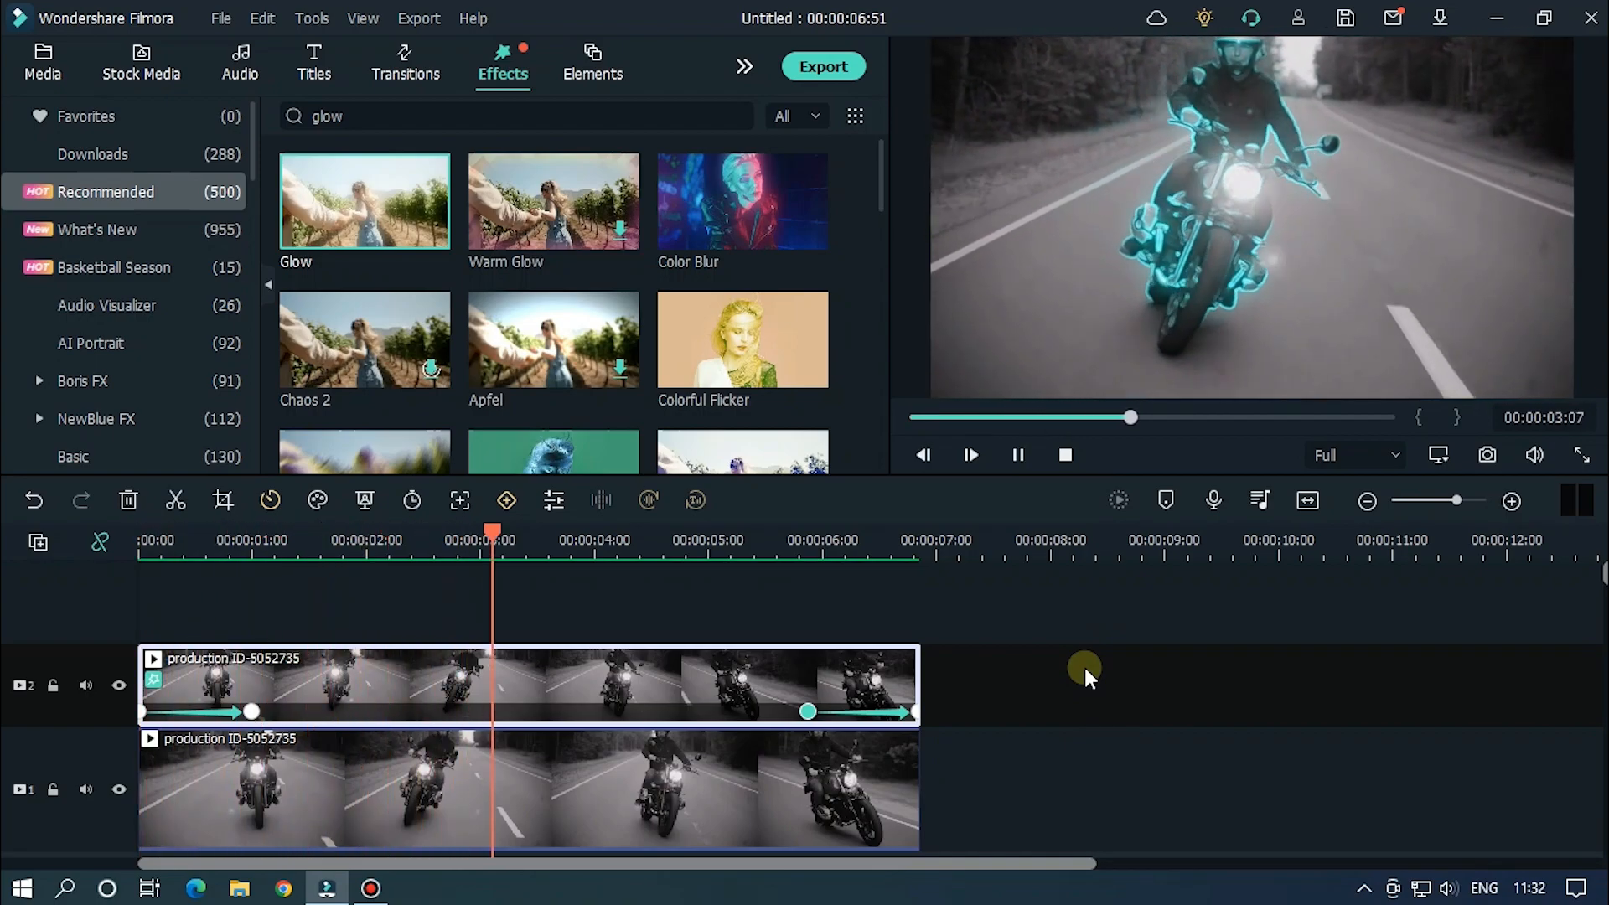
click(968, 455)
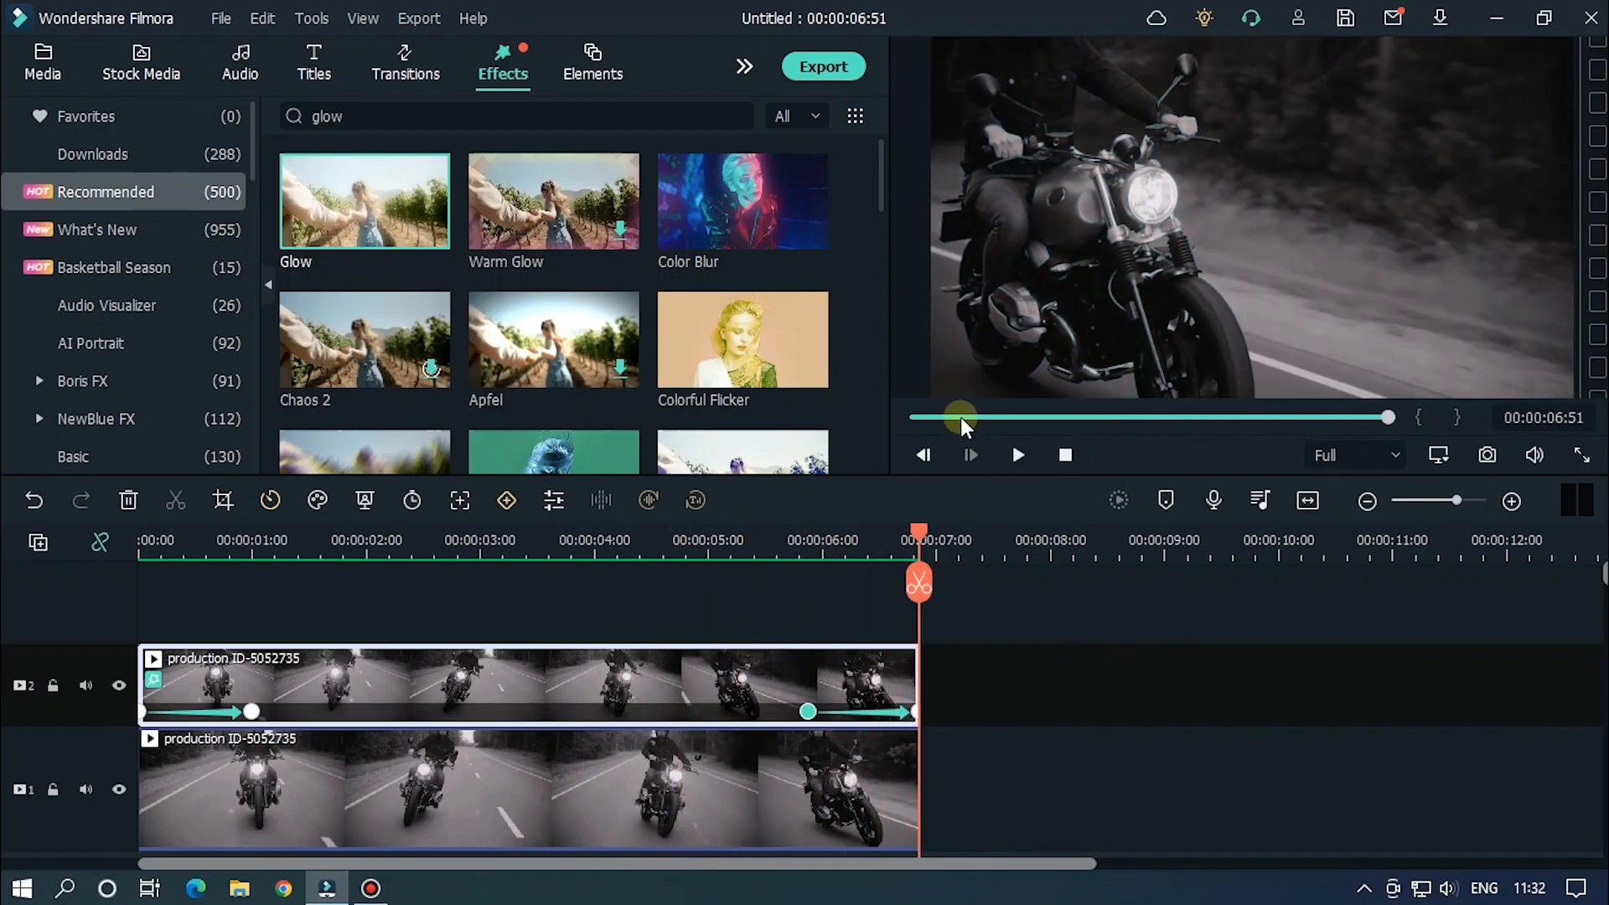
click(1017, 454)
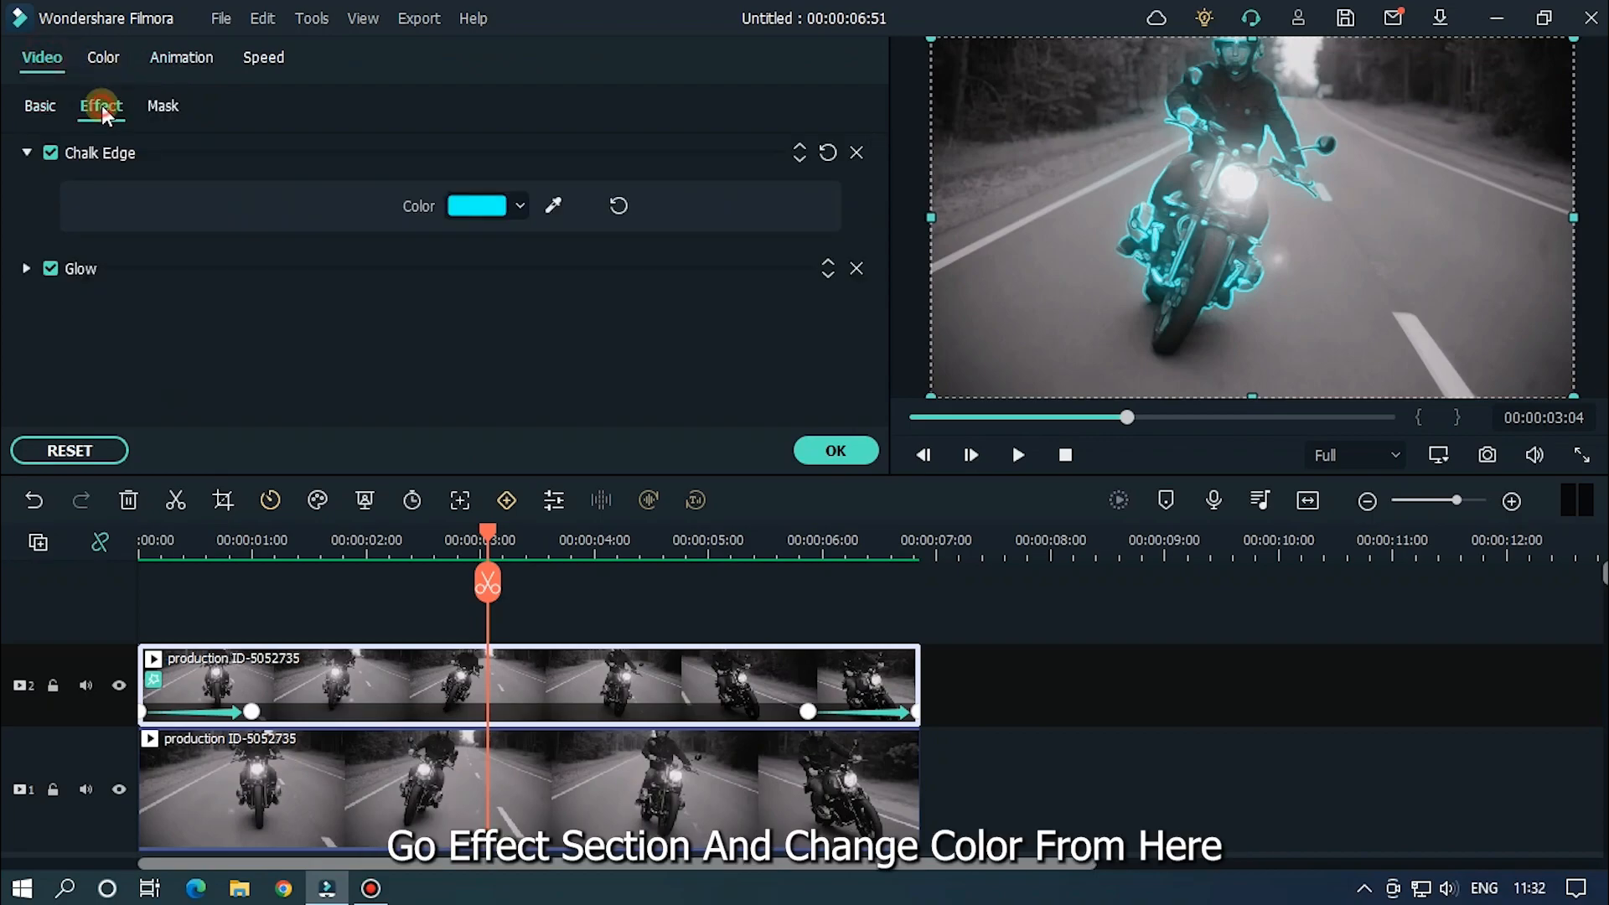
- Trial a red Chalk Edge colour via the More colour picker
click(486, 205)
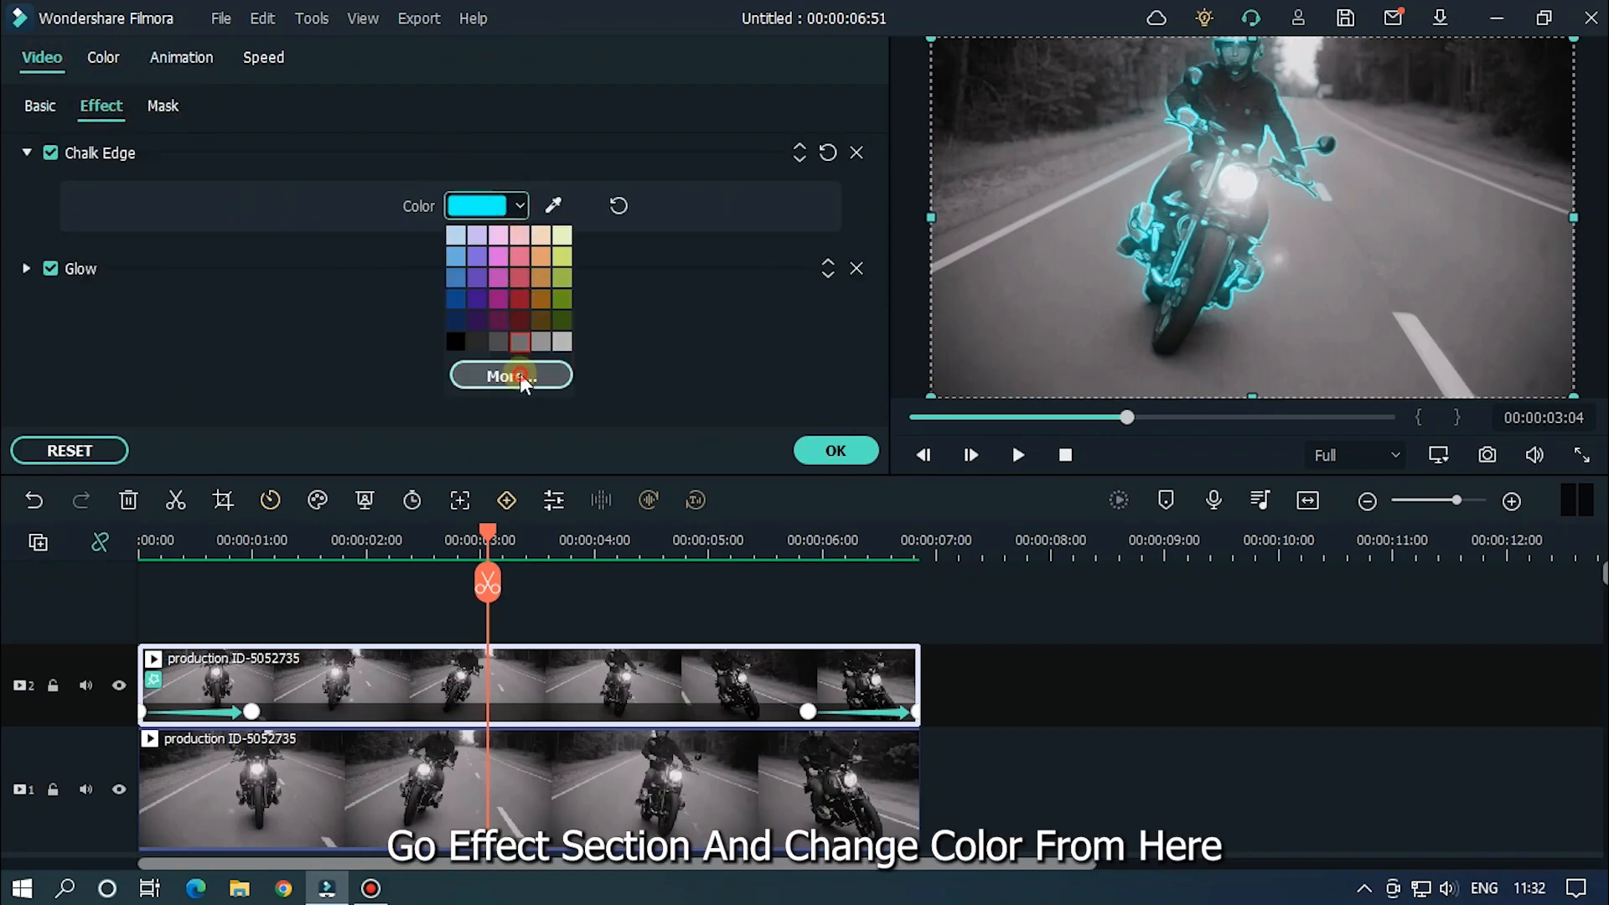
click(511, 375)
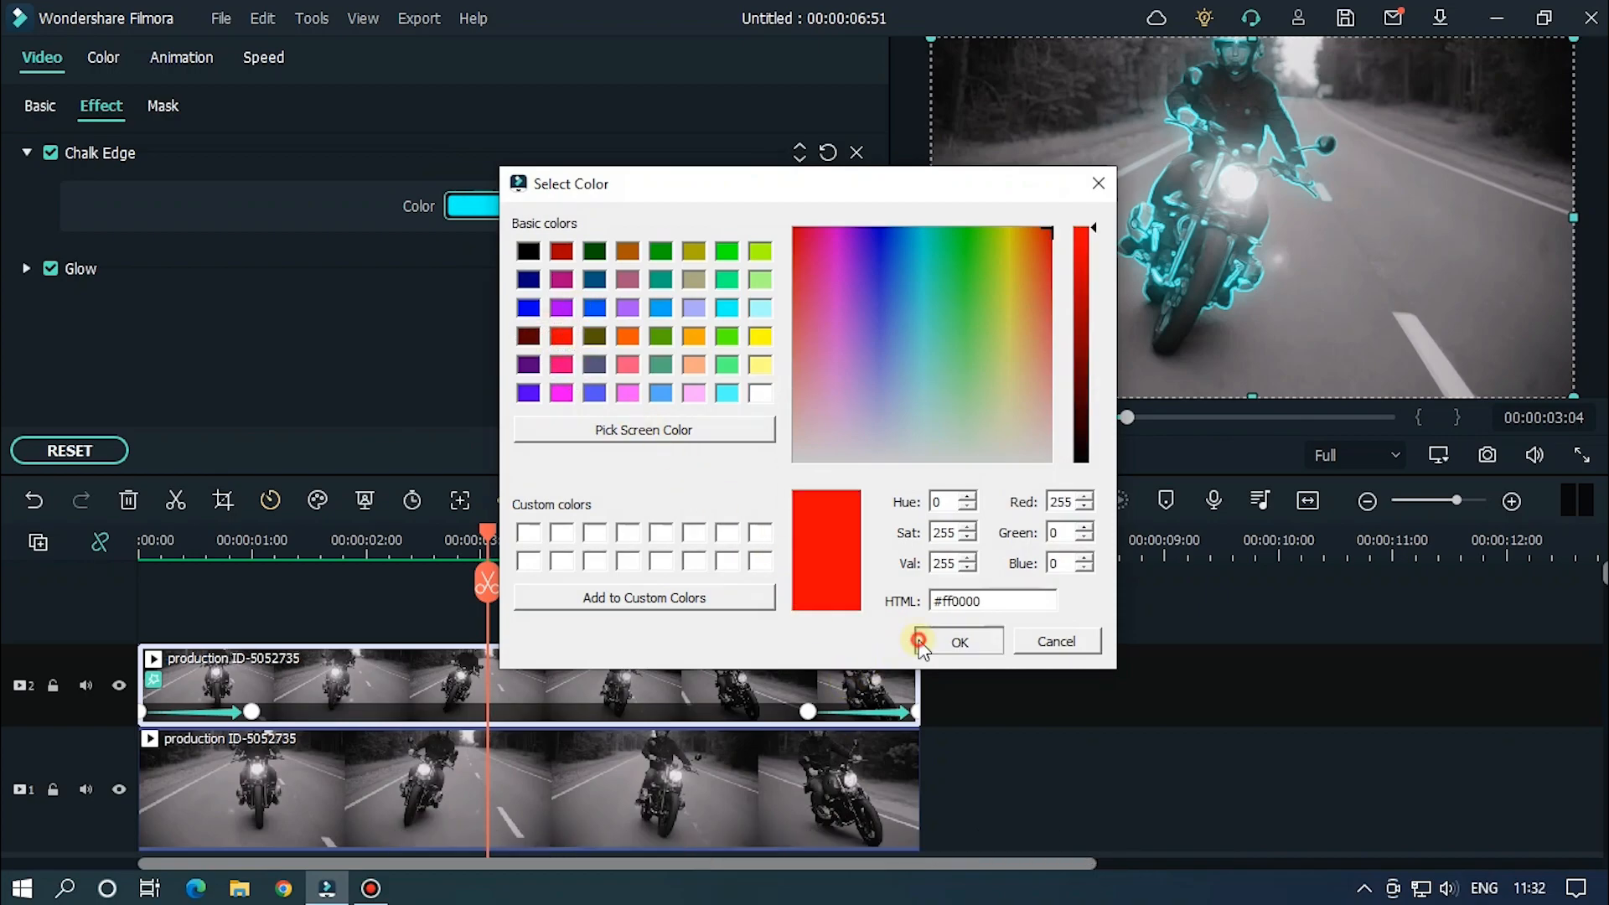
click(959, 642)
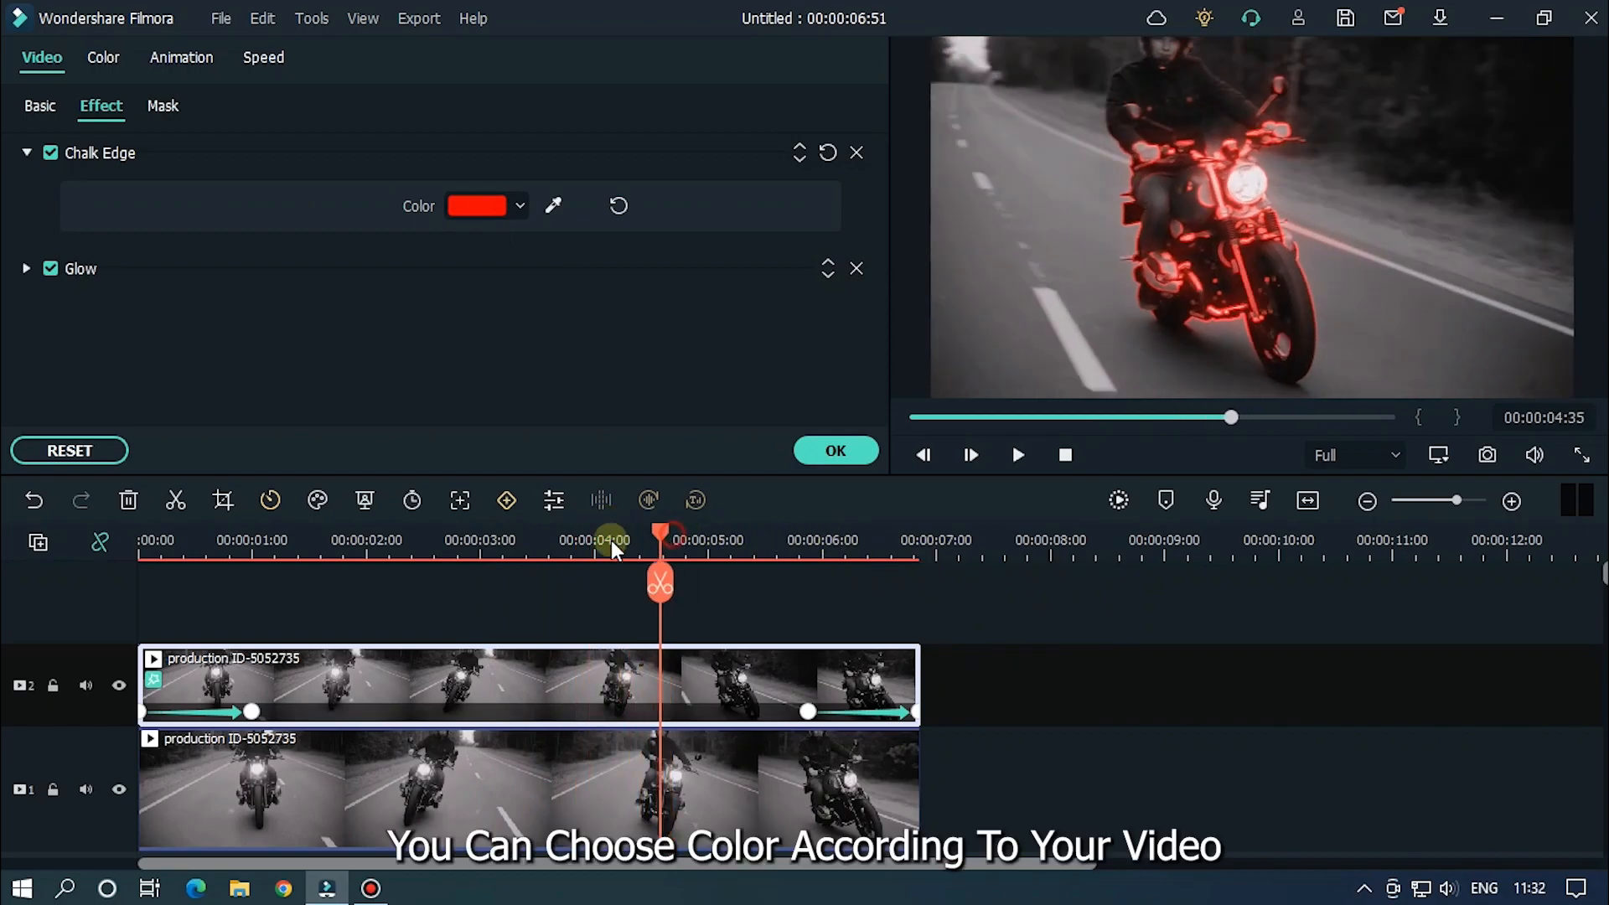
- Change the Chalk Edge colour to green and preview the result
click(475, 206)
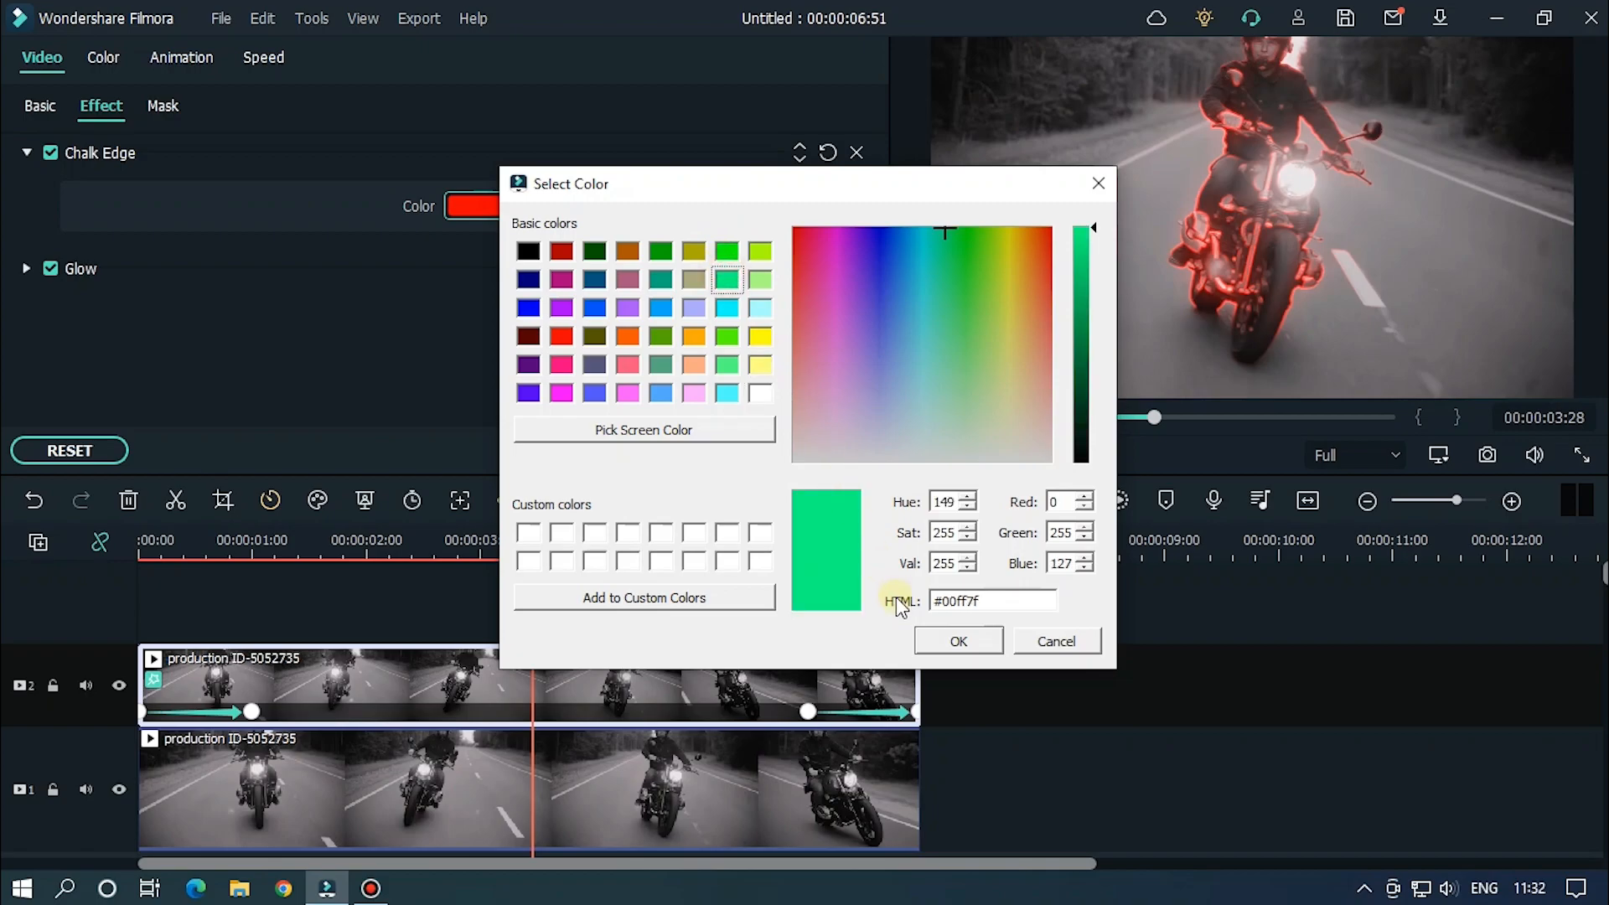
click(959, 640)
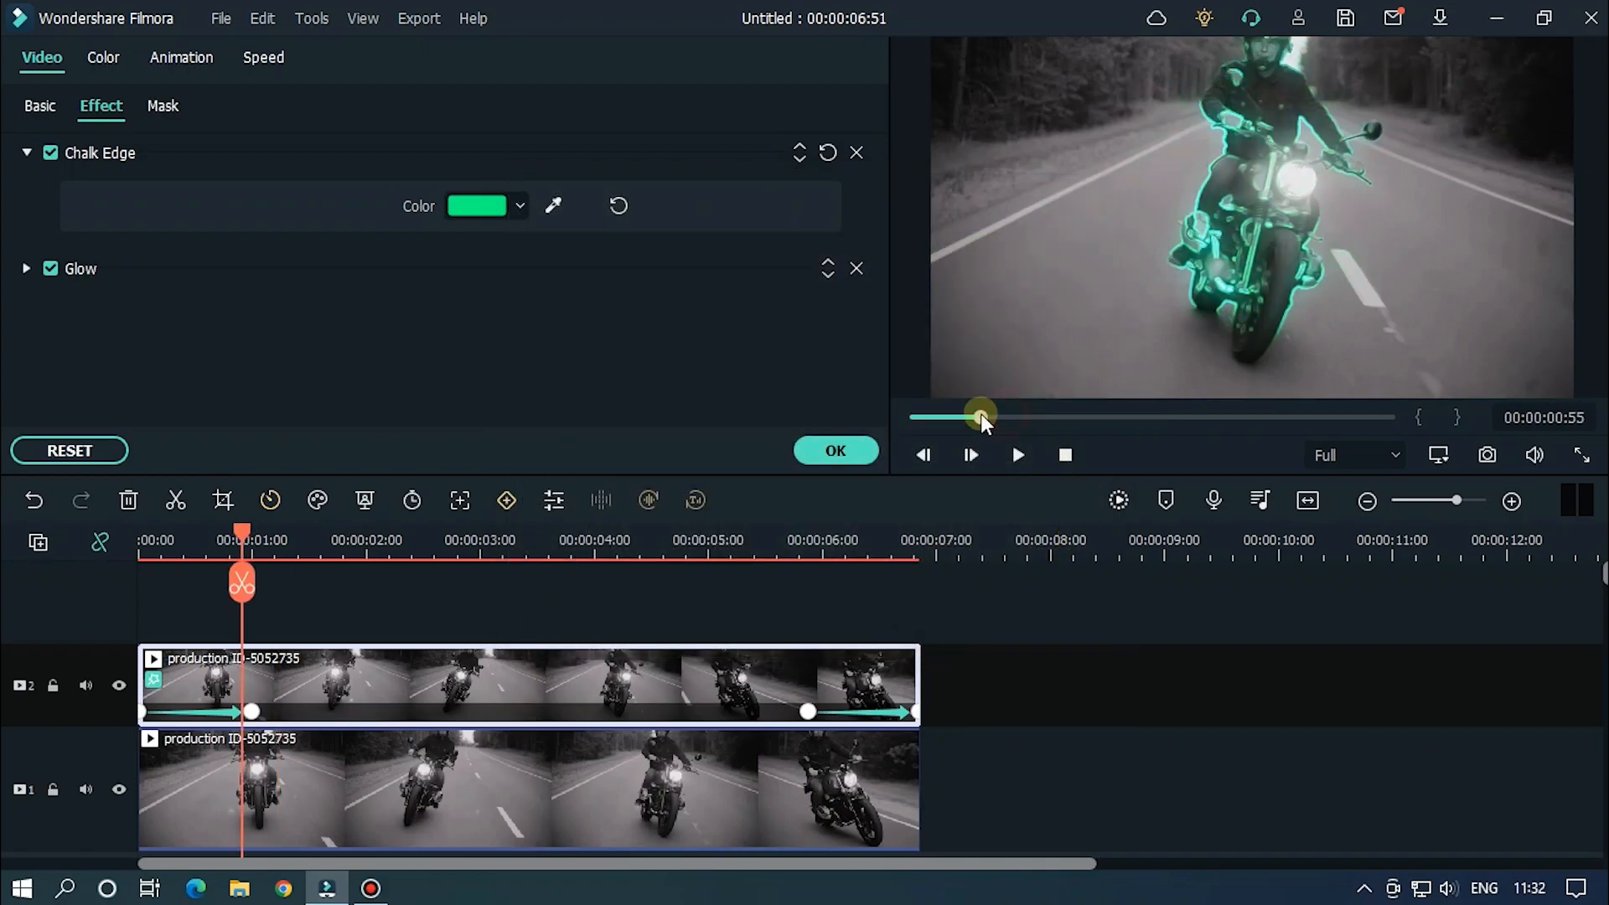
click(1015, 454)
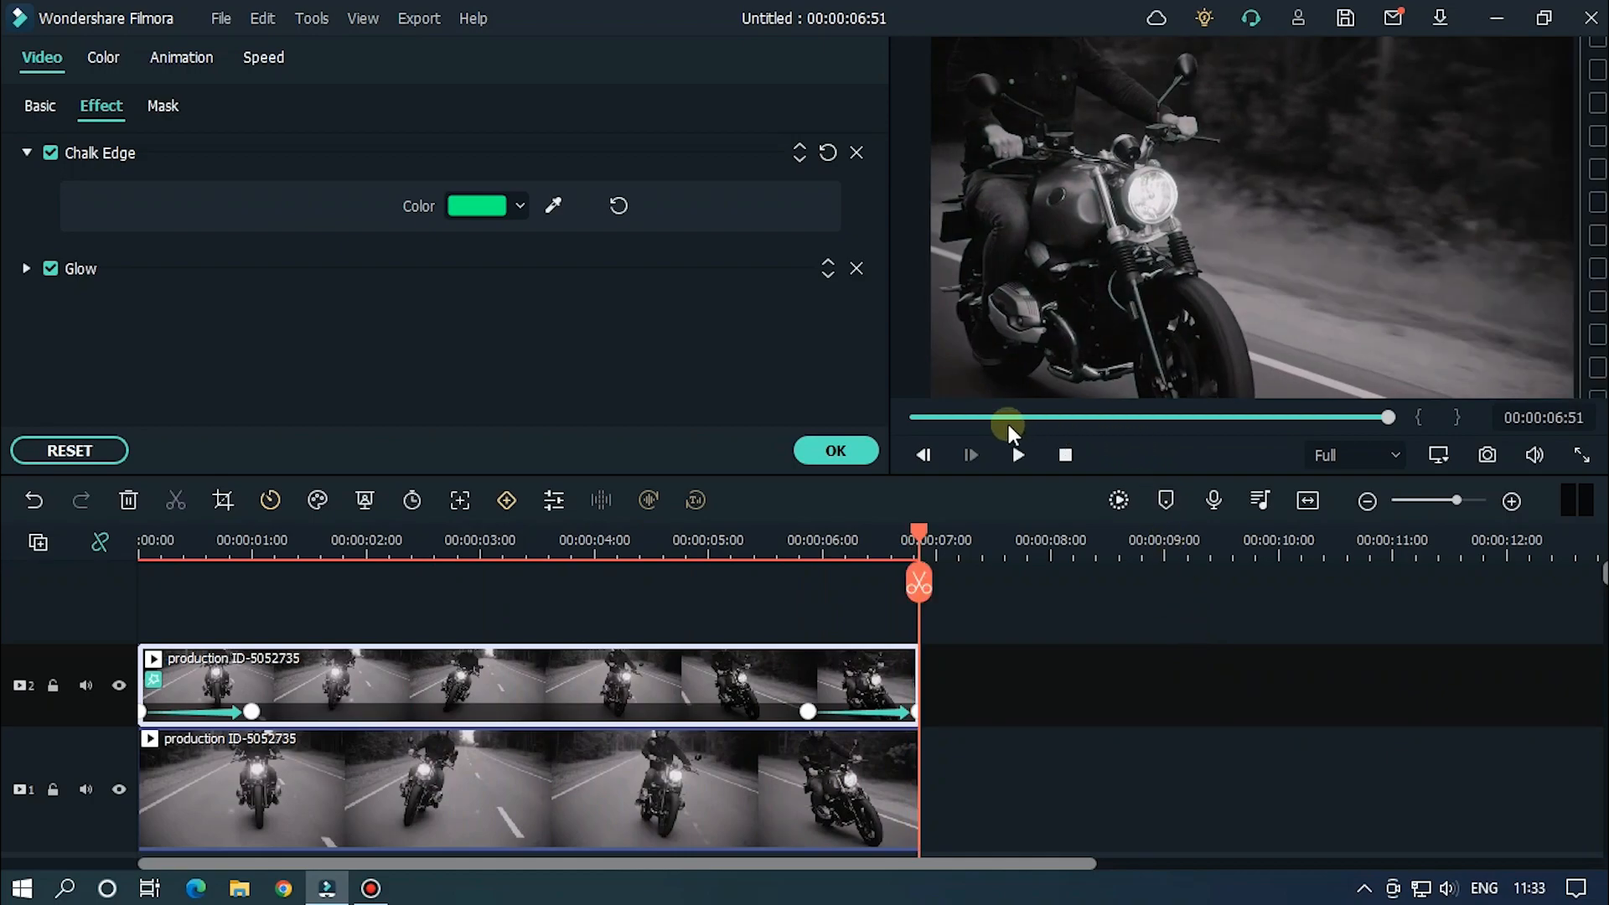
- Confirm the effect changes and name the Local MP4 export 'Advanced Glow'
click(835, 451)
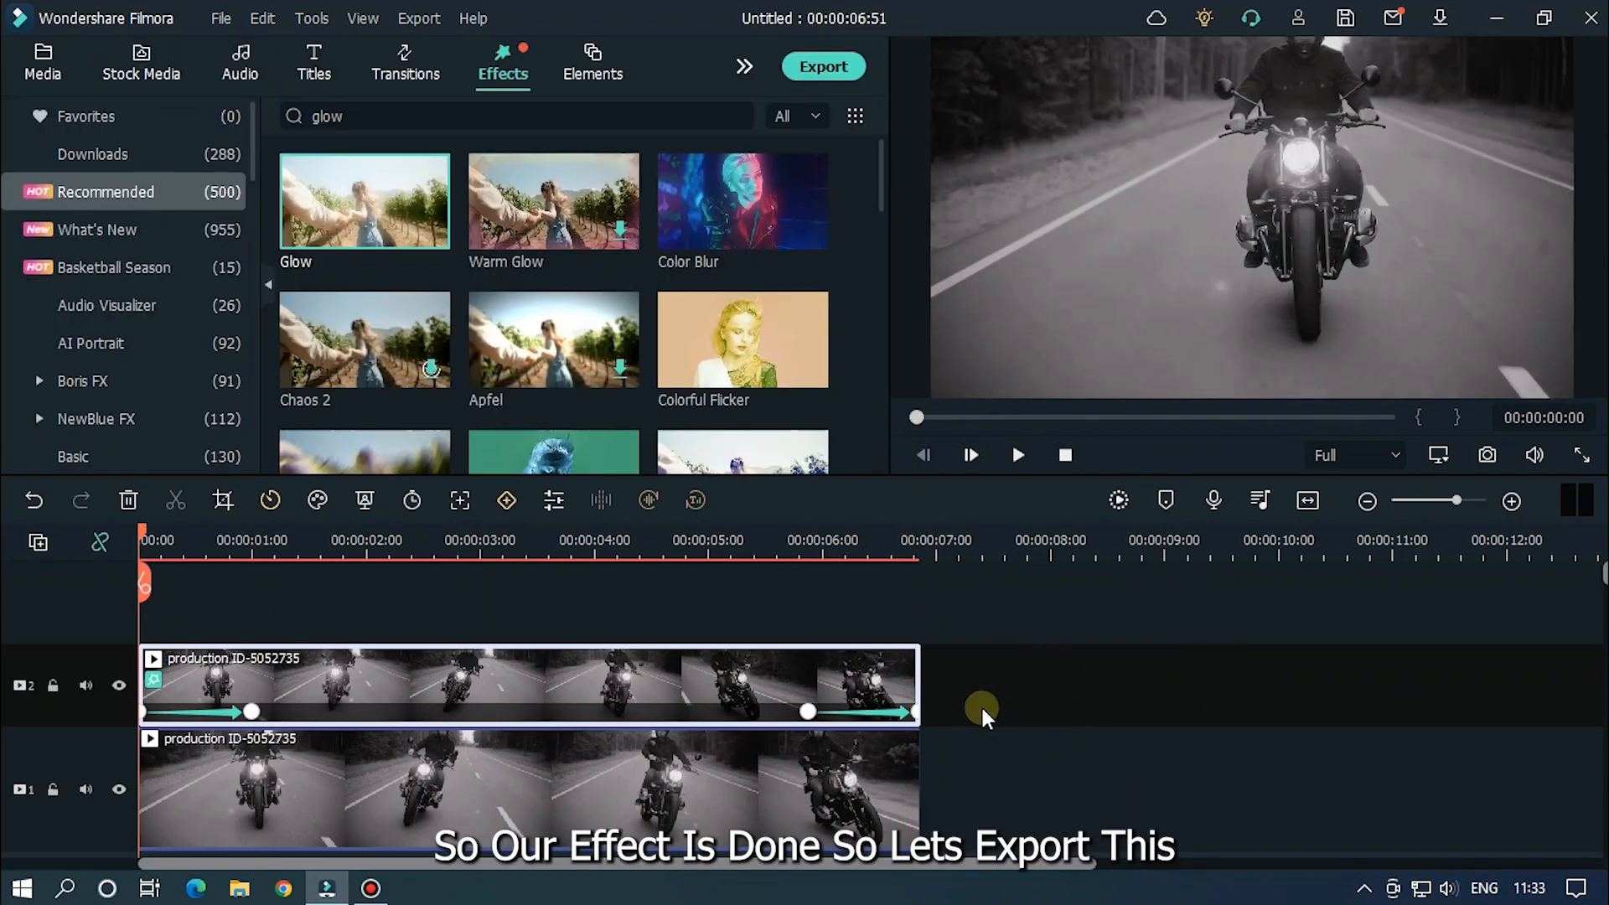
click(821, 65)
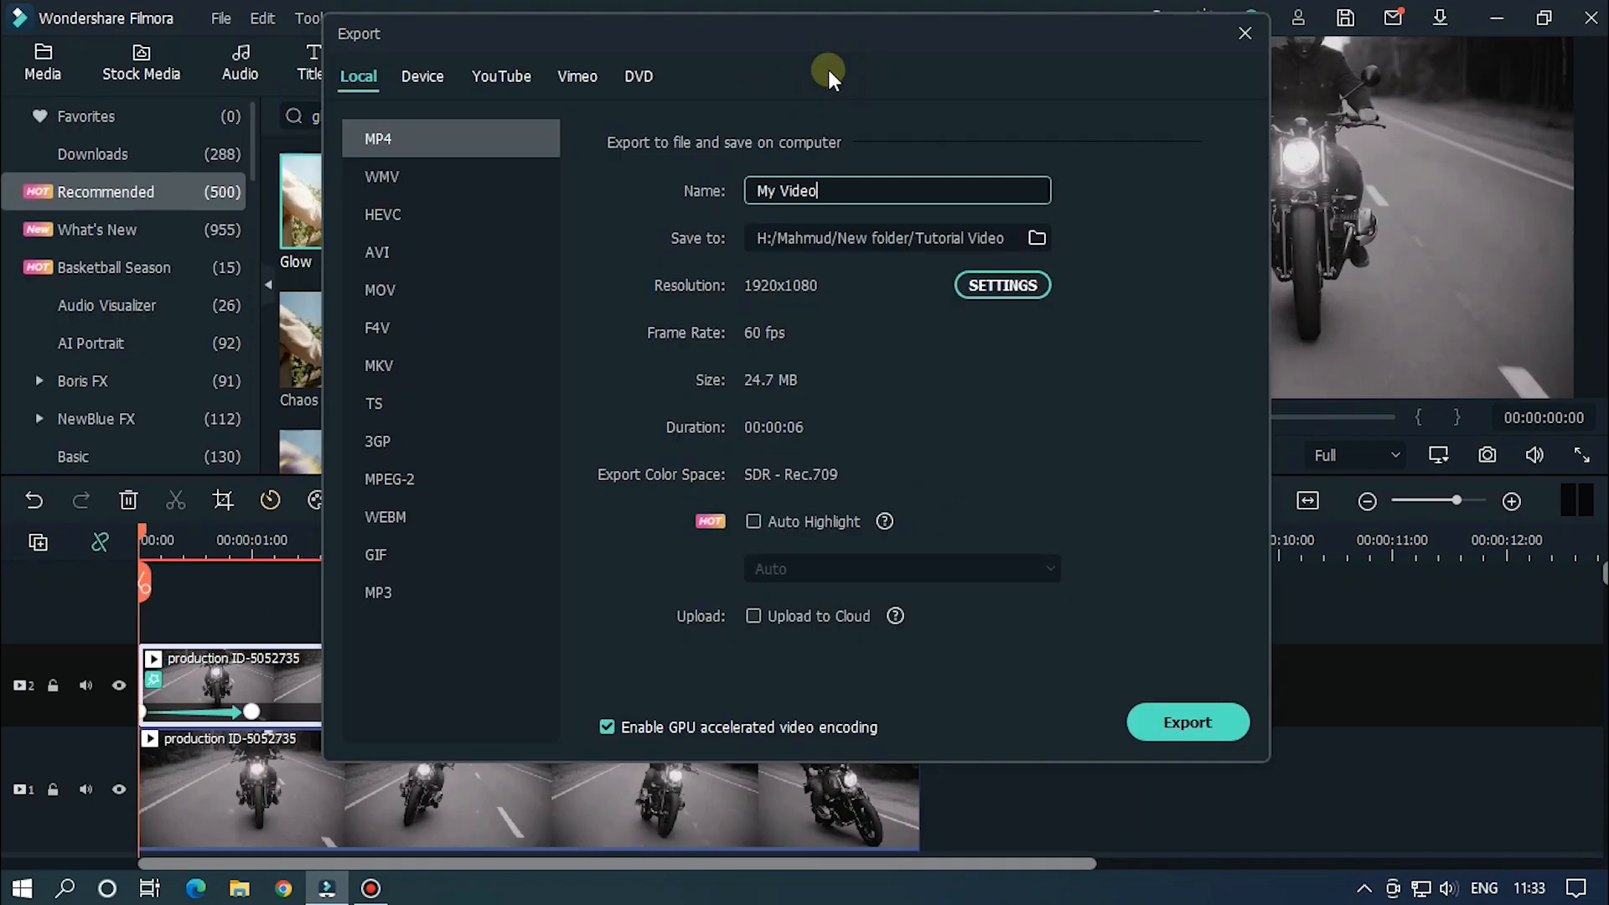
text(Advanced Glow)
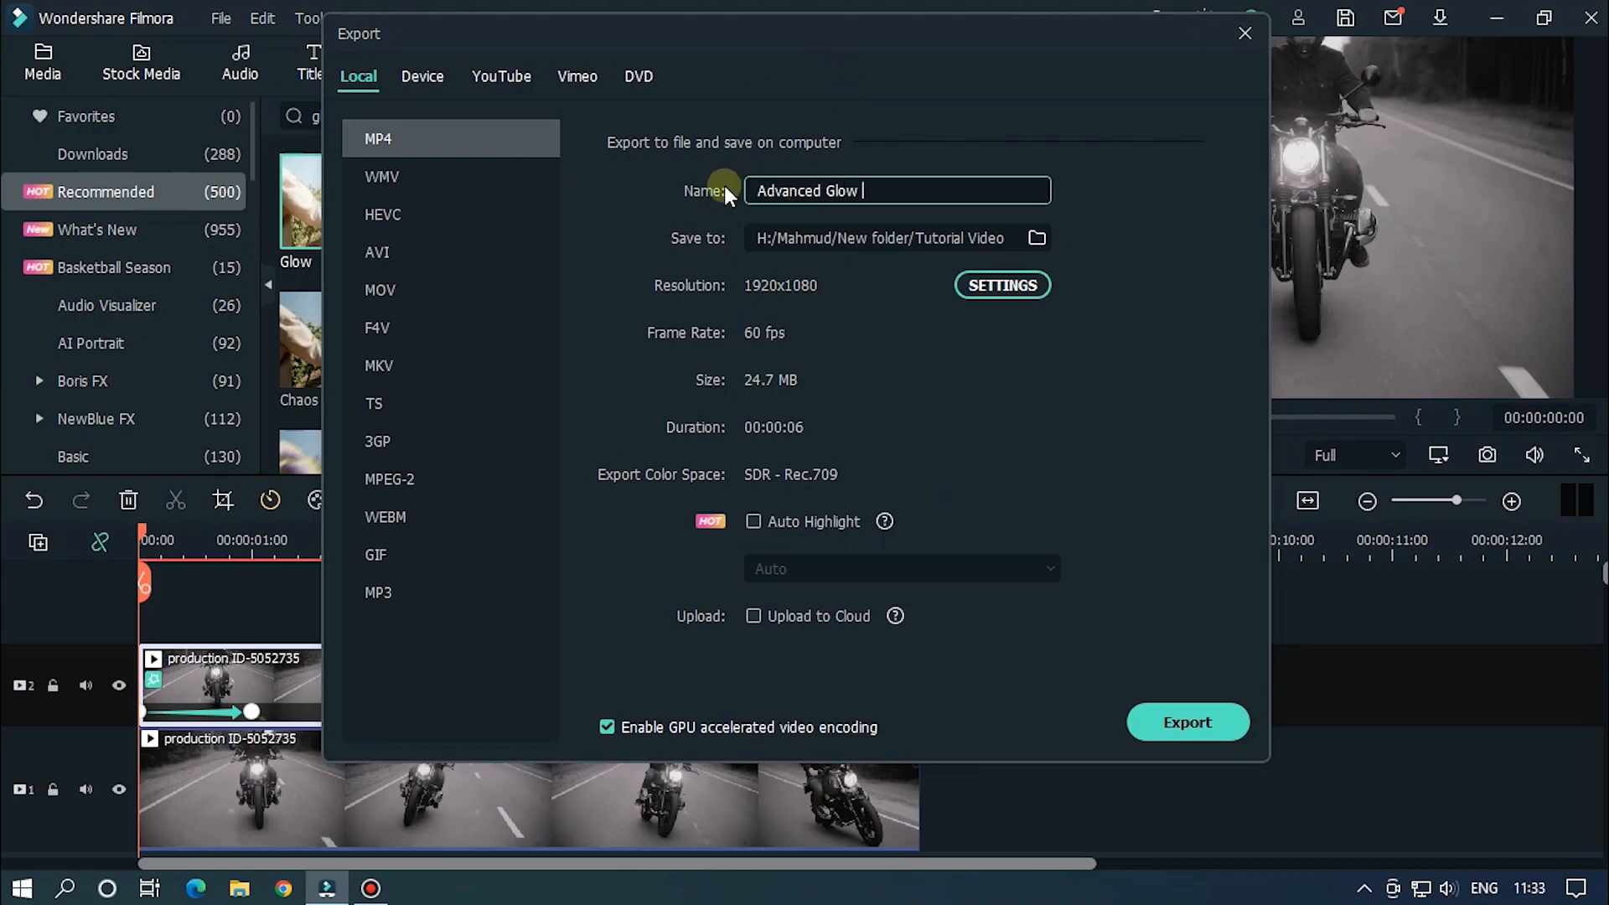